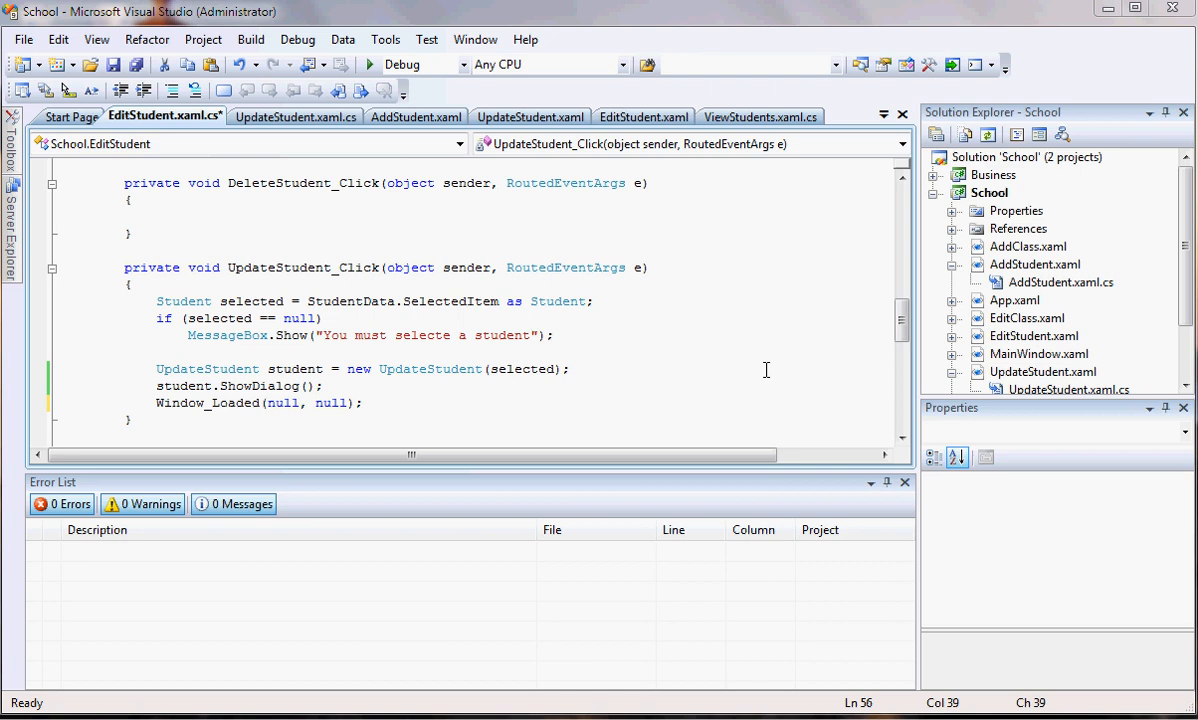
mouse_move(487, 356)
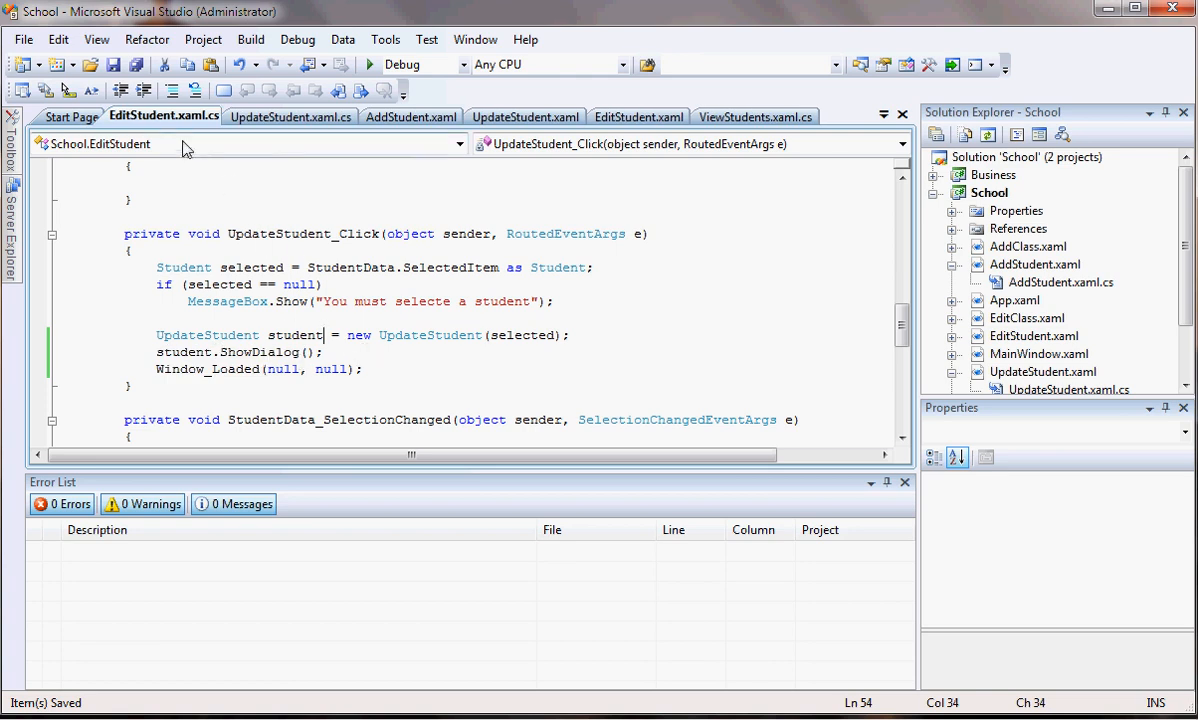
mouse_move(165, 116)
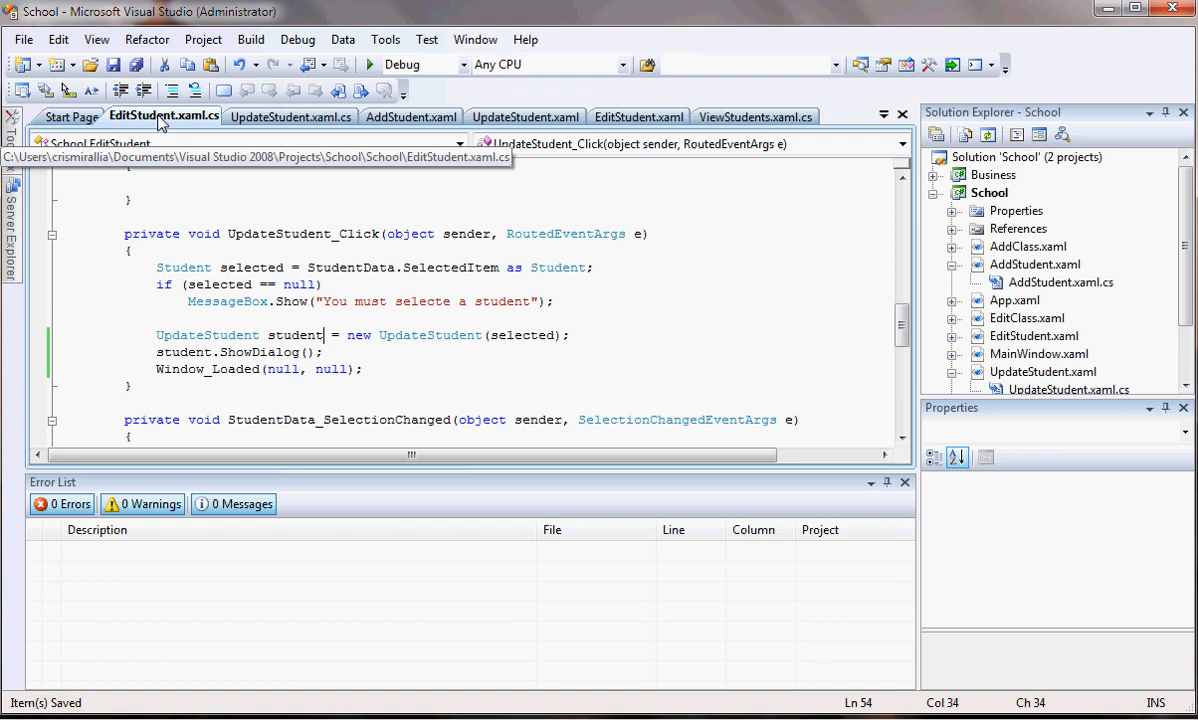
Compare the UpdateStudent code-behind with the Update Student form's XAML
left_click(290, 117)
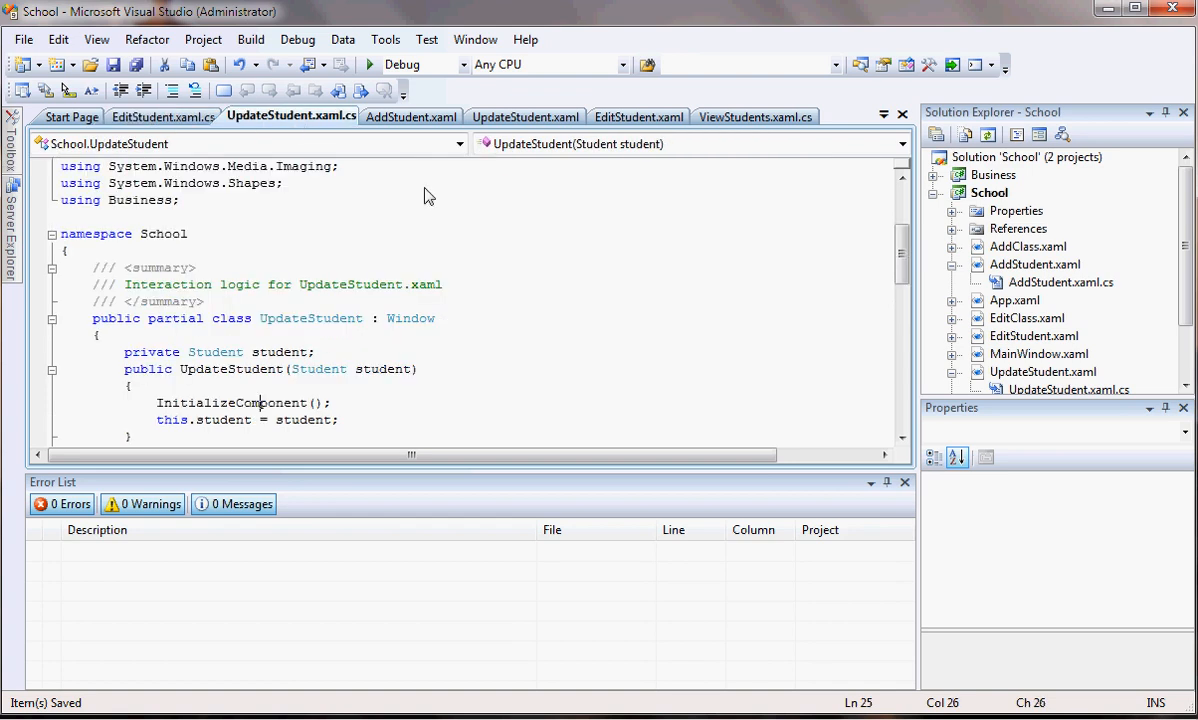
scroll("down", 3)
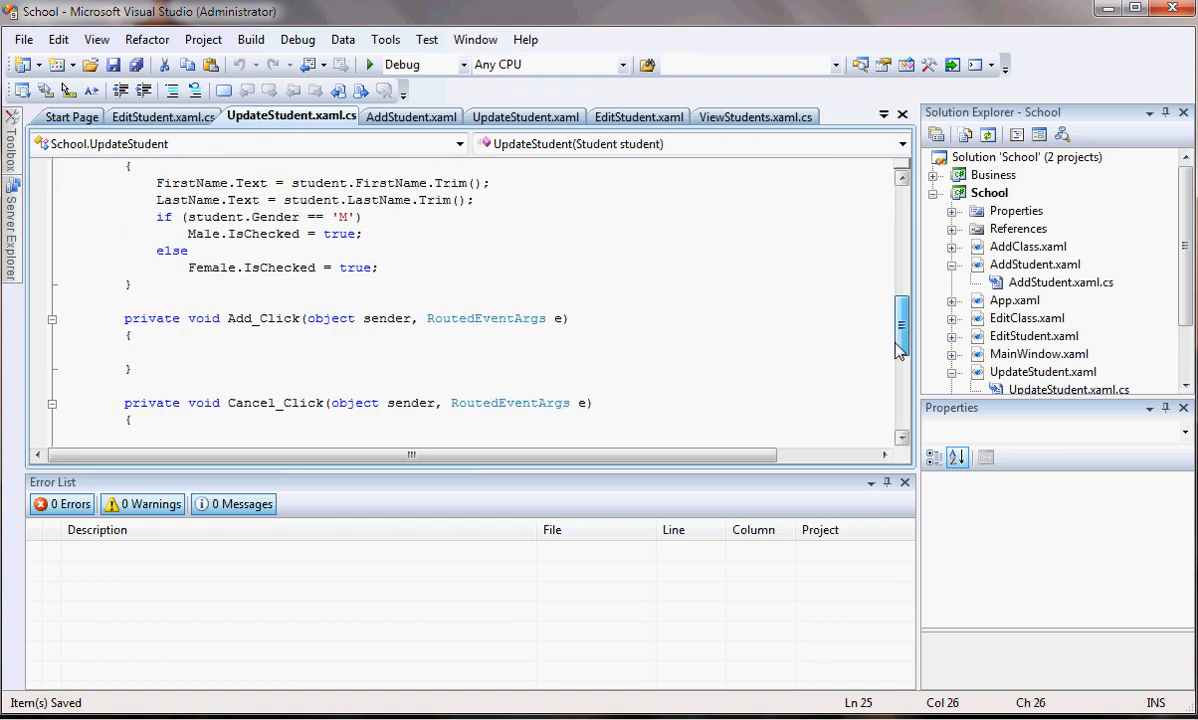
scroll("up", 3)
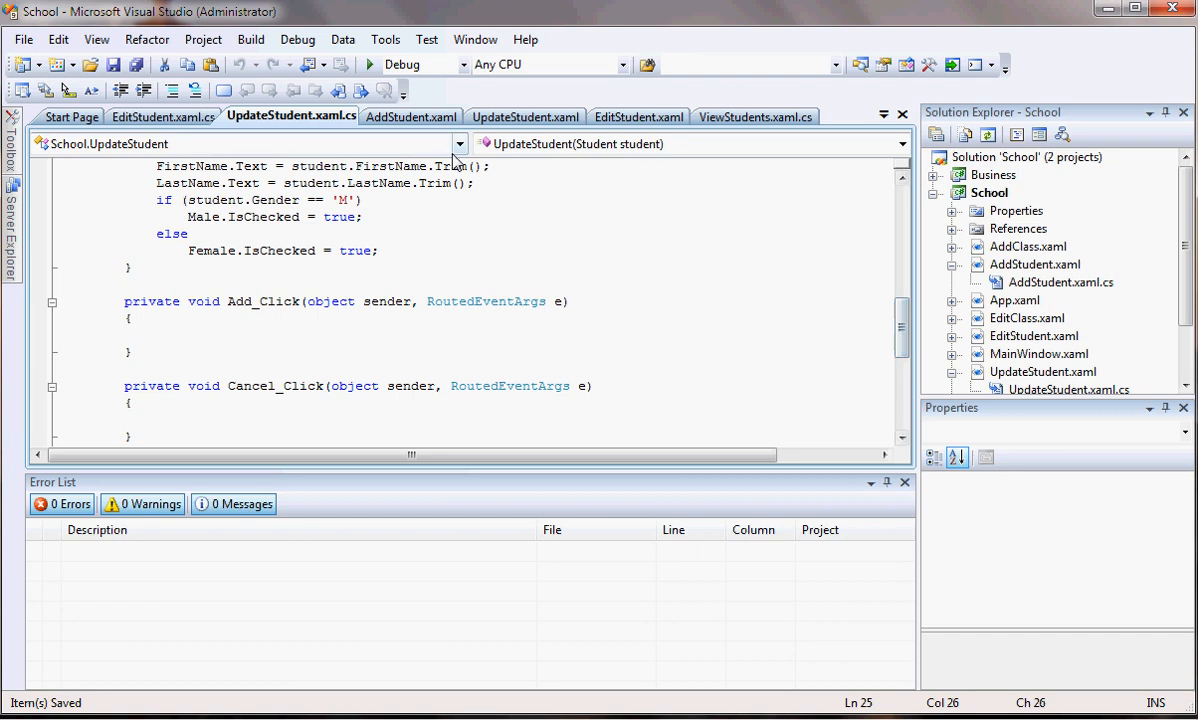
left_click(525, 116)
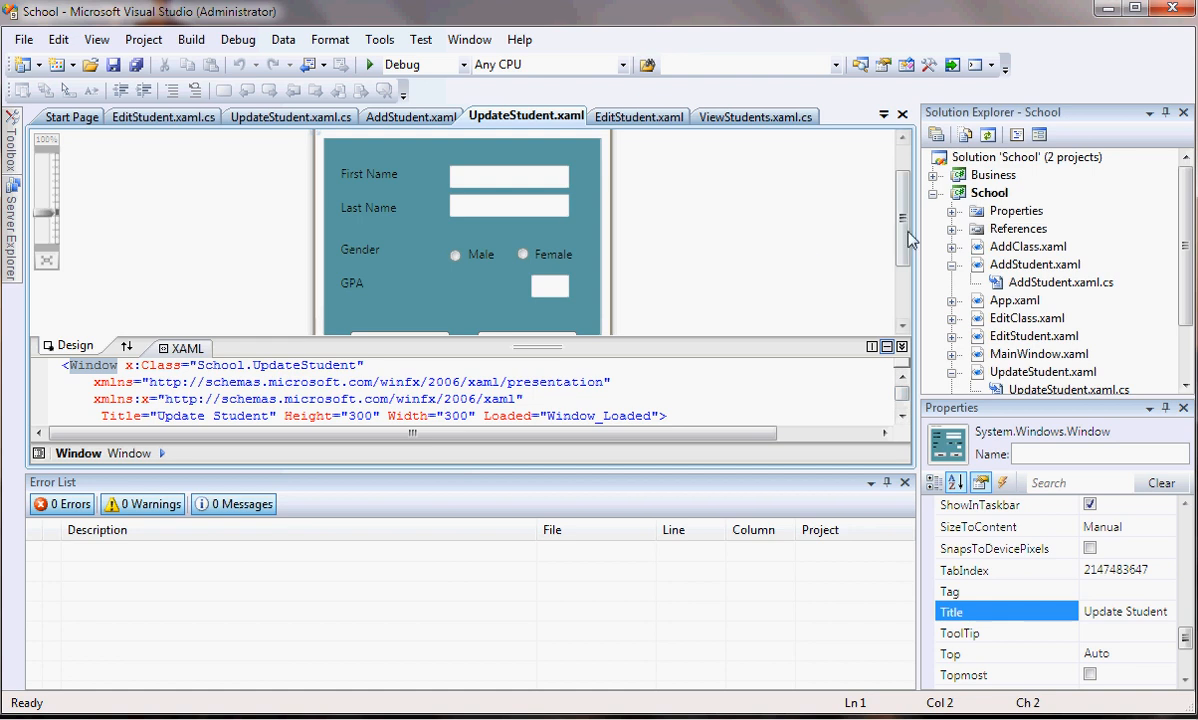
scroll("down", 3)
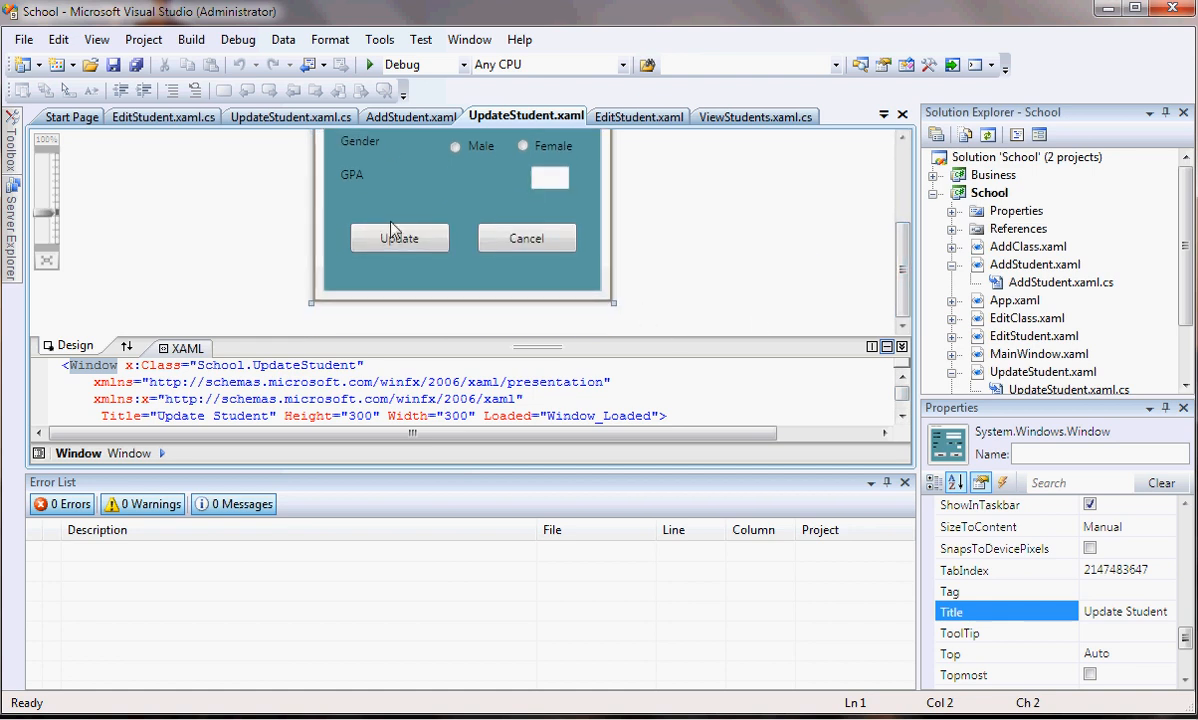
left_click(290, 116)
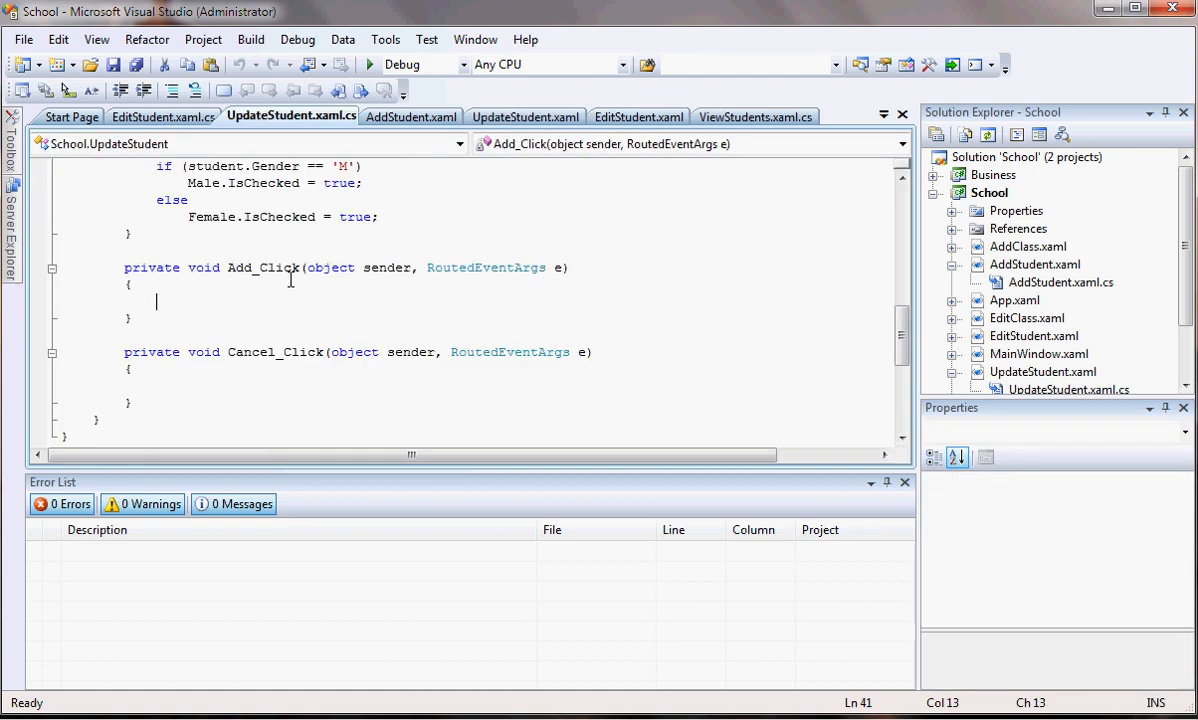
mouse_move(253, 253)
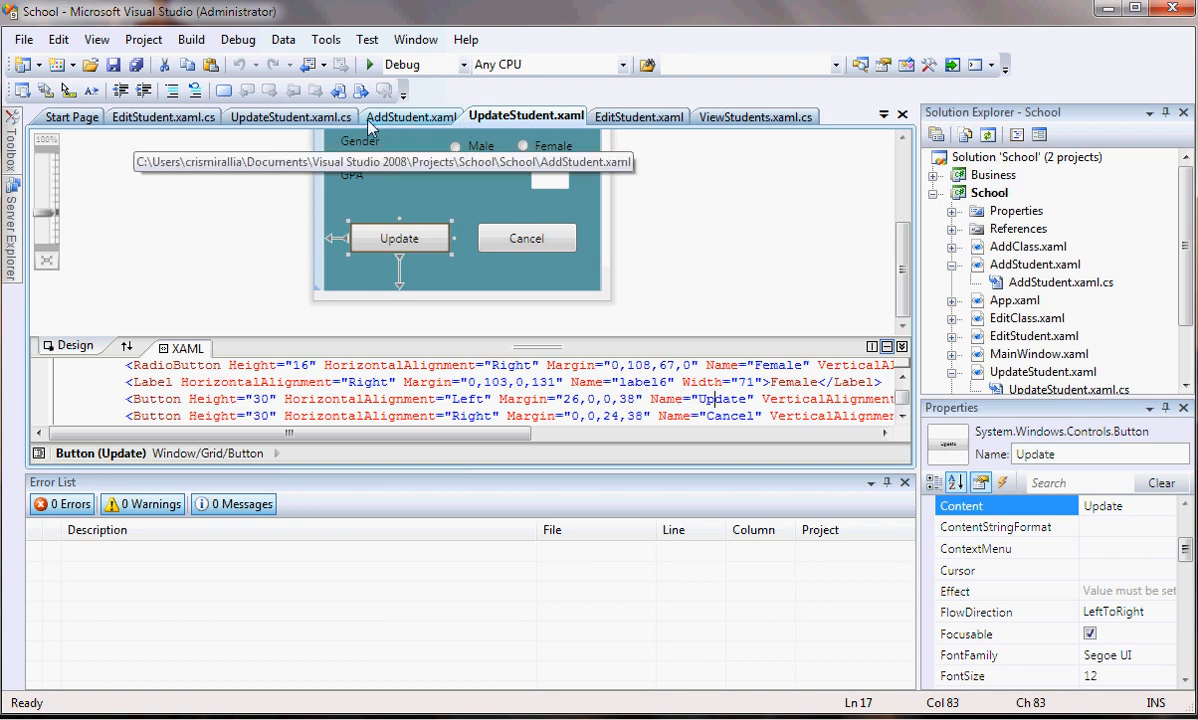
Rename the Add_Click handler to Update_Click and check the Update button's markup
left_click(290, 116)
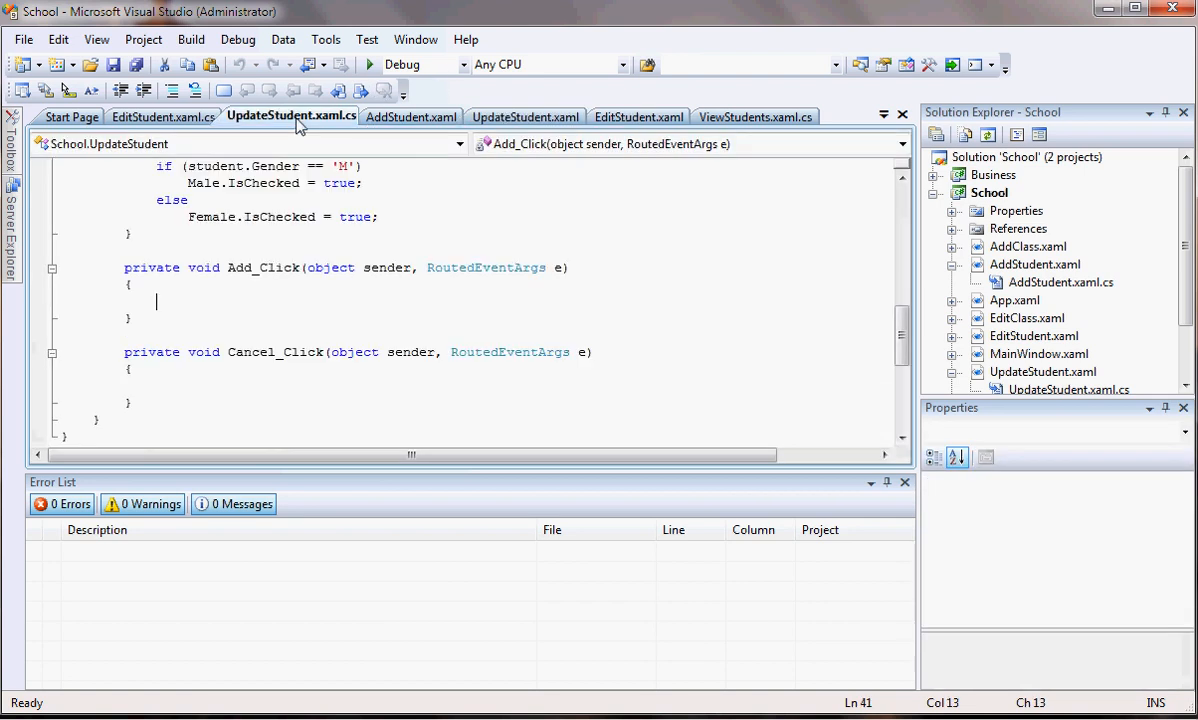
left_click(256, 267)
type("Up")
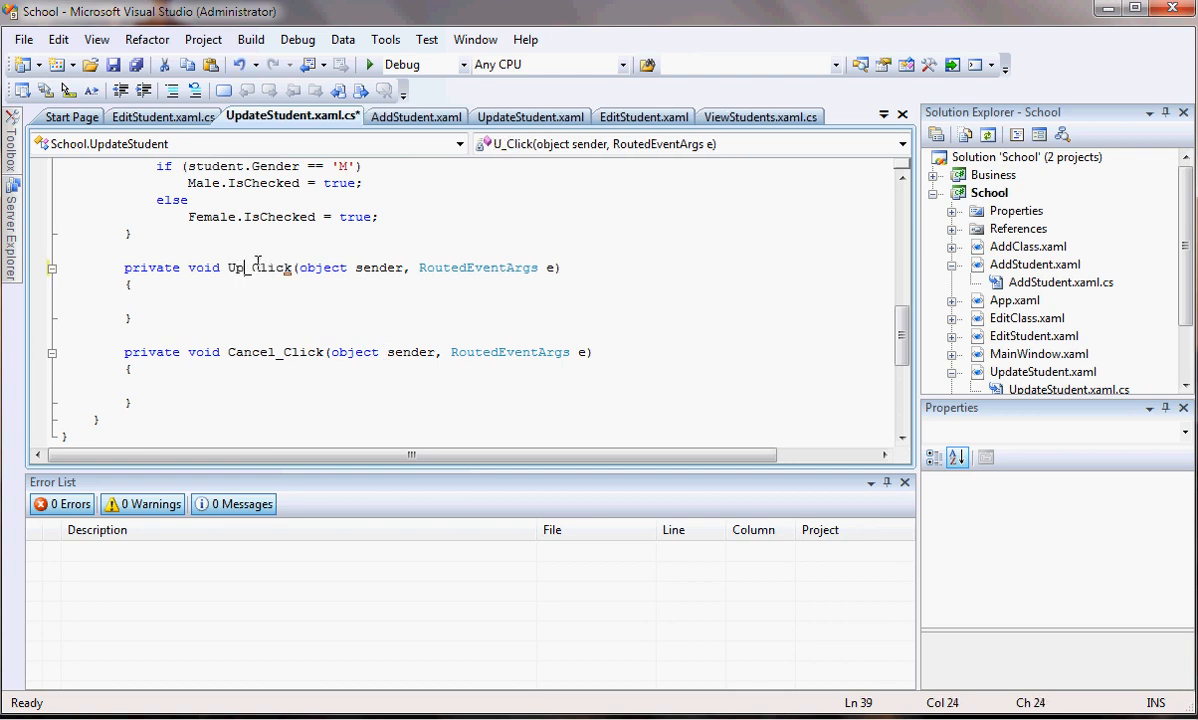
type("date")
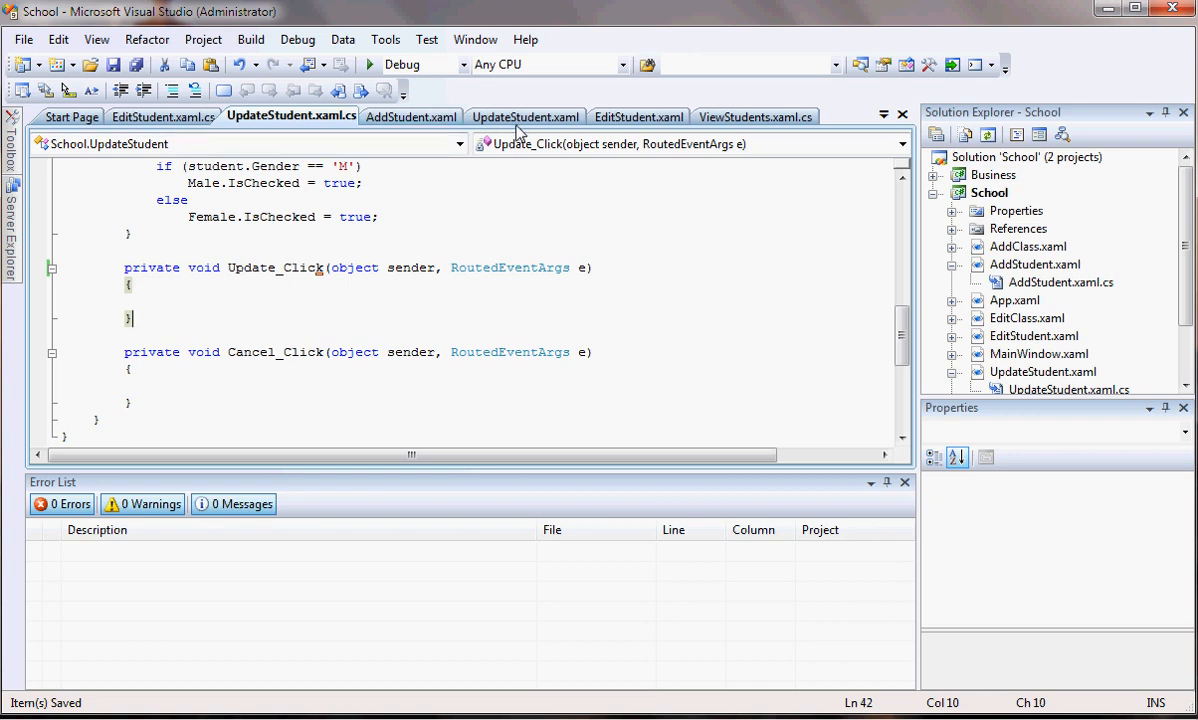
left_click(525, 116)
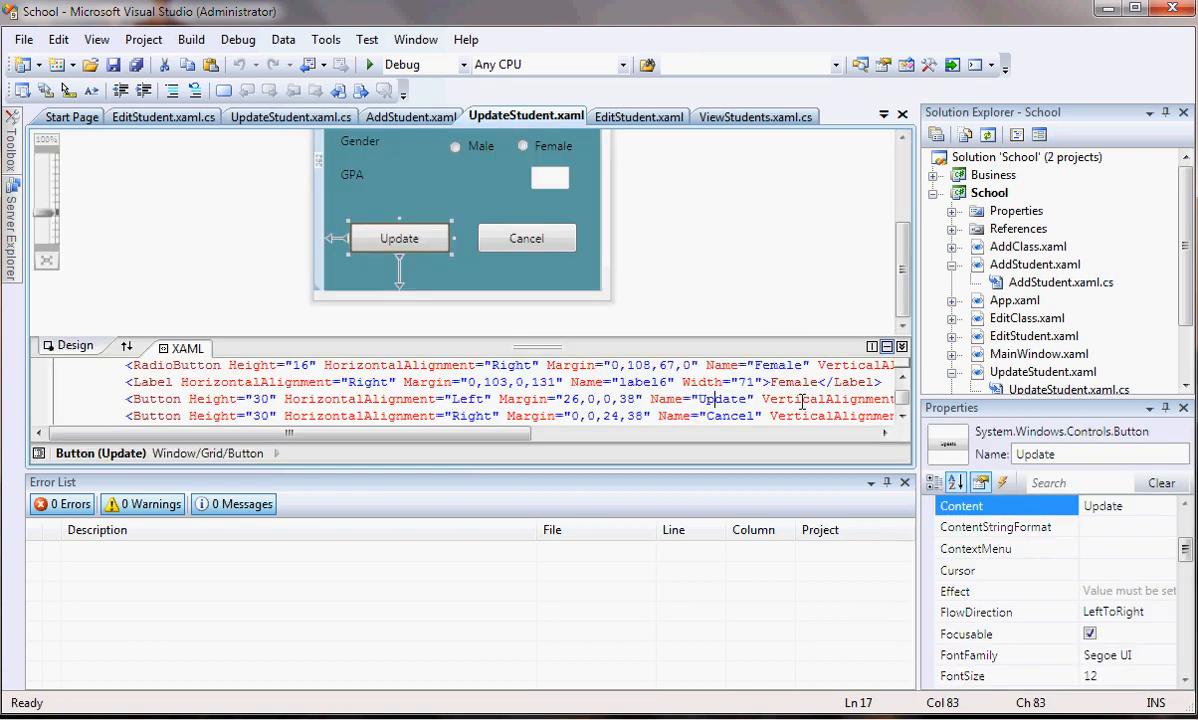
scroll("down", 3)
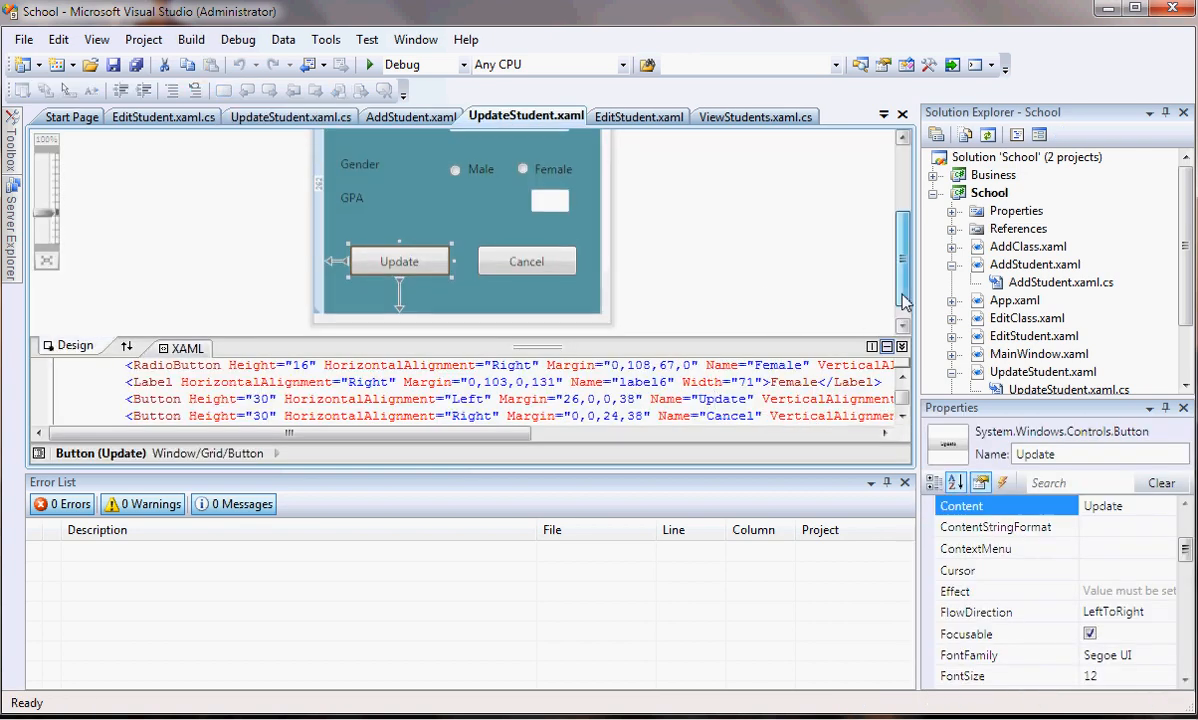
left_click(290, 116)
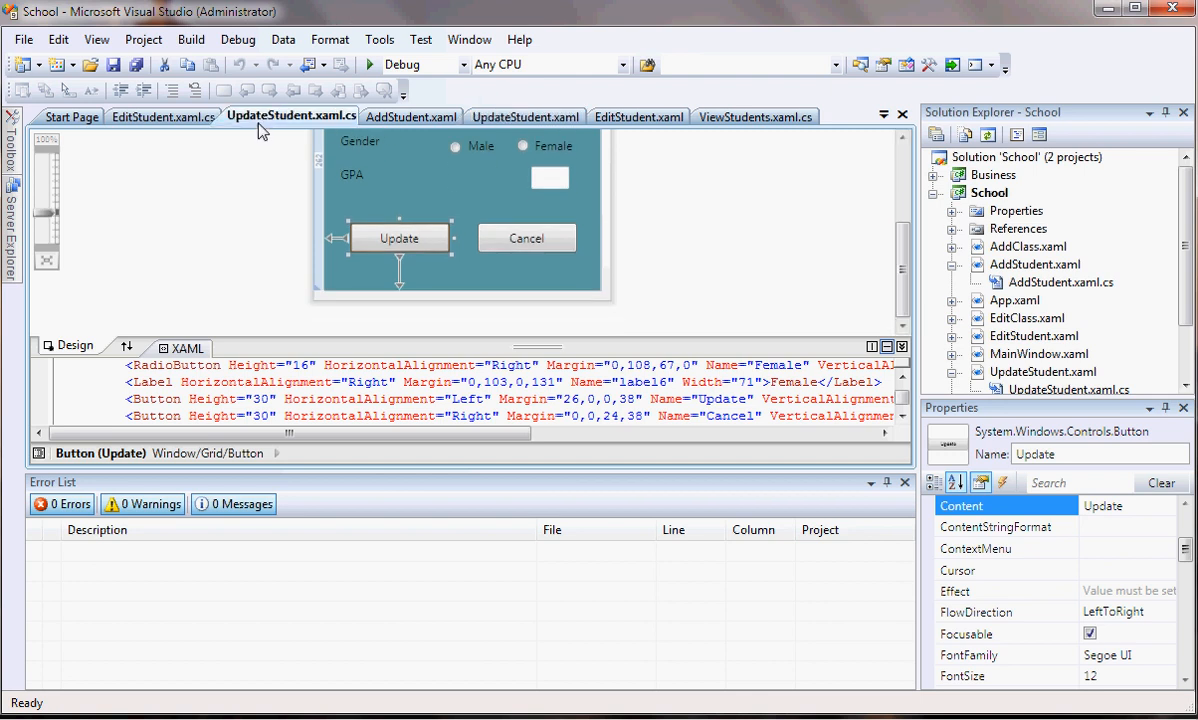
Set DialogResult = false in Cancel_Click and add blank lines inside Update_Click
double_click(399, 238)
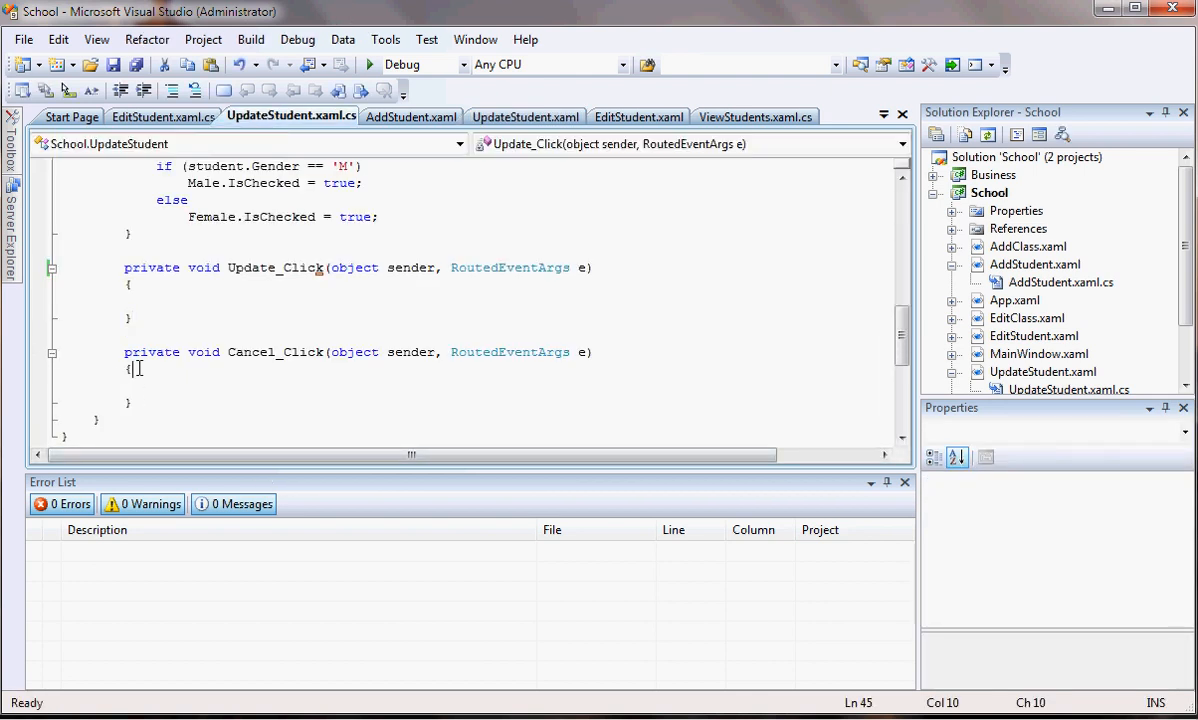
type("DialogResult = false;")
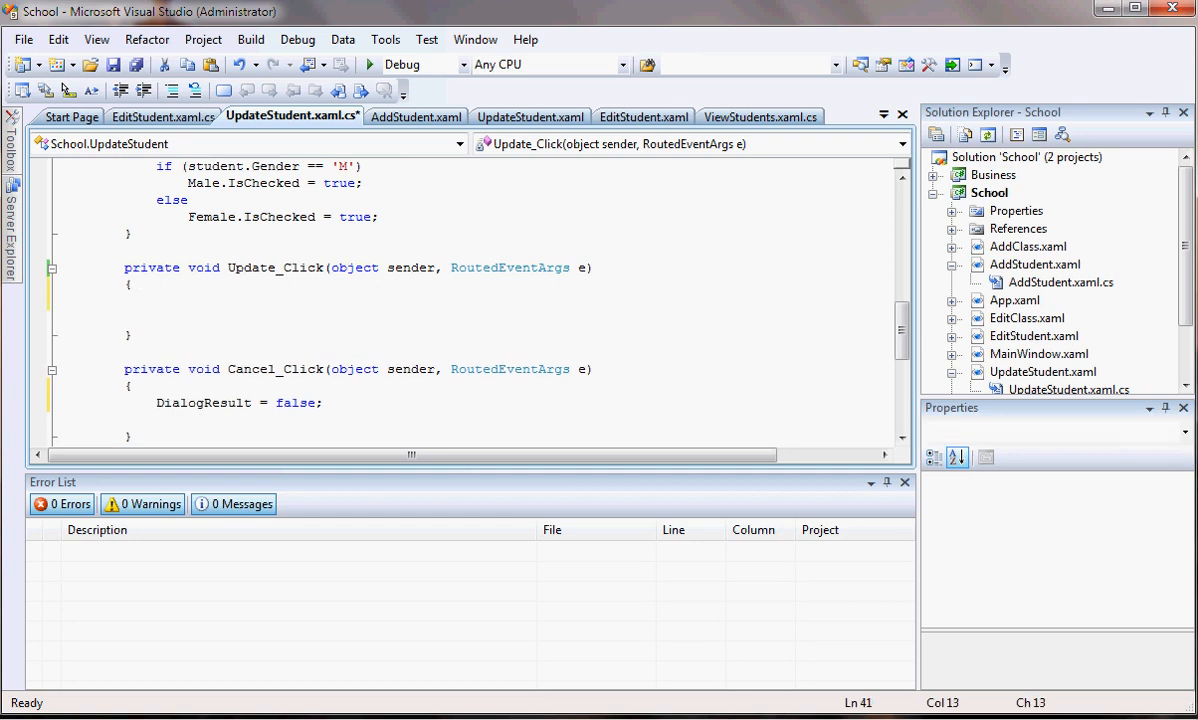
left_click(147, 293)
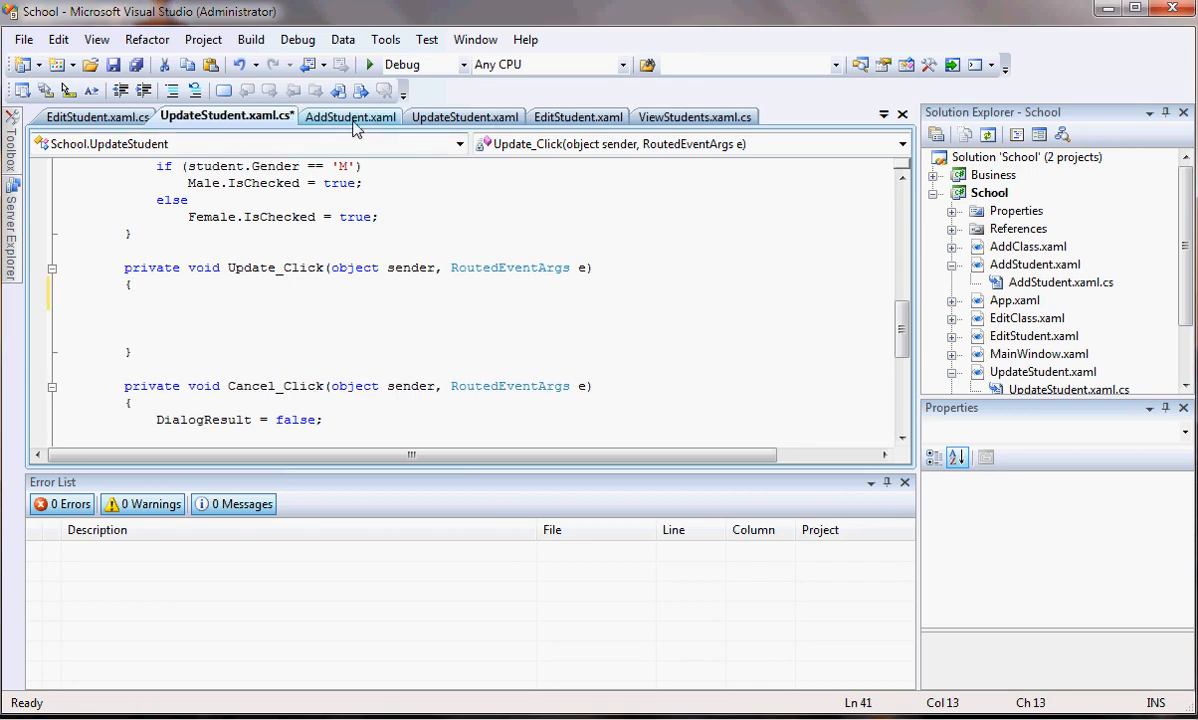
mouse_move(1116, 300)
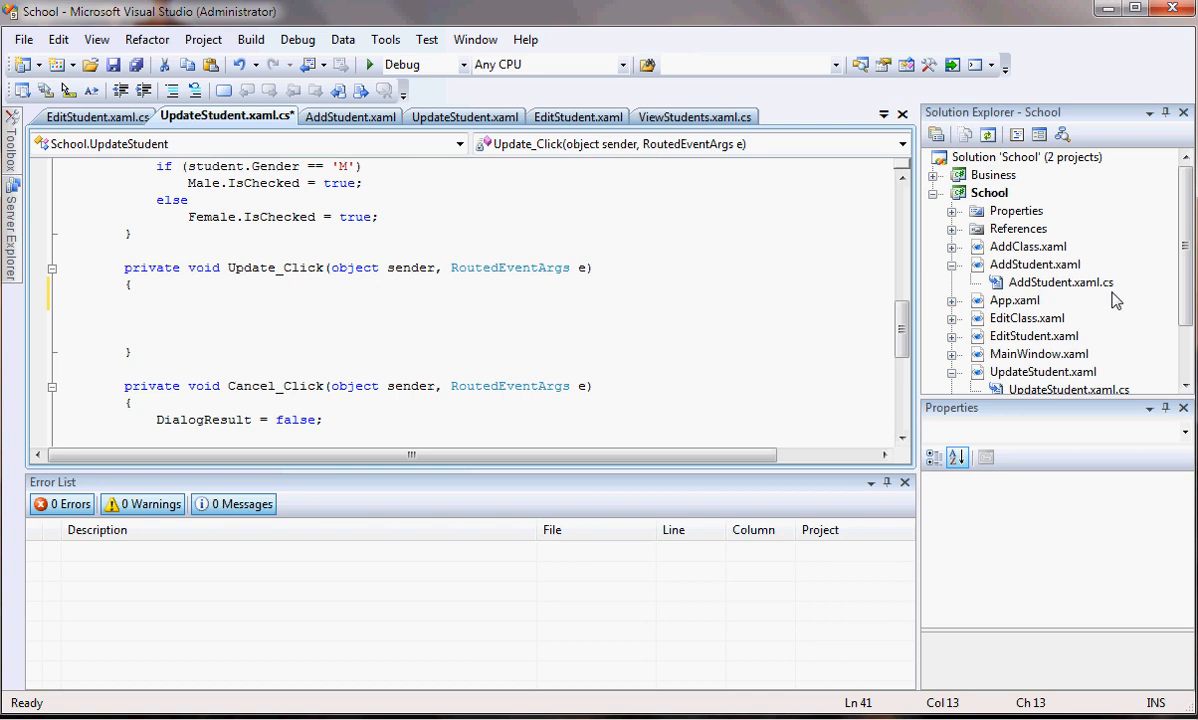
Scroll through AddStudent's Add_Click validation and select the Admin.AddStudent method name
scroll("down", 3)
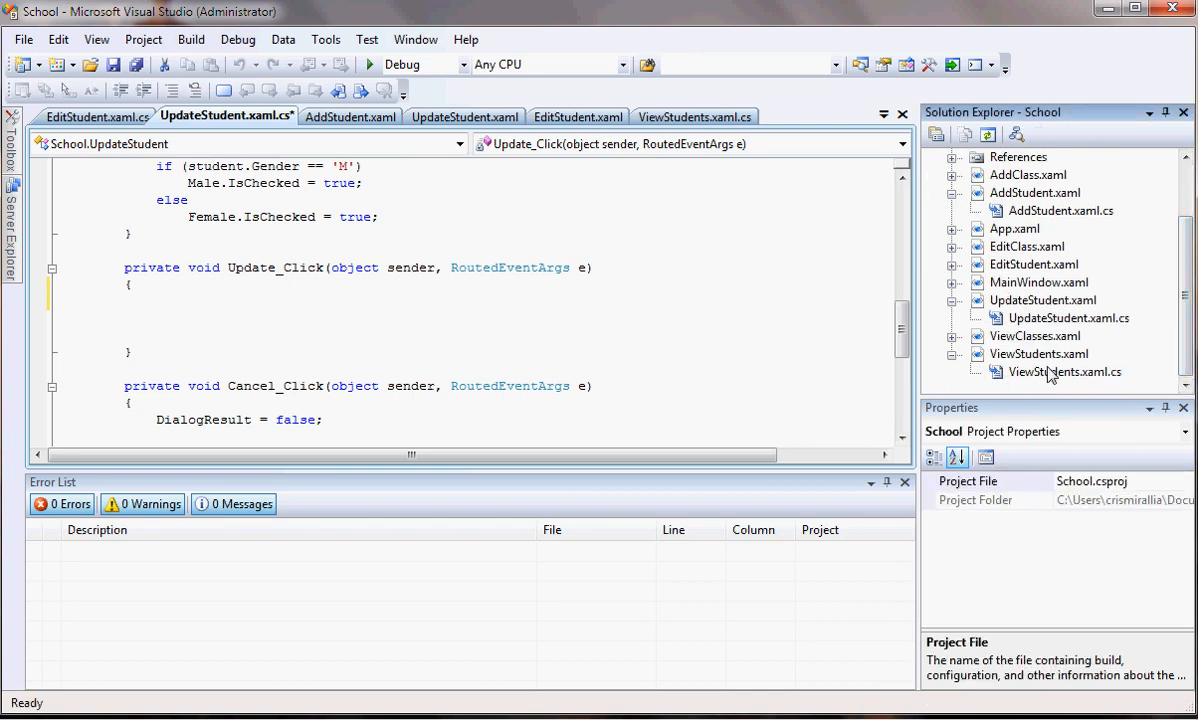
mouse_move(1055, 210)
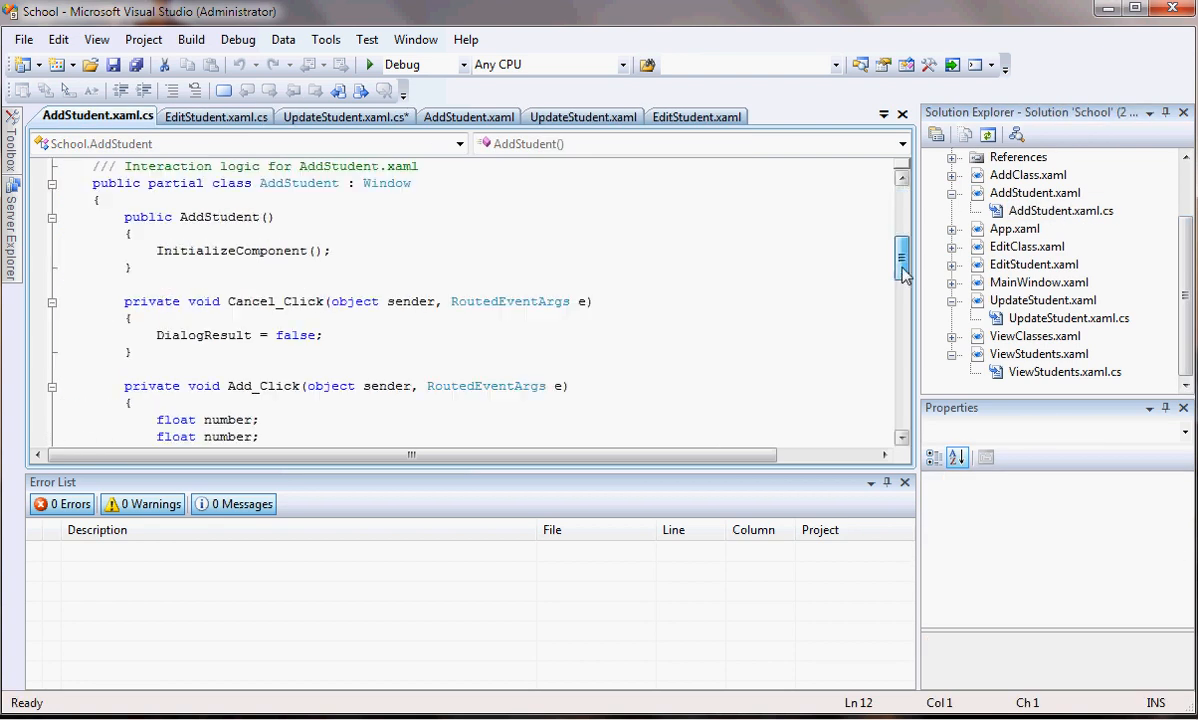
scroll("down", 3)
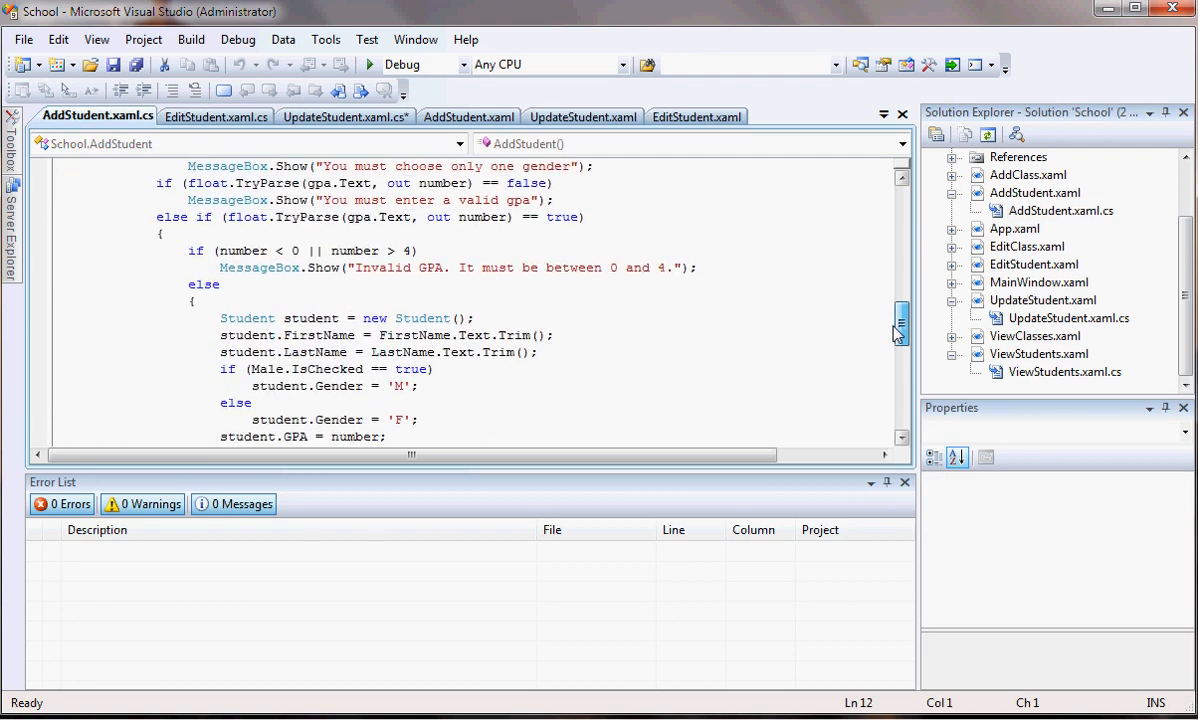
scroll("down", 3)
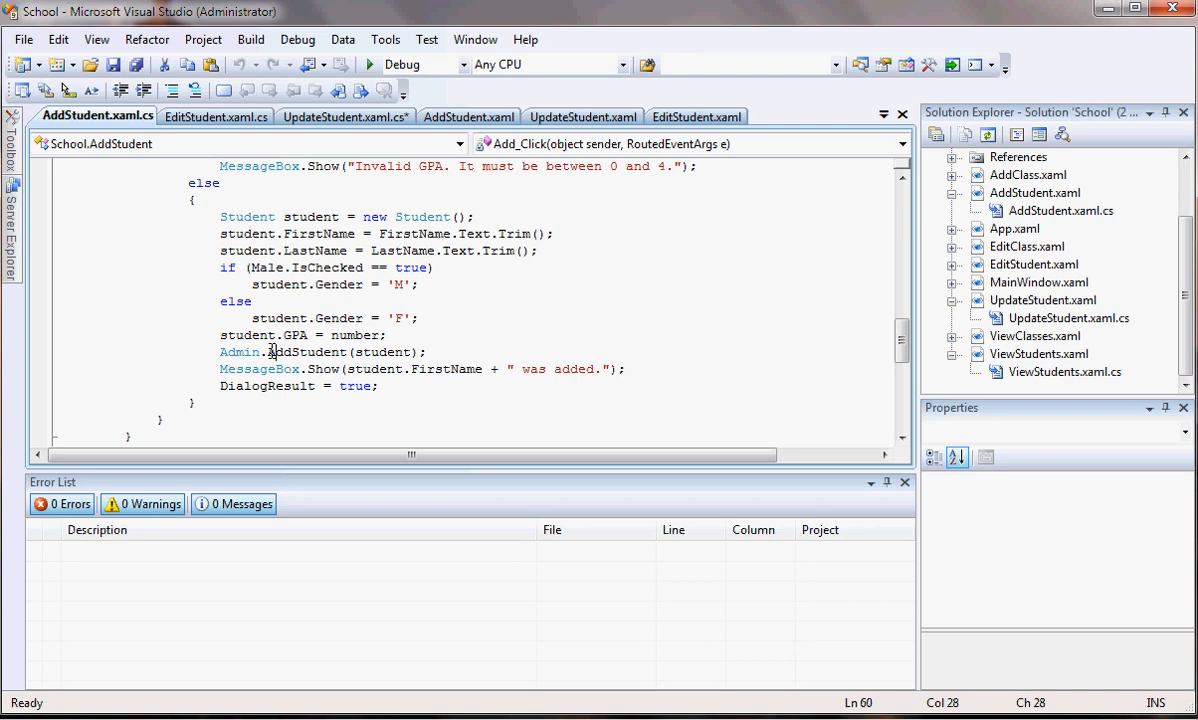
double_click(300, 352)
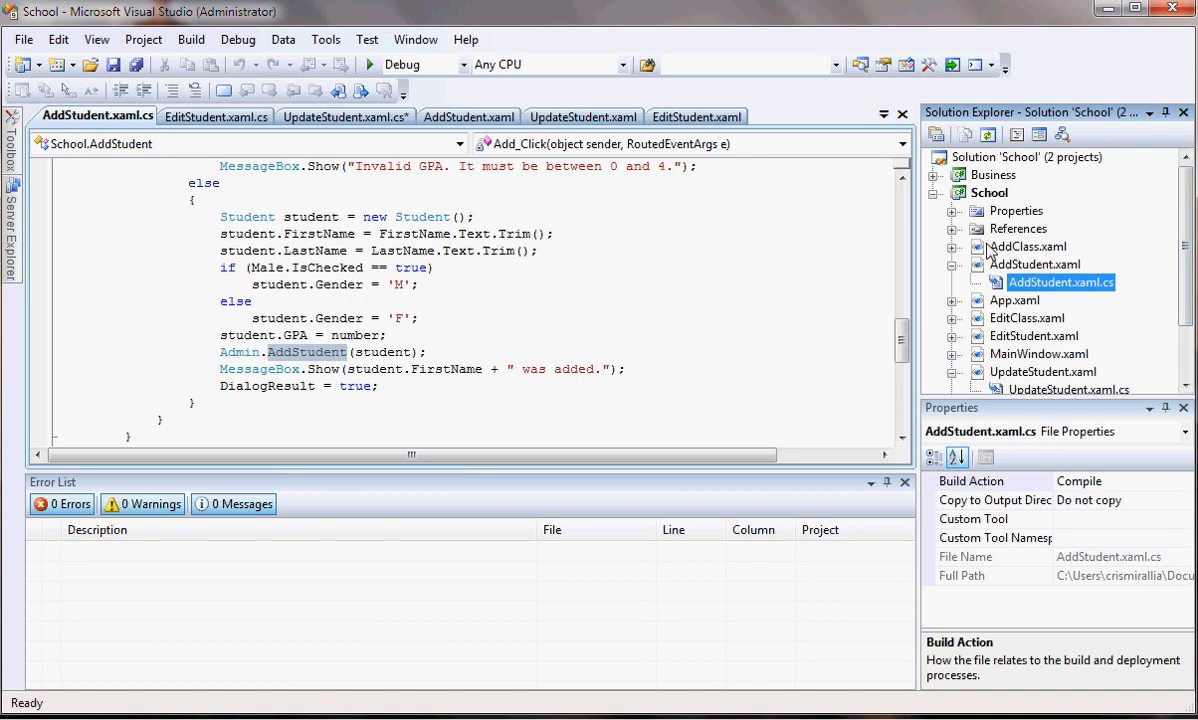
Expand the Business project and open Admin.cs to view the AddStudent method
left_click(934, 174)
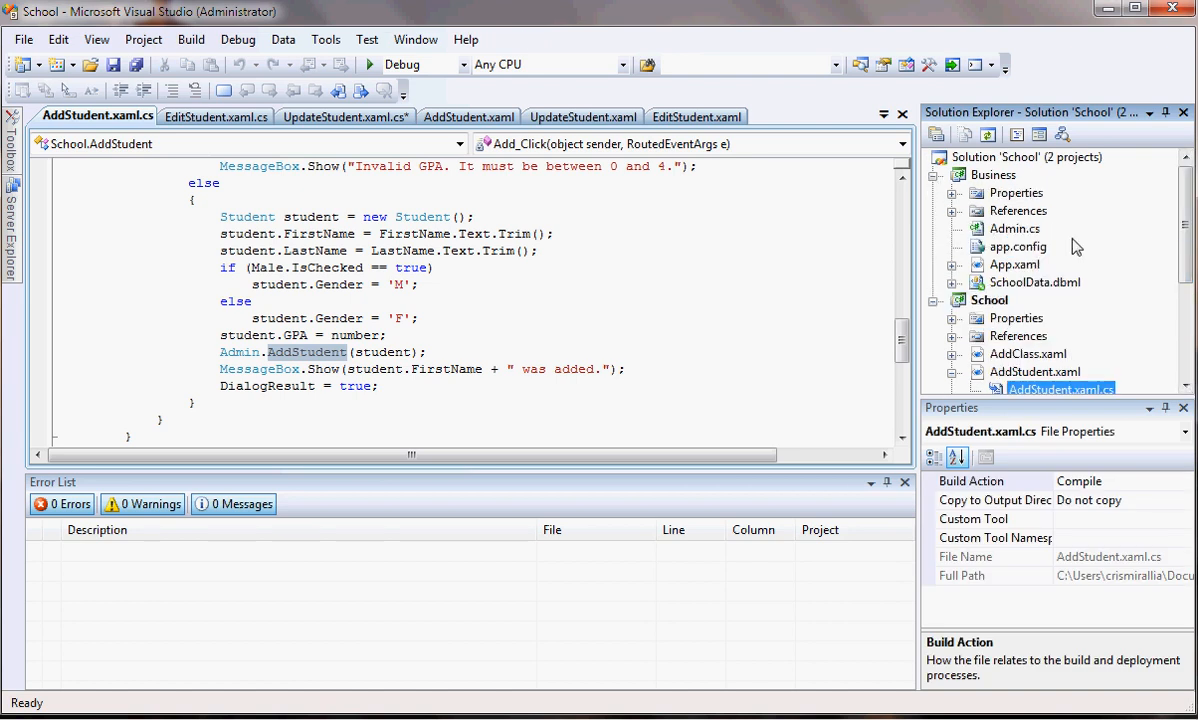
mouse_move(985, 185)
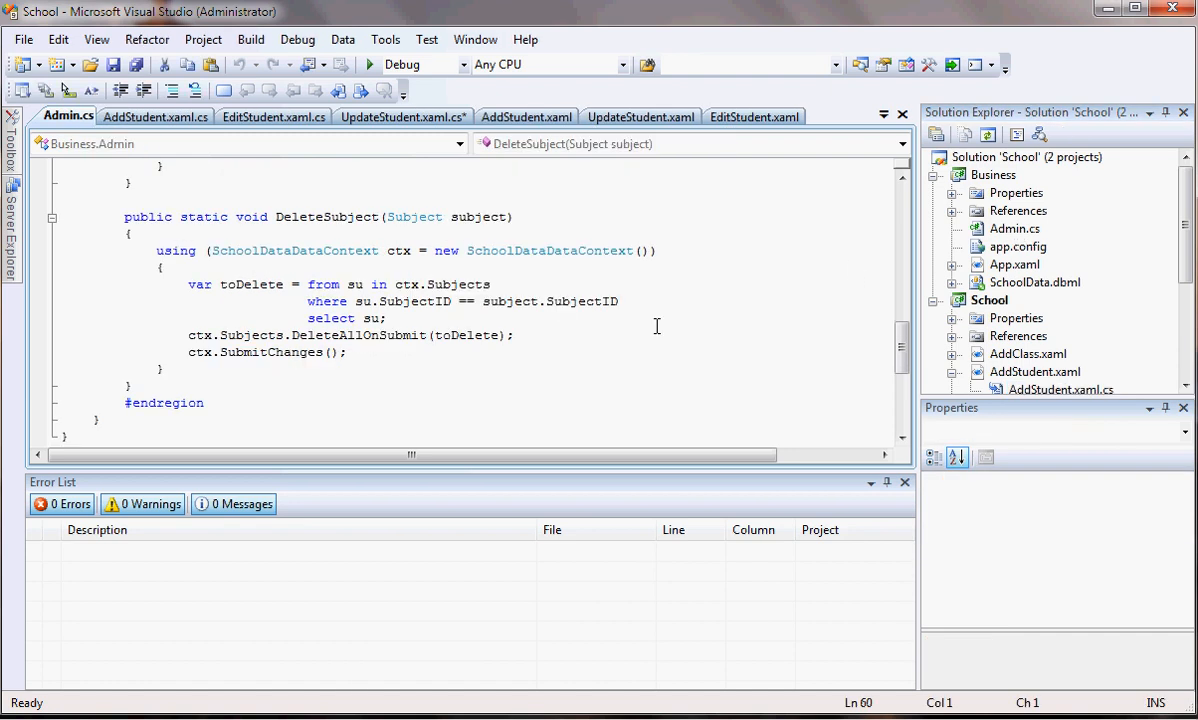
left_click(332, 318)
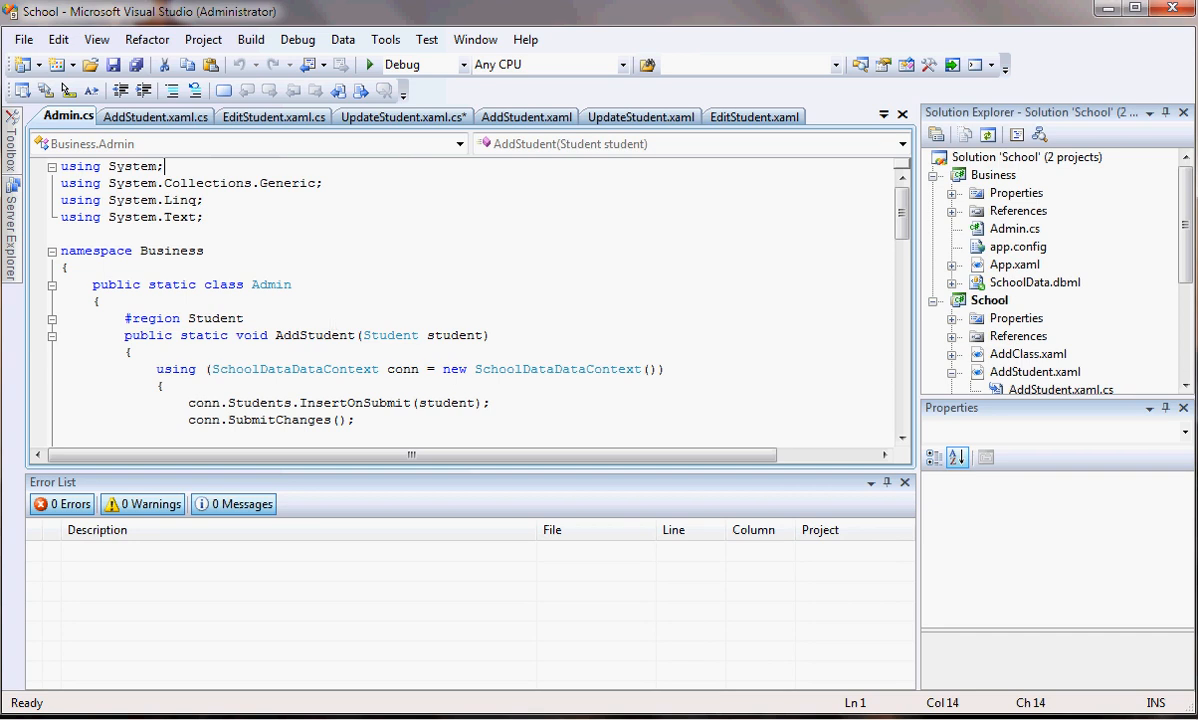
scroll("down", 3)
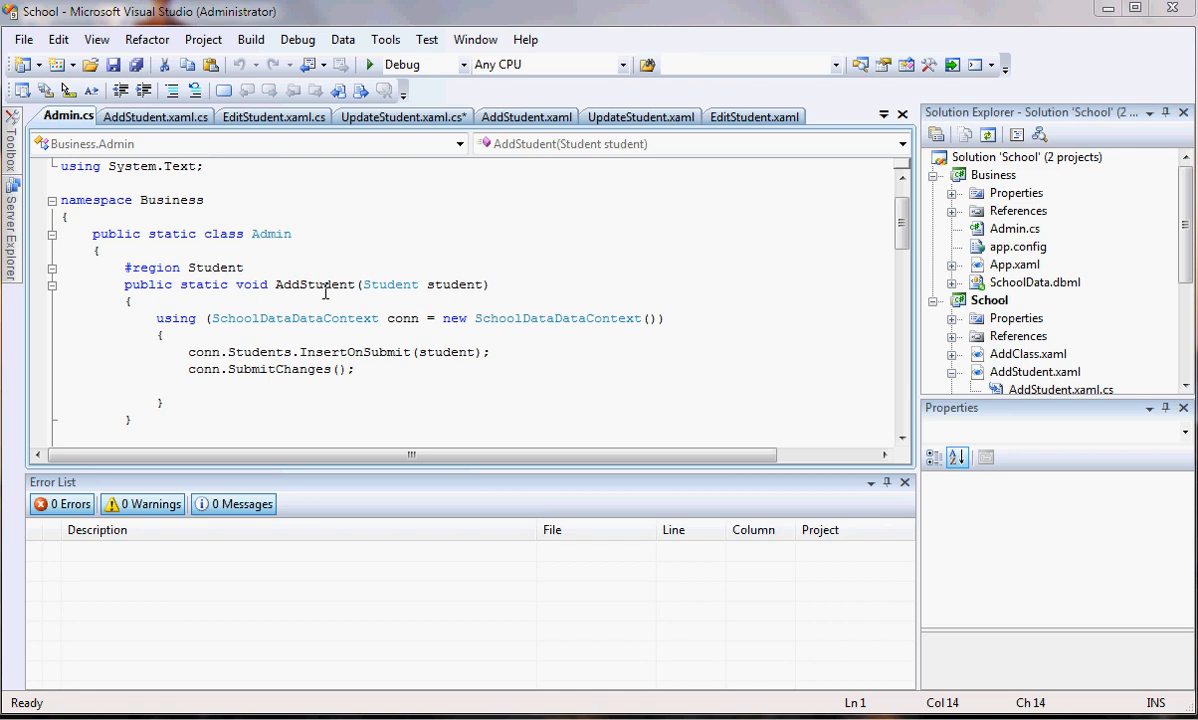
mouse_move(145, 415)
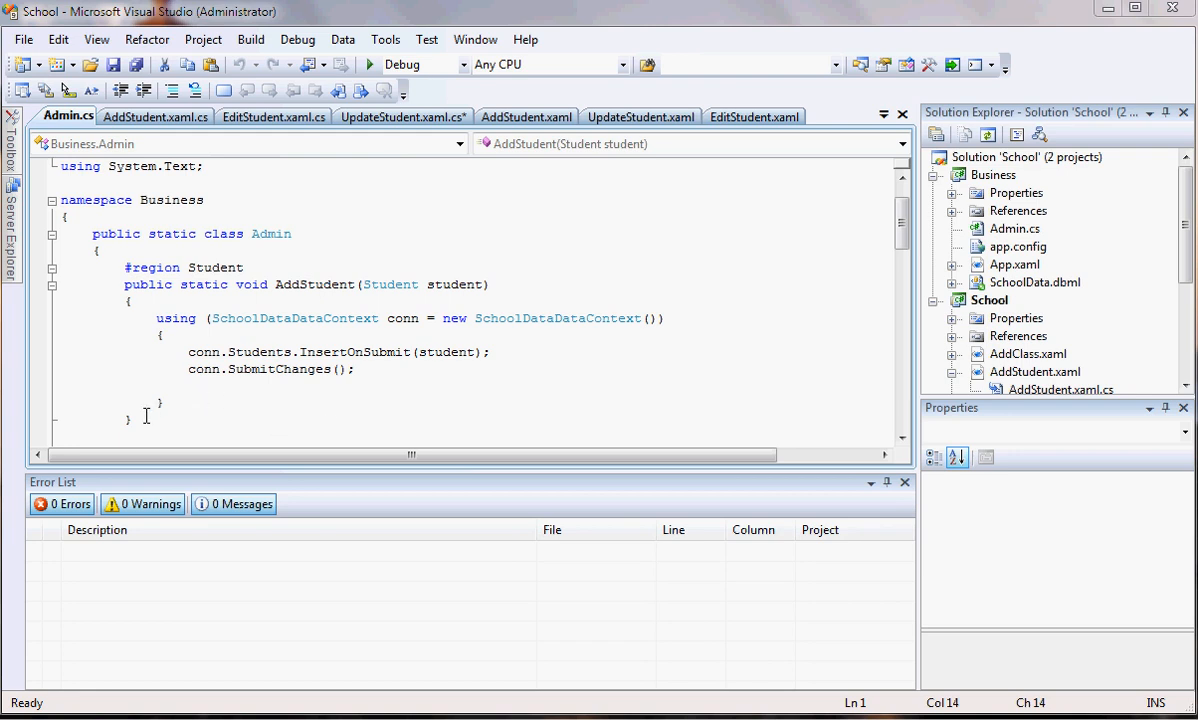
Copy the AddStudent method and paste it below as a new UpdateStudent method
left_click(127, 284)
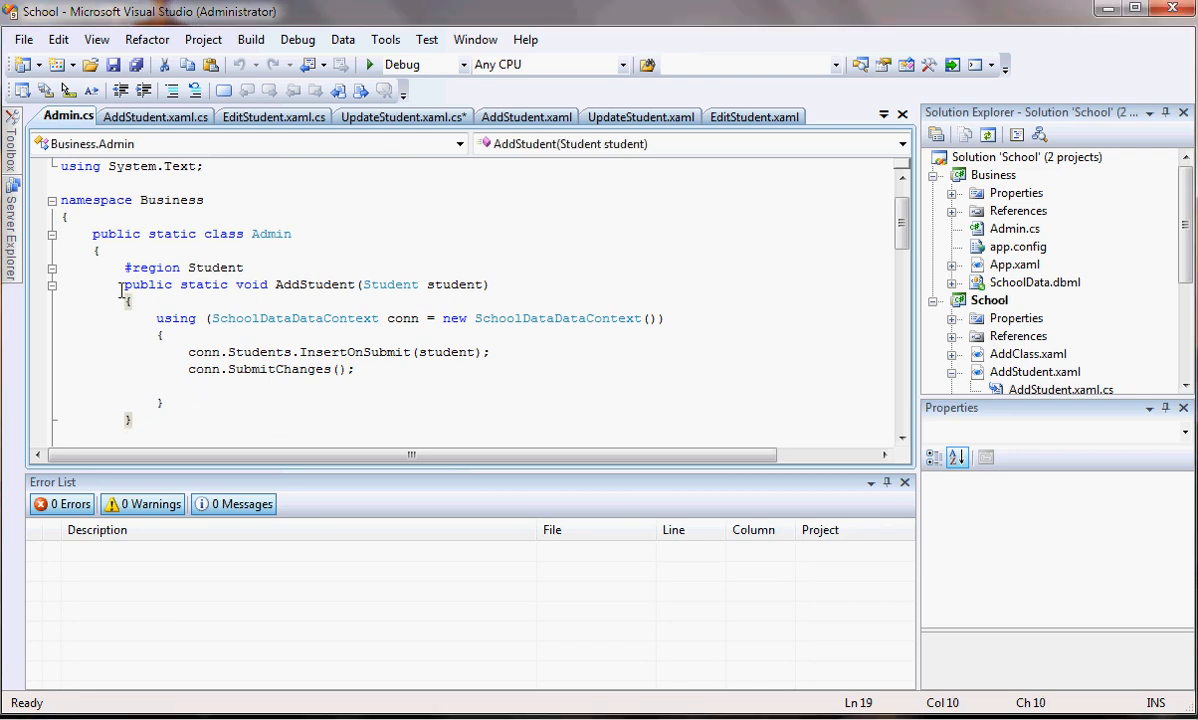
left_click_drag(124, 284, 180, 418)
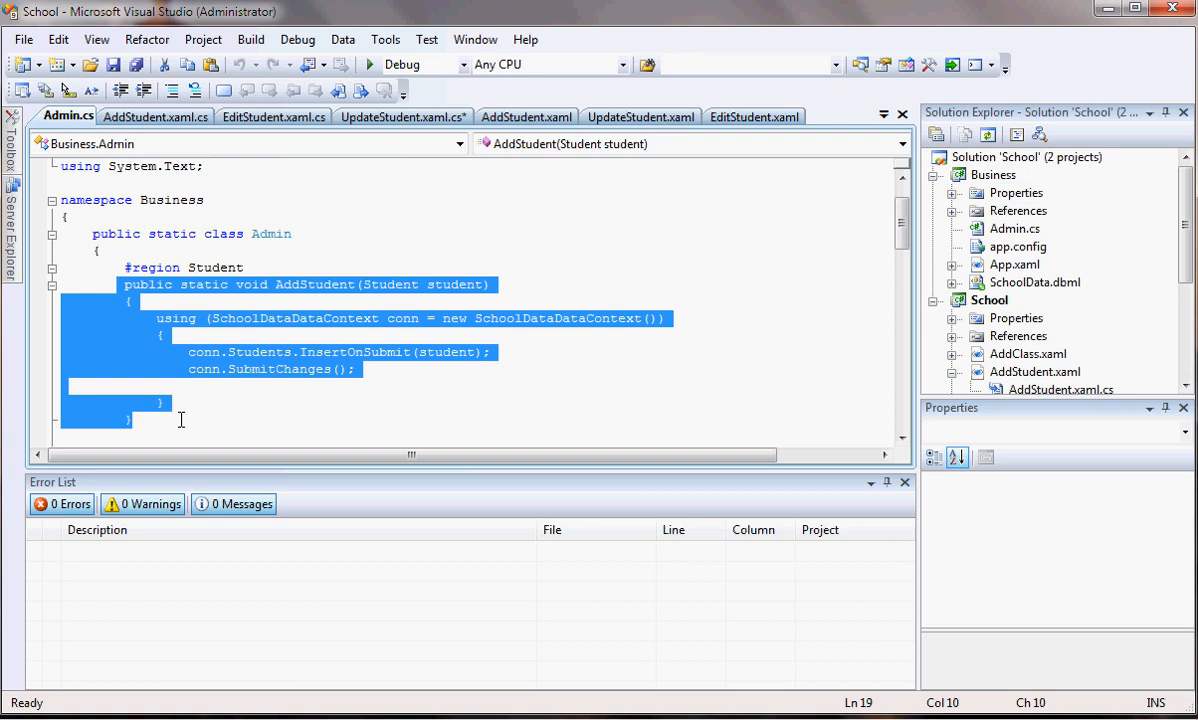
left_click(146, 421)
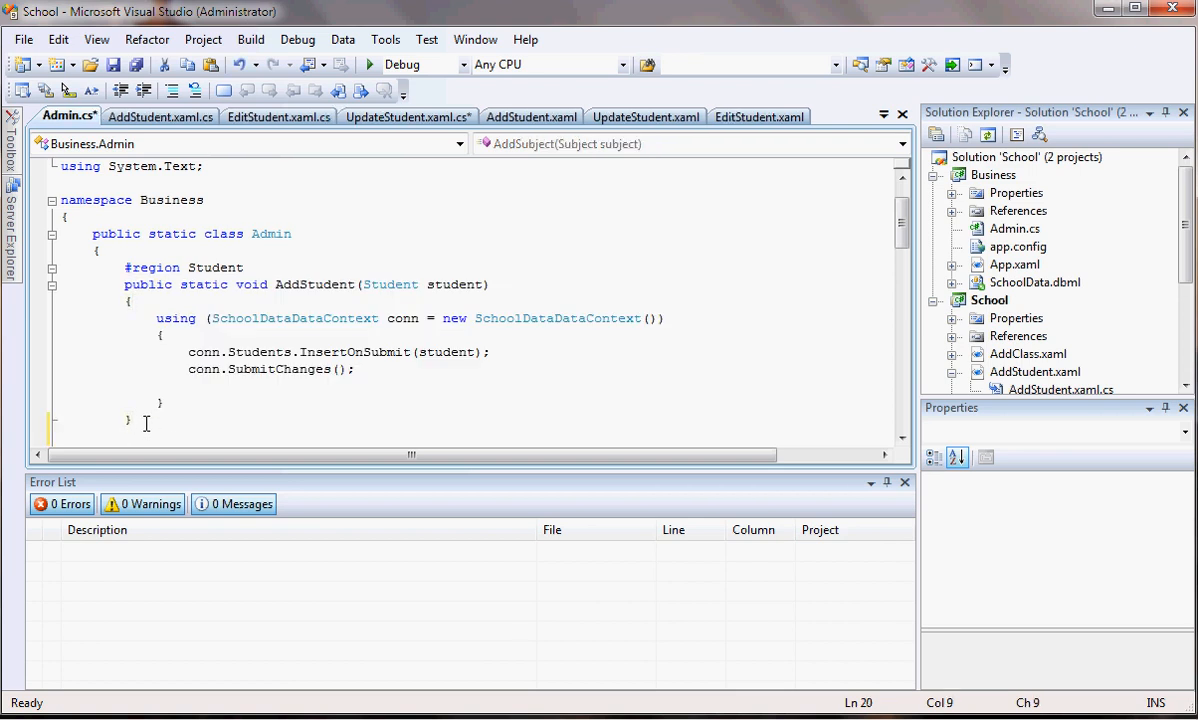
scroll("down", 3)
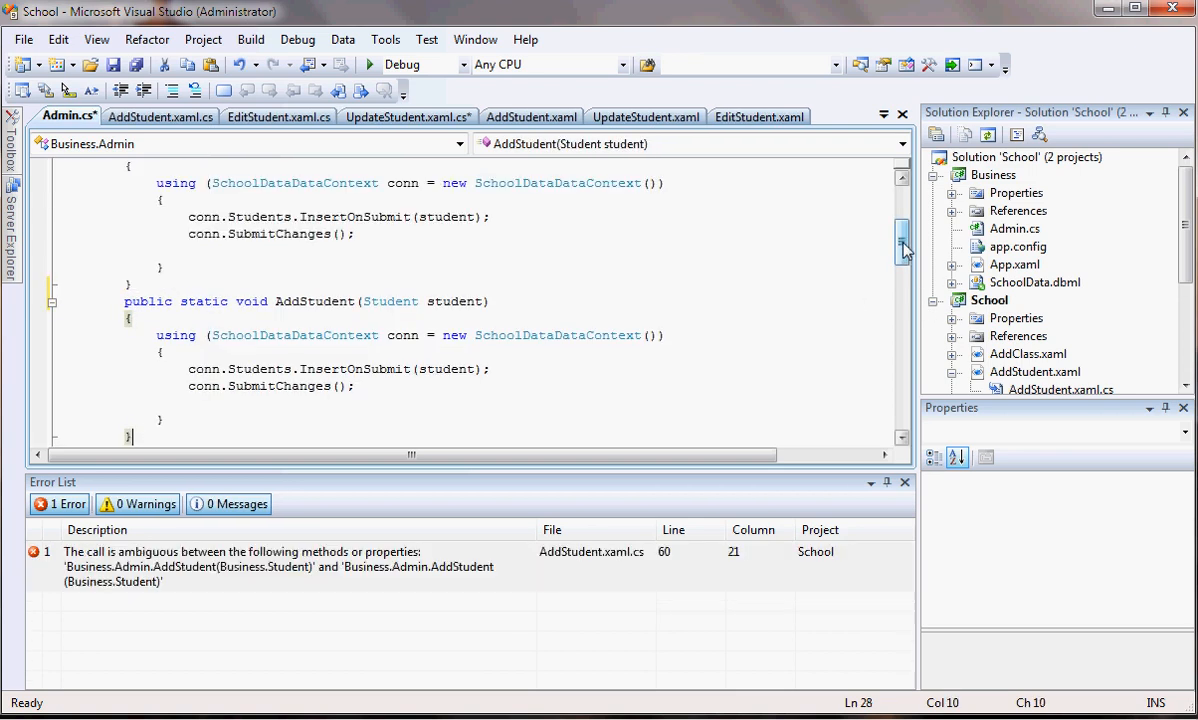
scroll("up", 3)
type("Update")
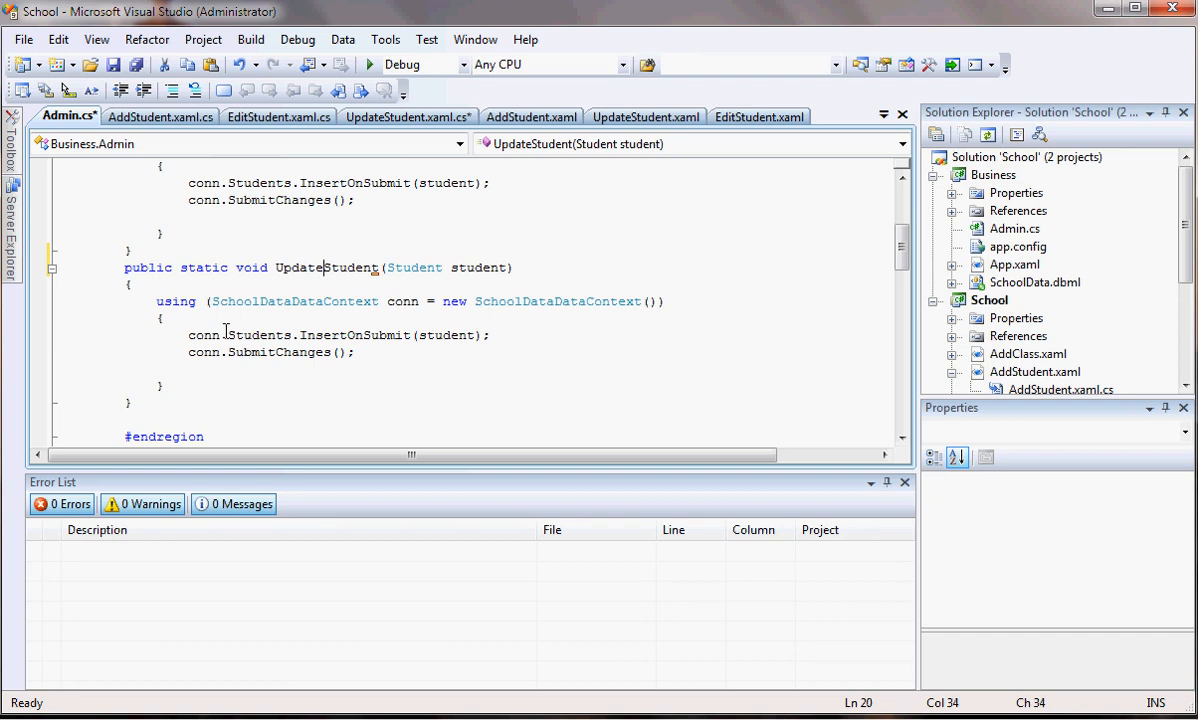
mouse_move(205, 334)
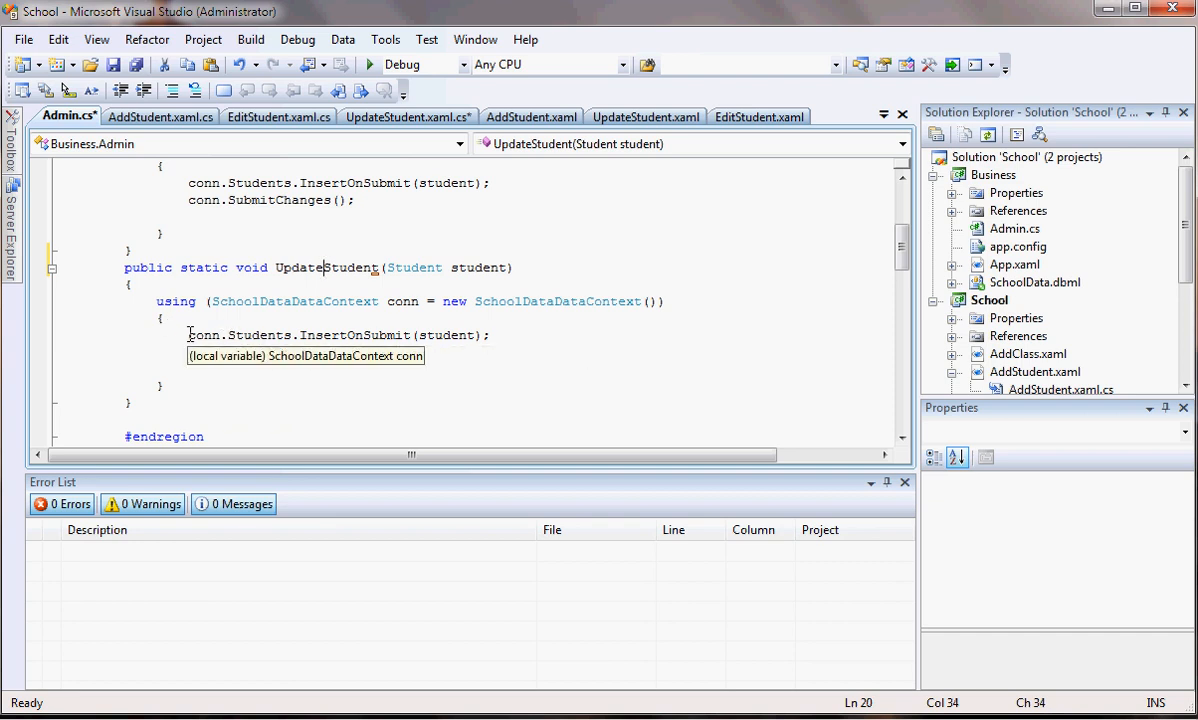
Replace the copied body with a 'Student stu = (' declaration
left_click_drag(190, 335, 354, 352)
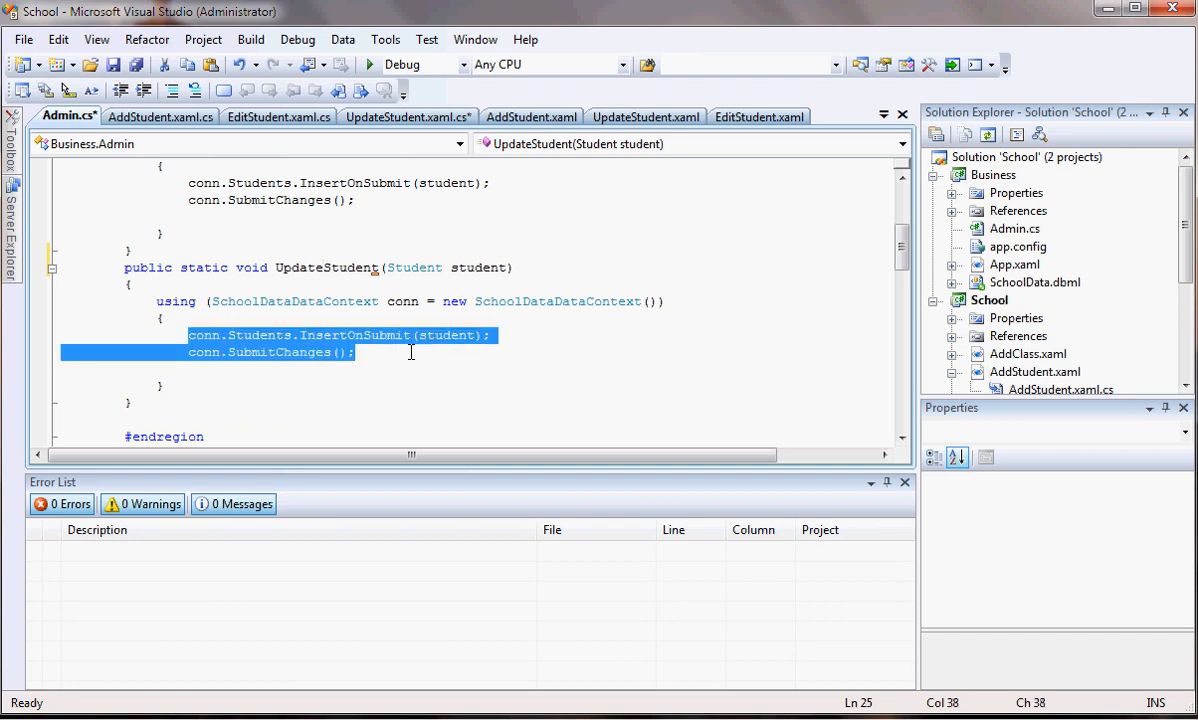
type("Student")
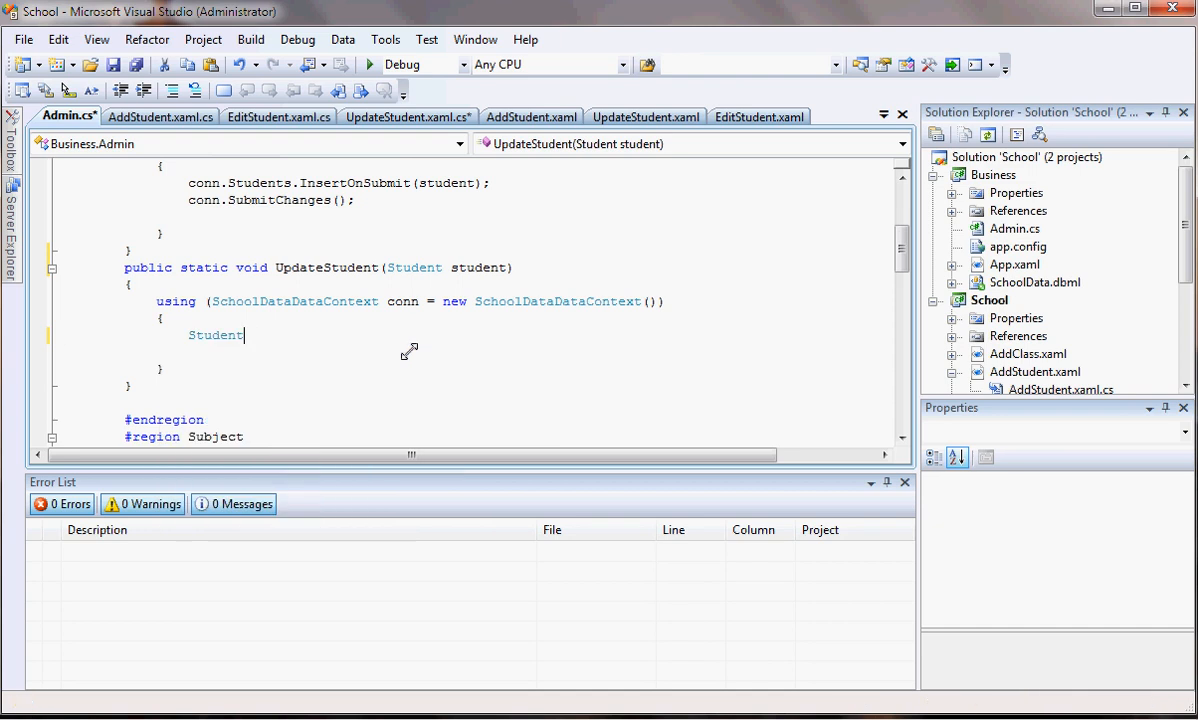
type("stu")
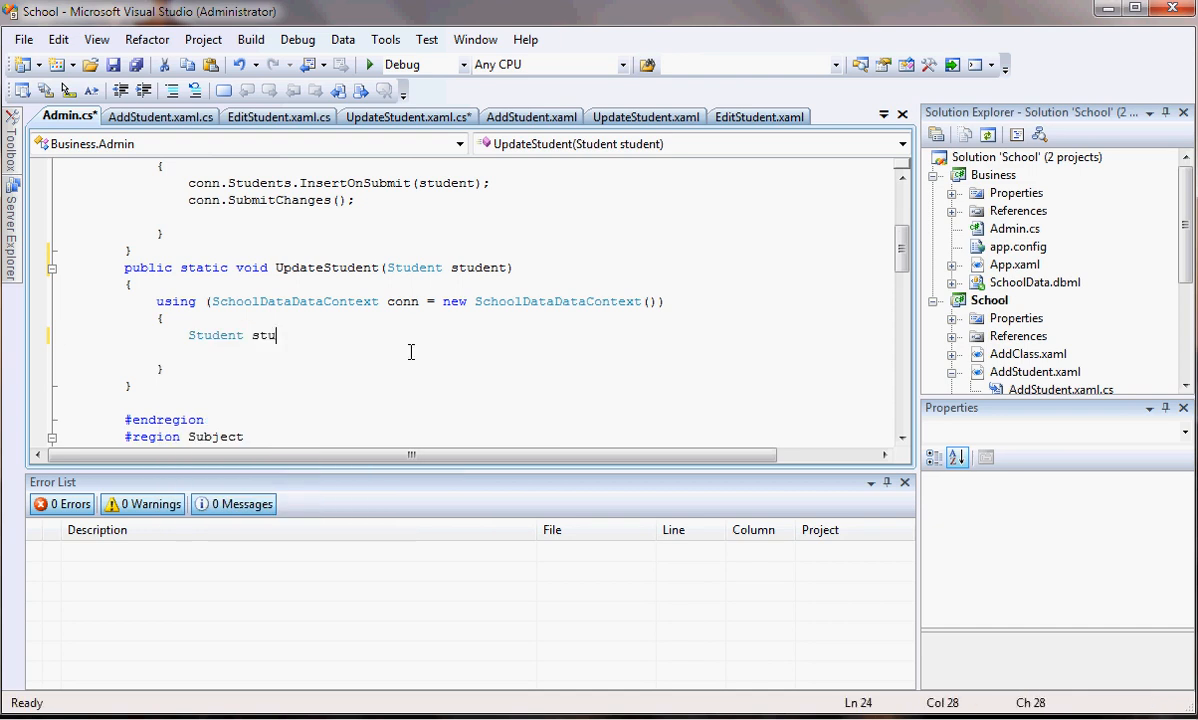
type("=")
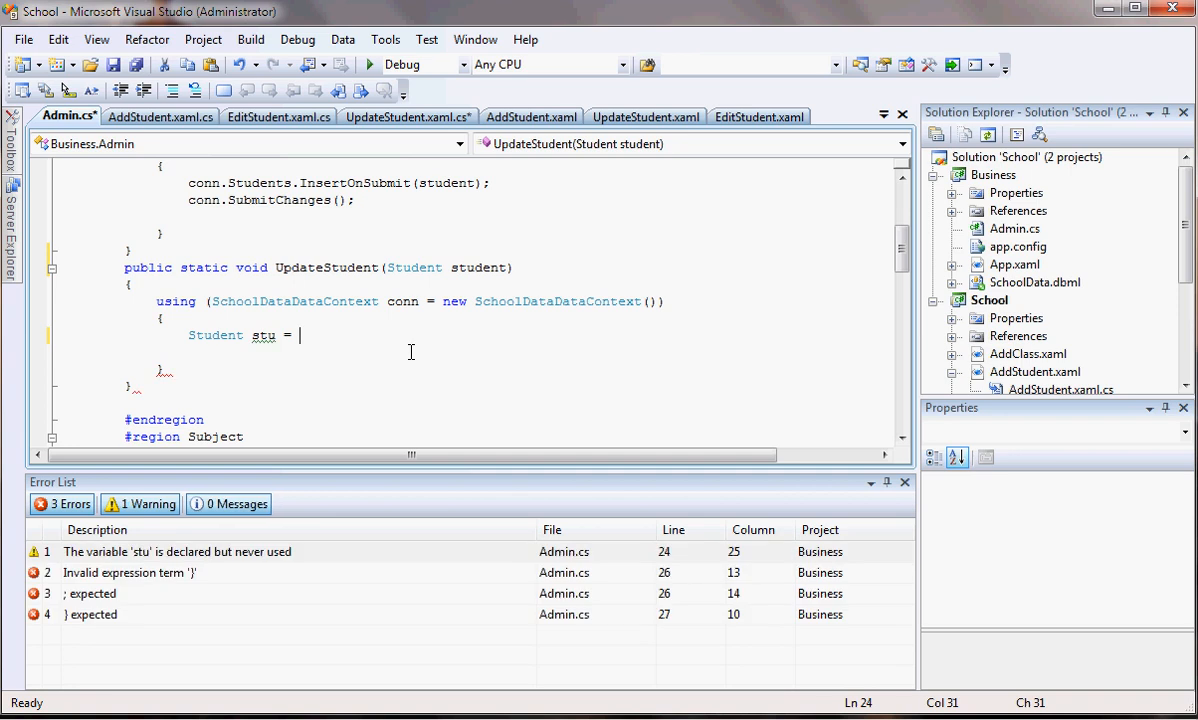
type("(")
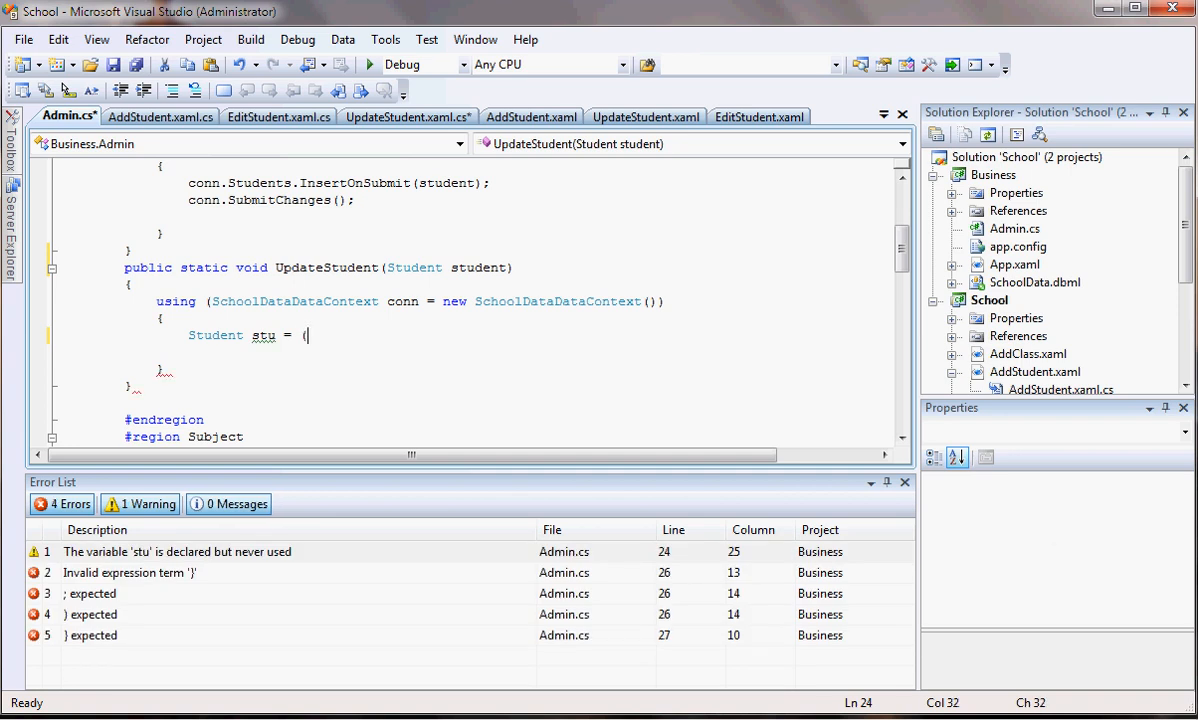
scroll("down", 3)
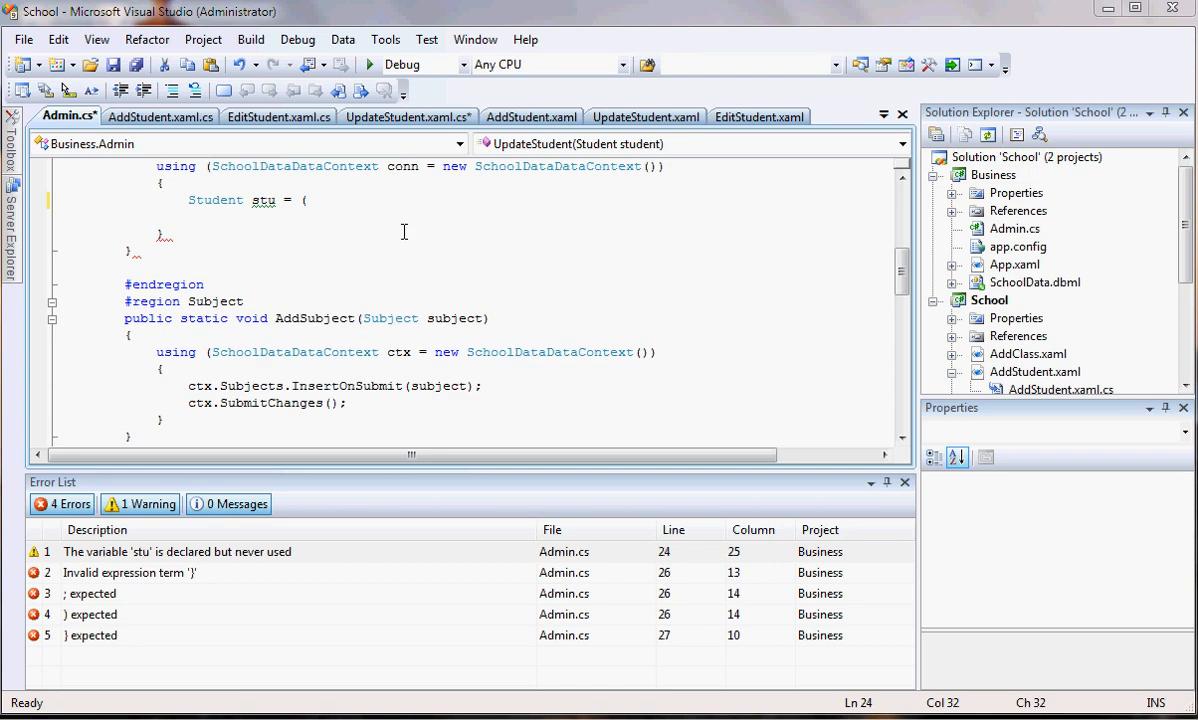
Write 'from s in conn.Students where s.StudentID == student.StudentID'
type("from s i")
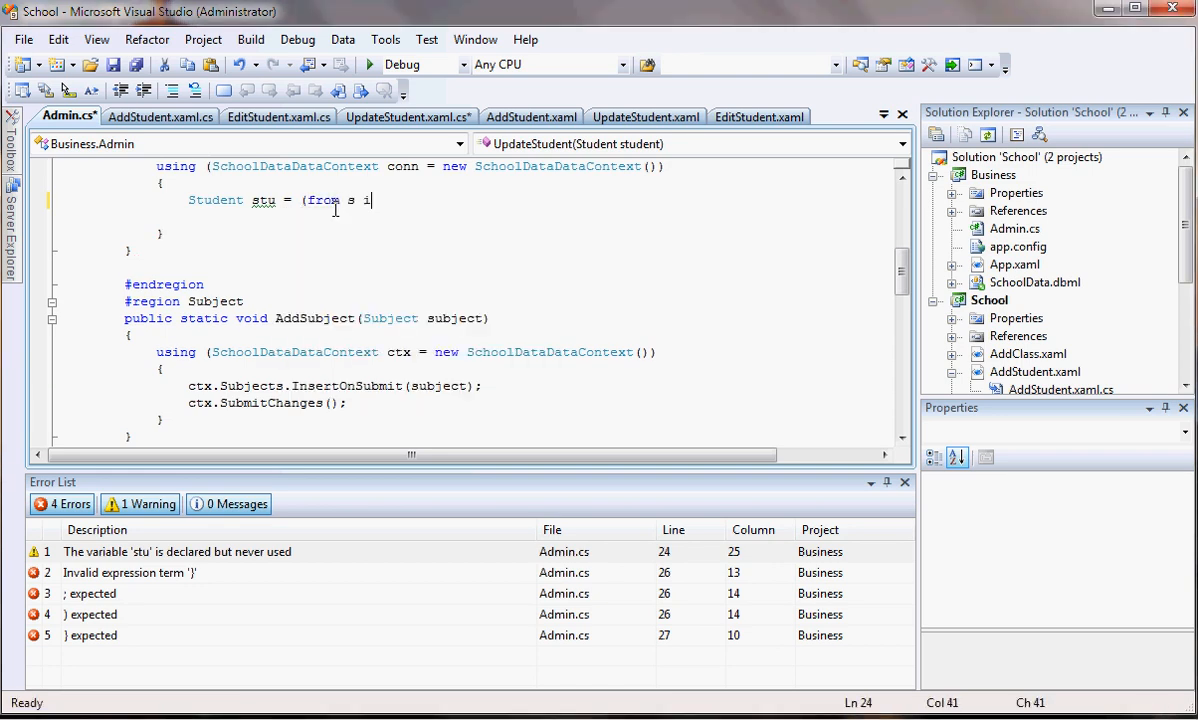
type("n conn.")
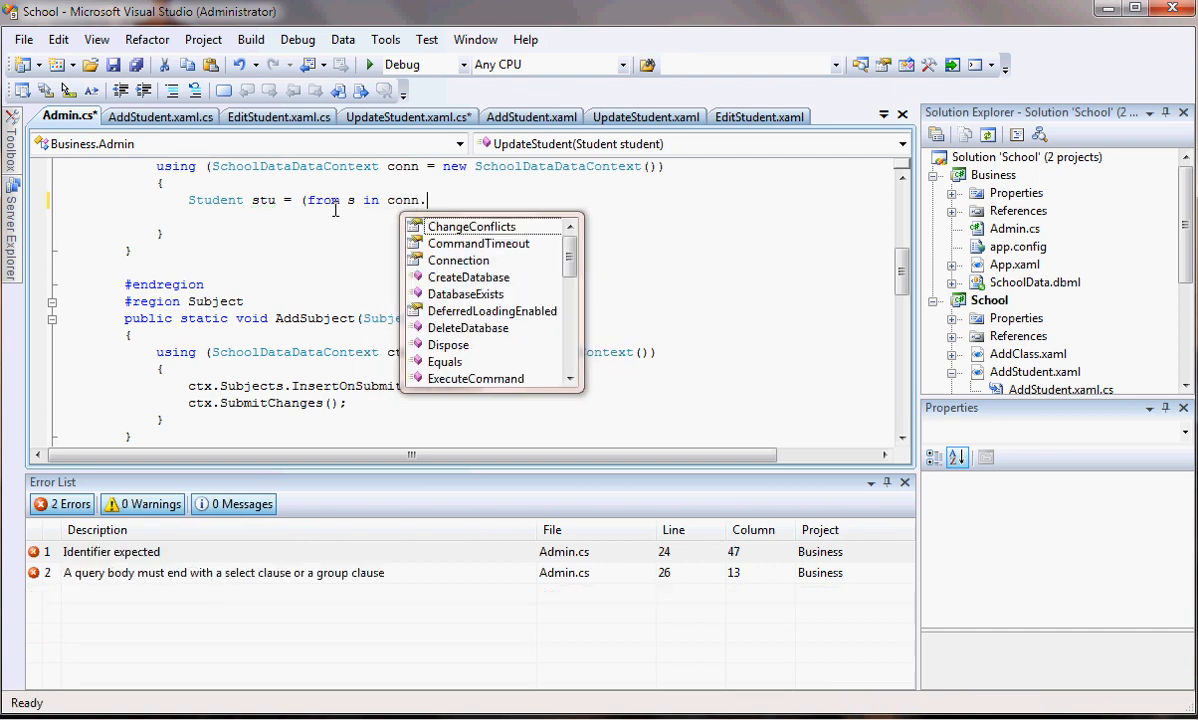
type("s")
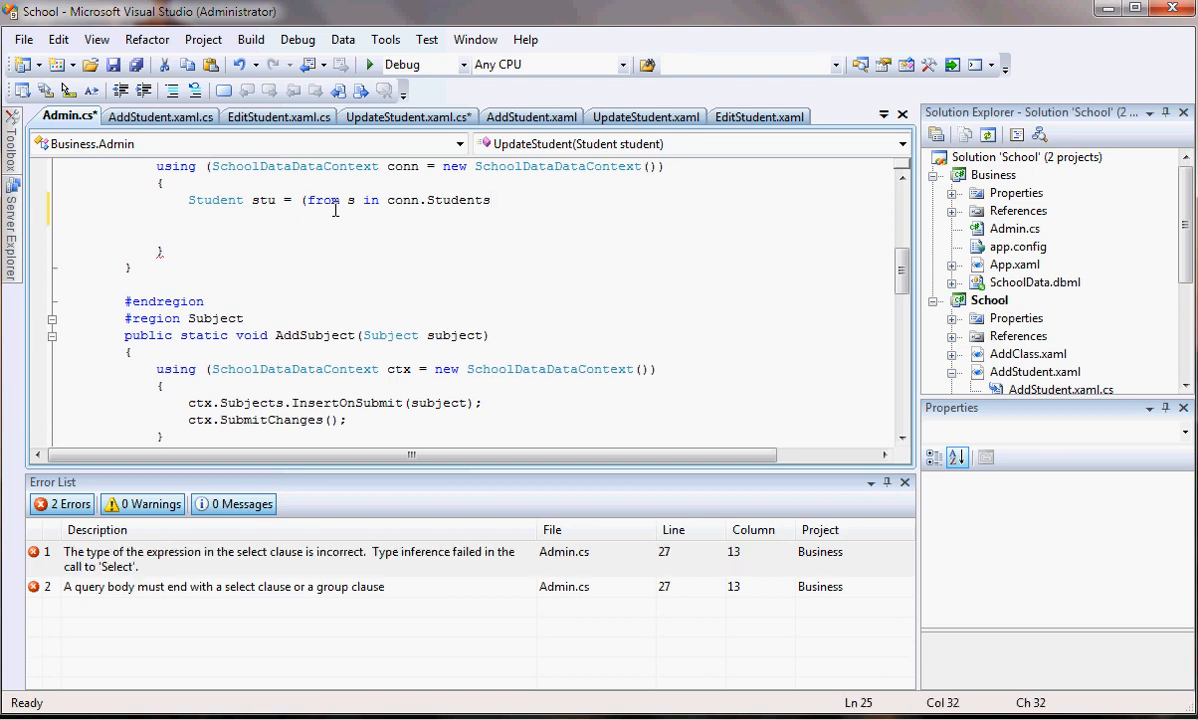
type("where s.")
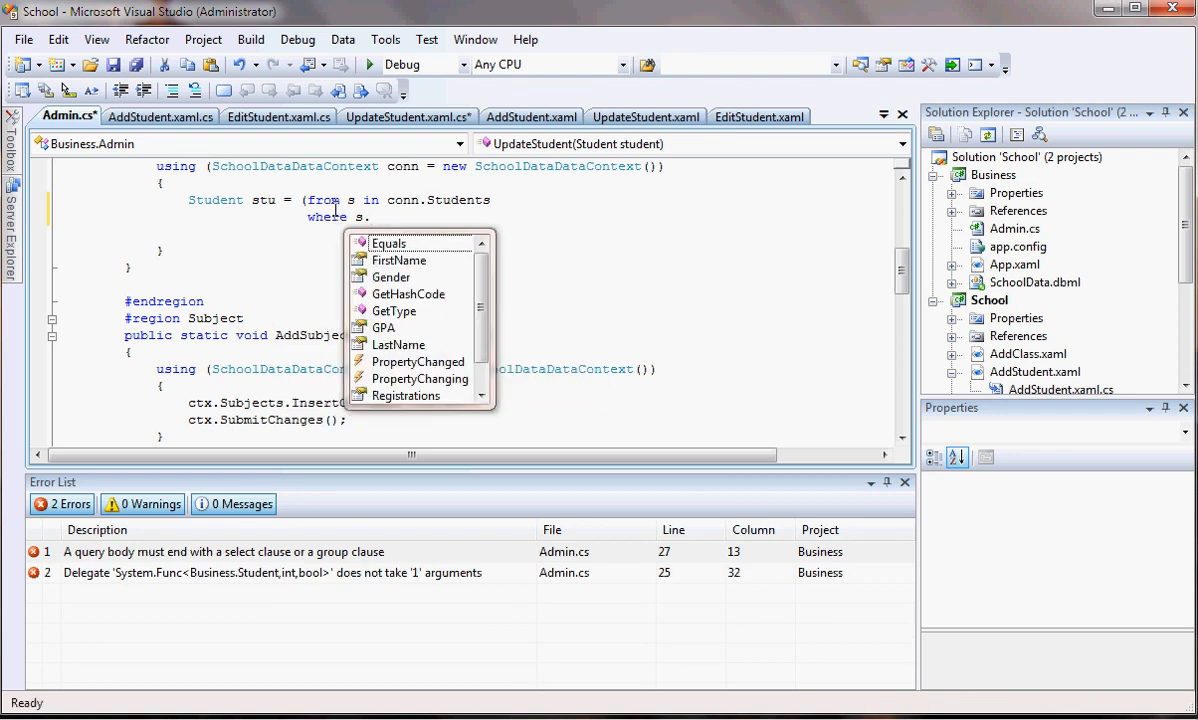
left_click(399, 260)
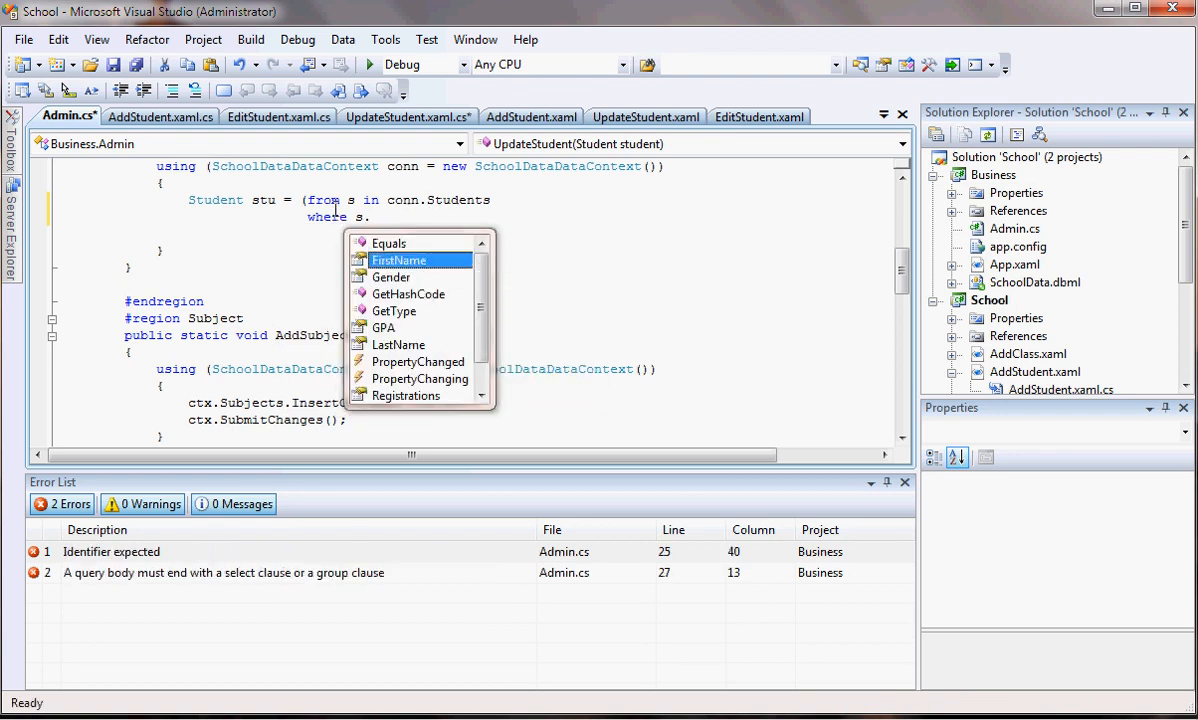
scroll("down", 3)
type("StudentID ==")
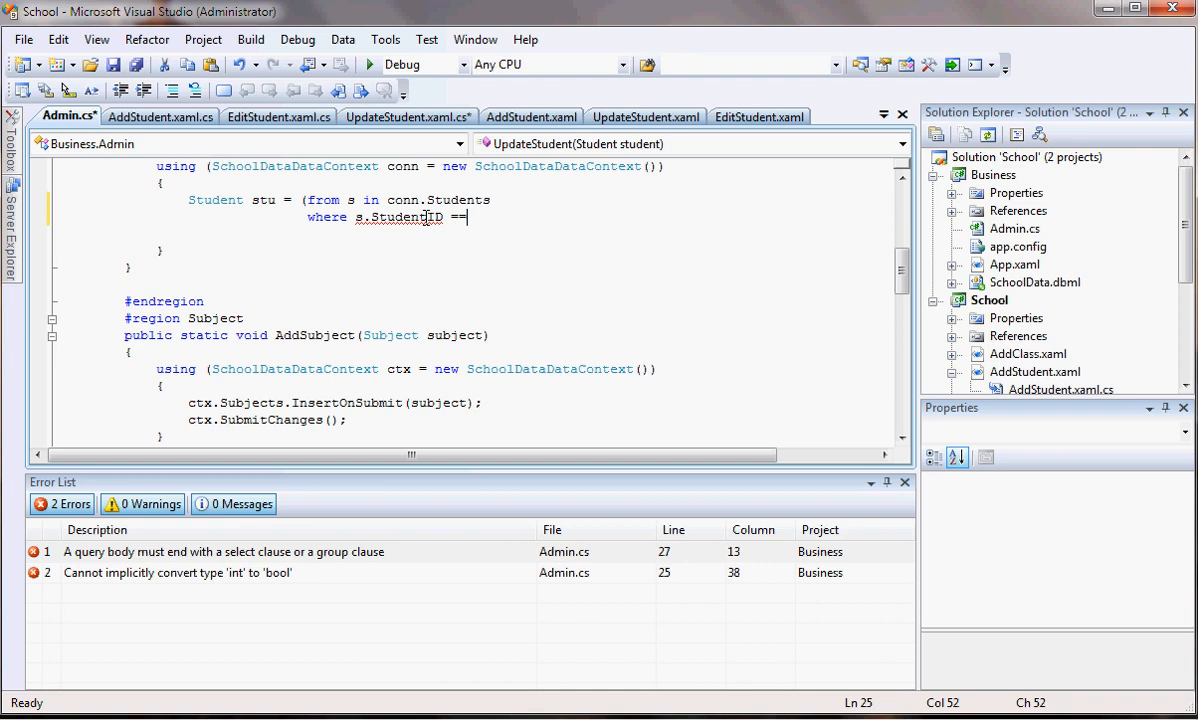
scroll("down", 3)
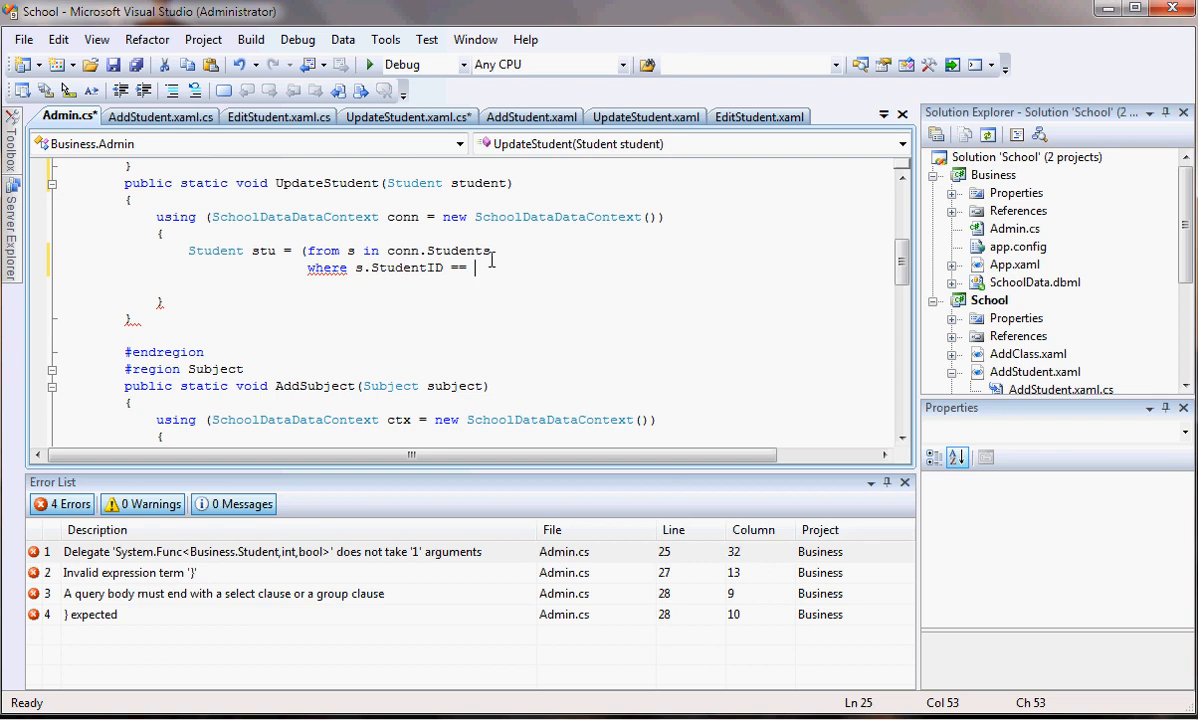
type("student.StudentID")
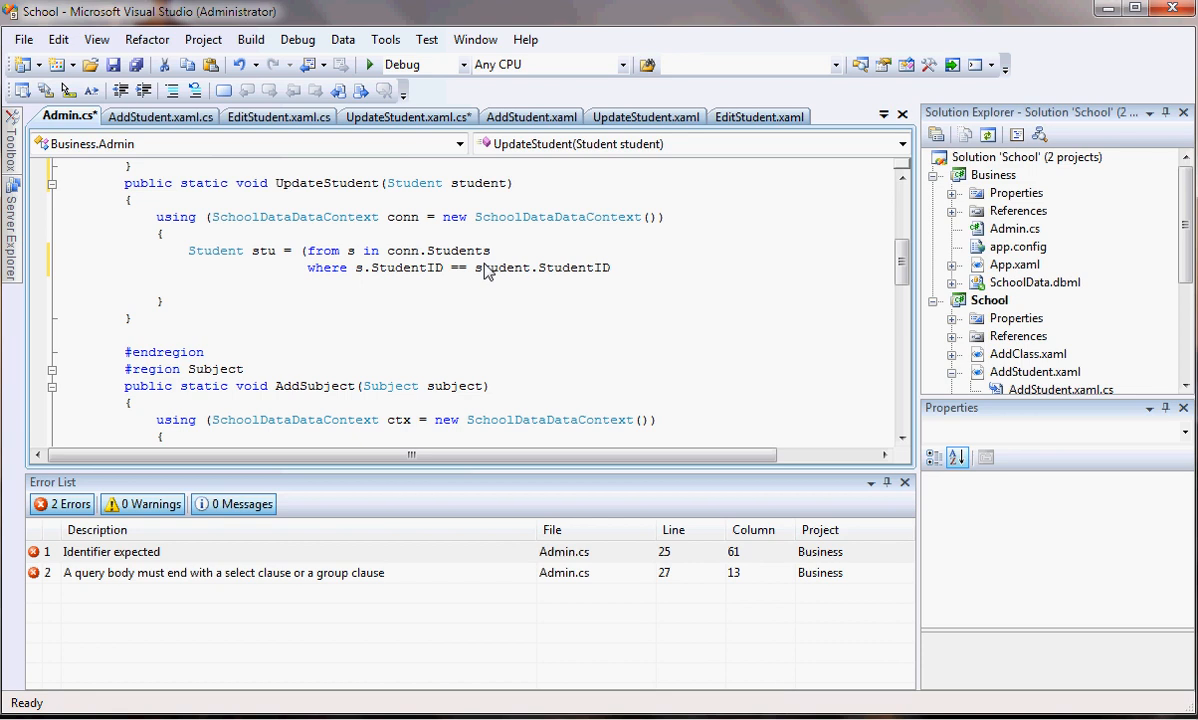
key("Enter")
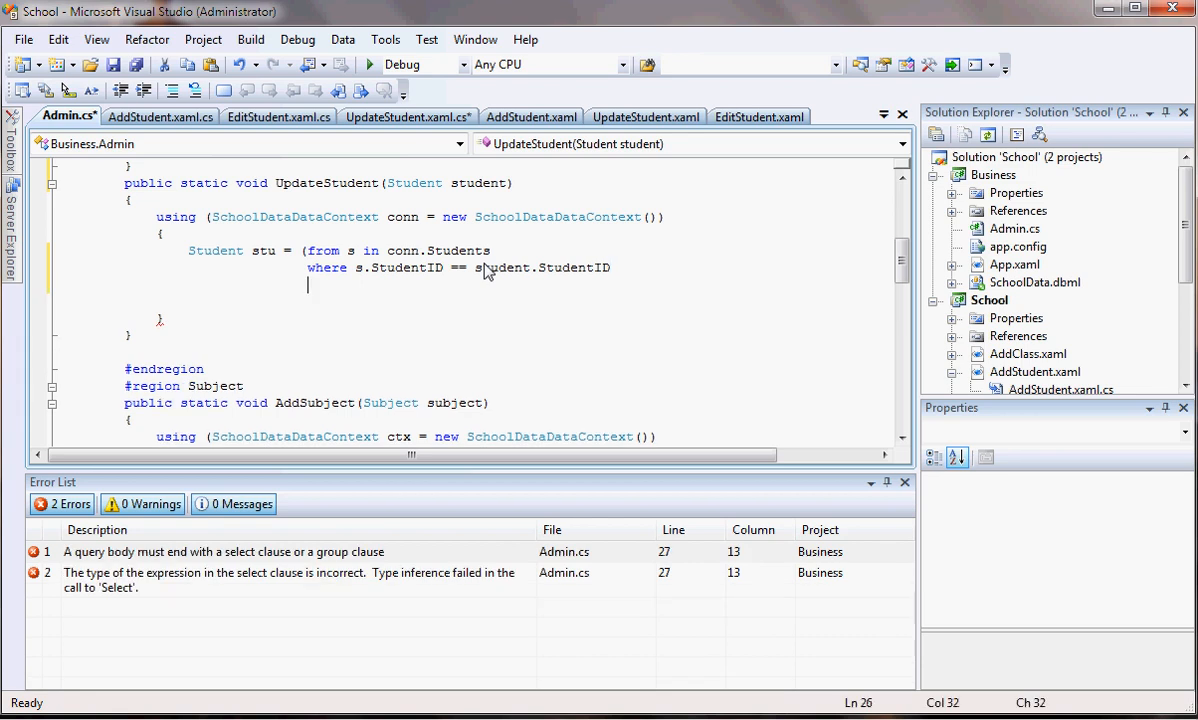
Close the query with 'select s' and '.FirstOrDefault();'
type("select")
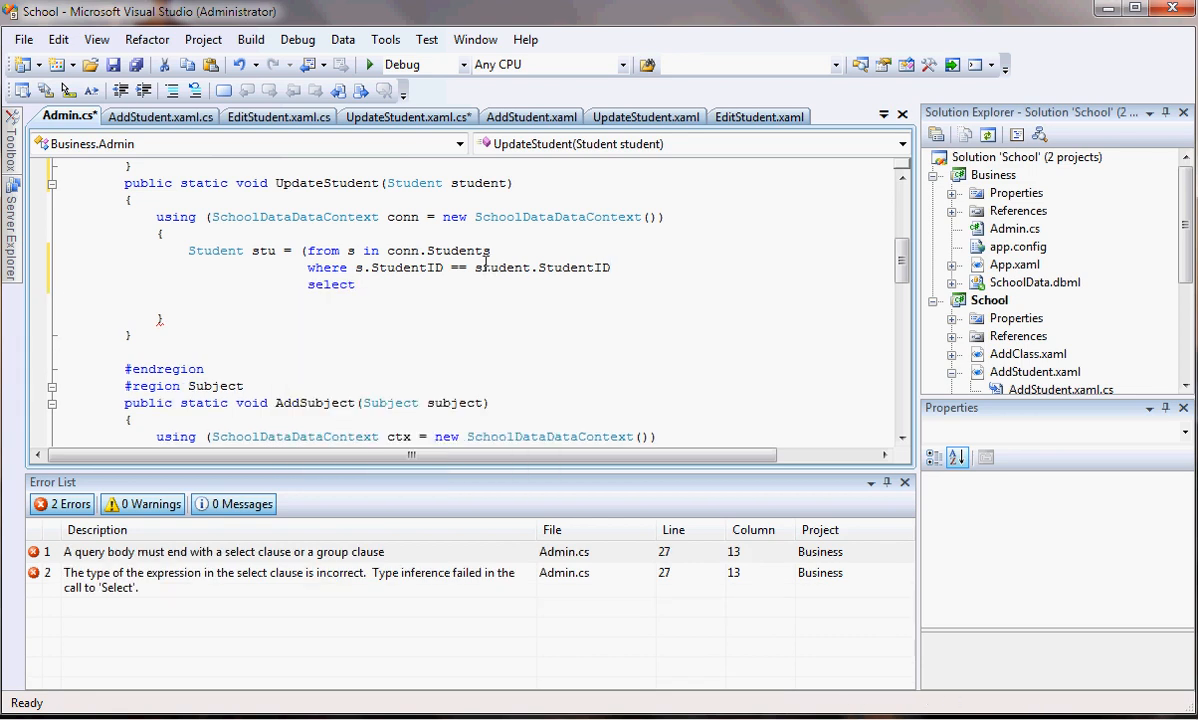
type("s")
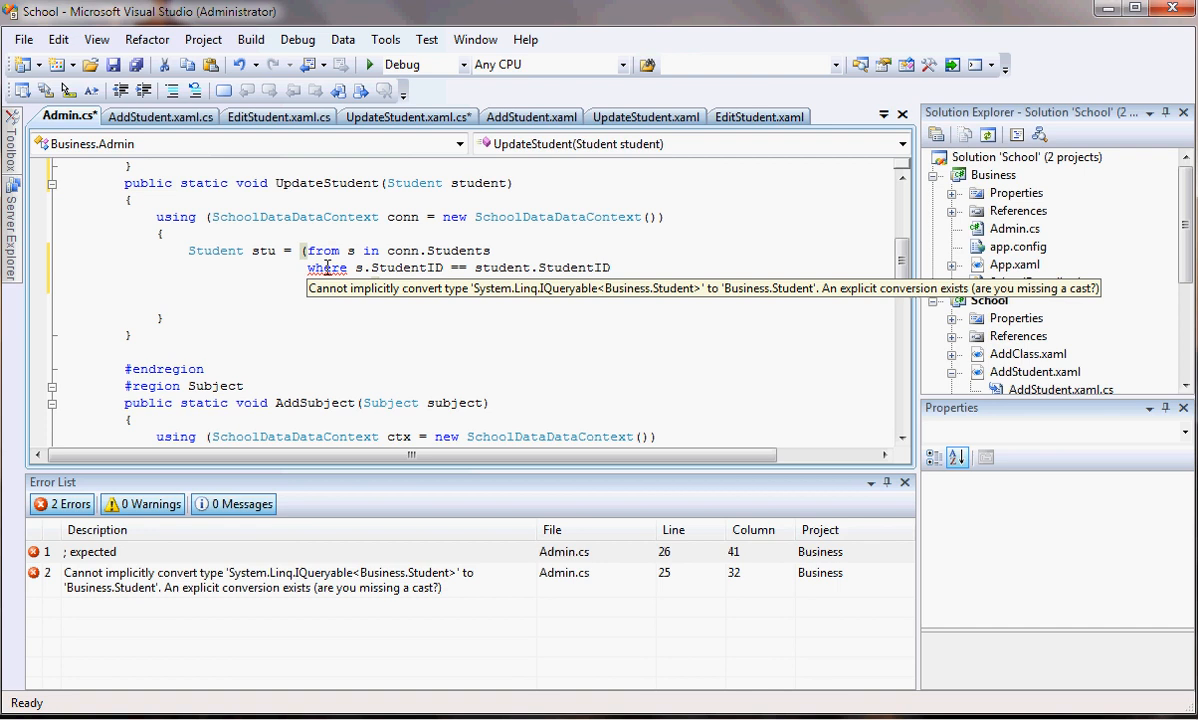
type("select s).")
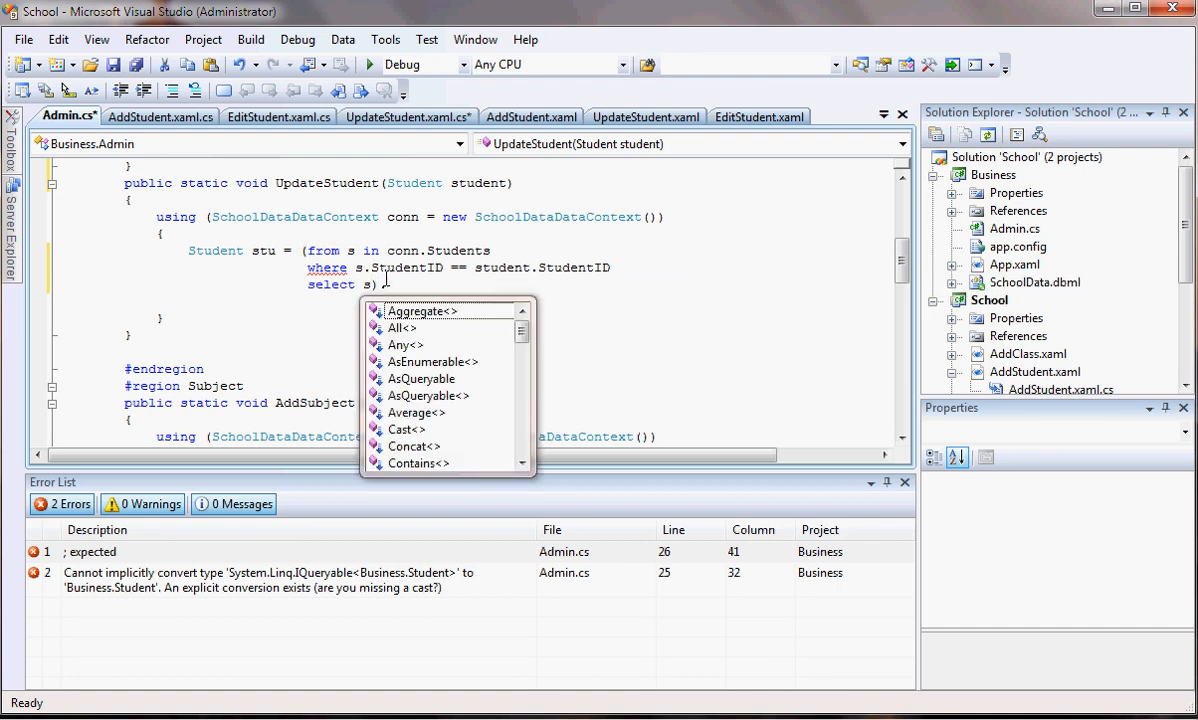
type("FirstOrDefault")
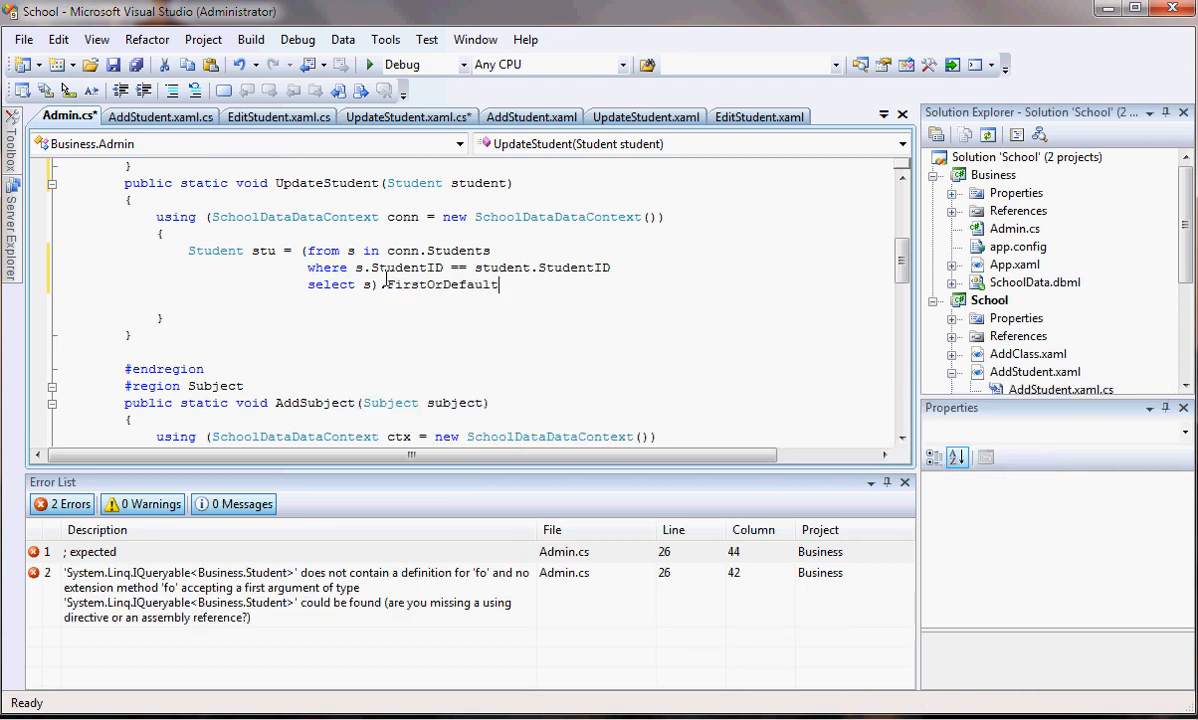
type("()")
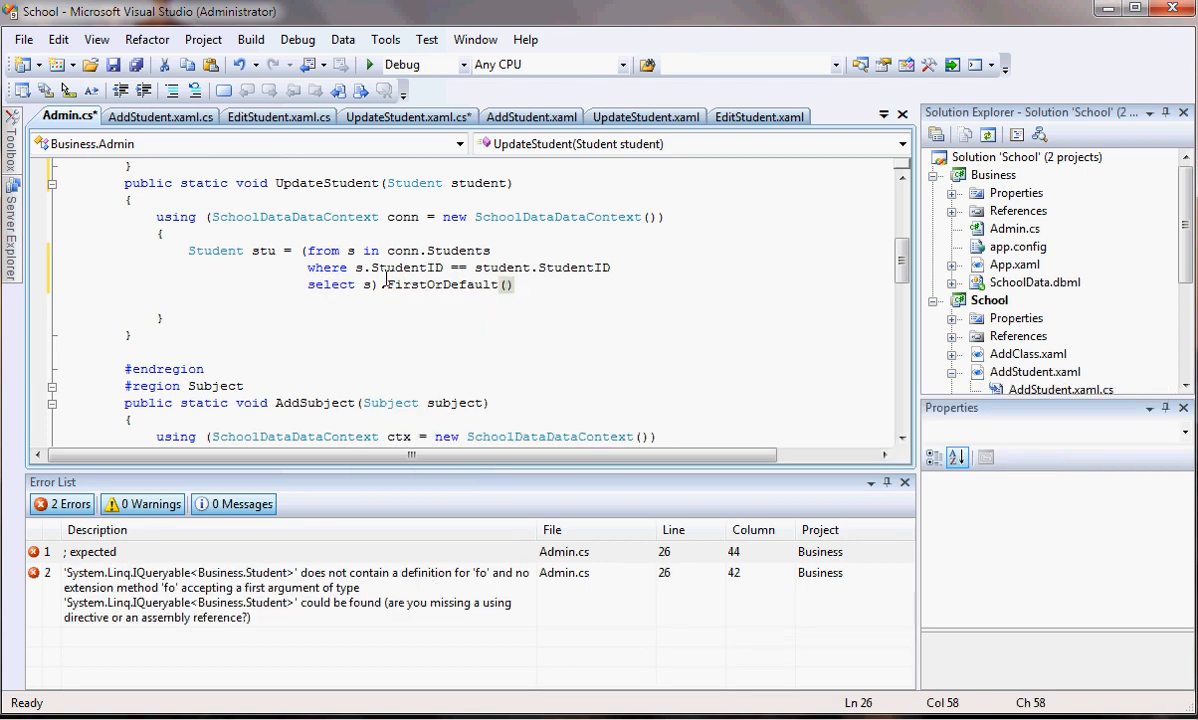
type(";")
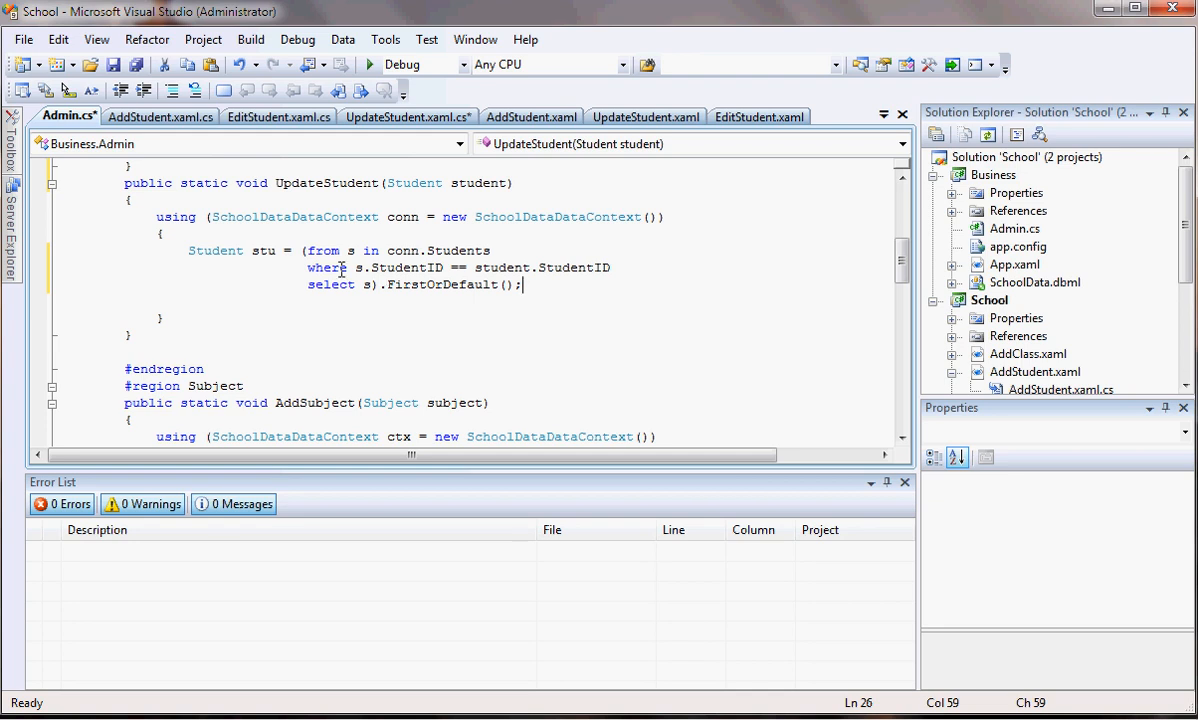
left_click_drag(306, 250, 380, 284)
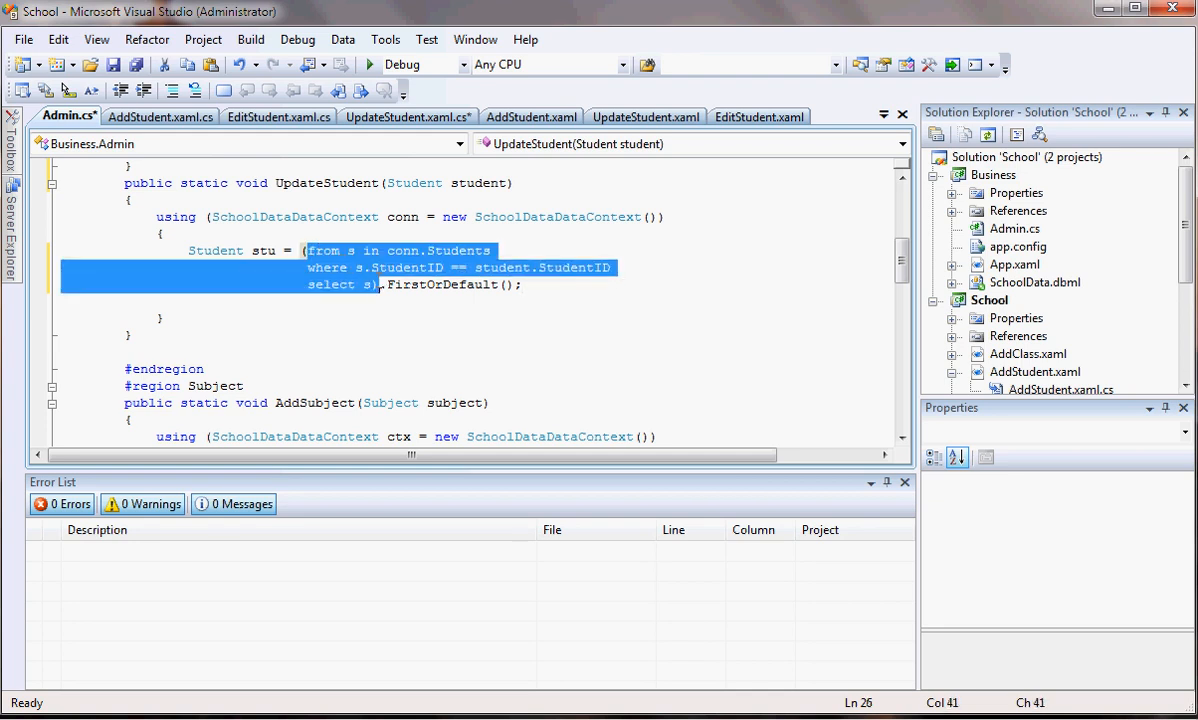
left_click(360, 268)
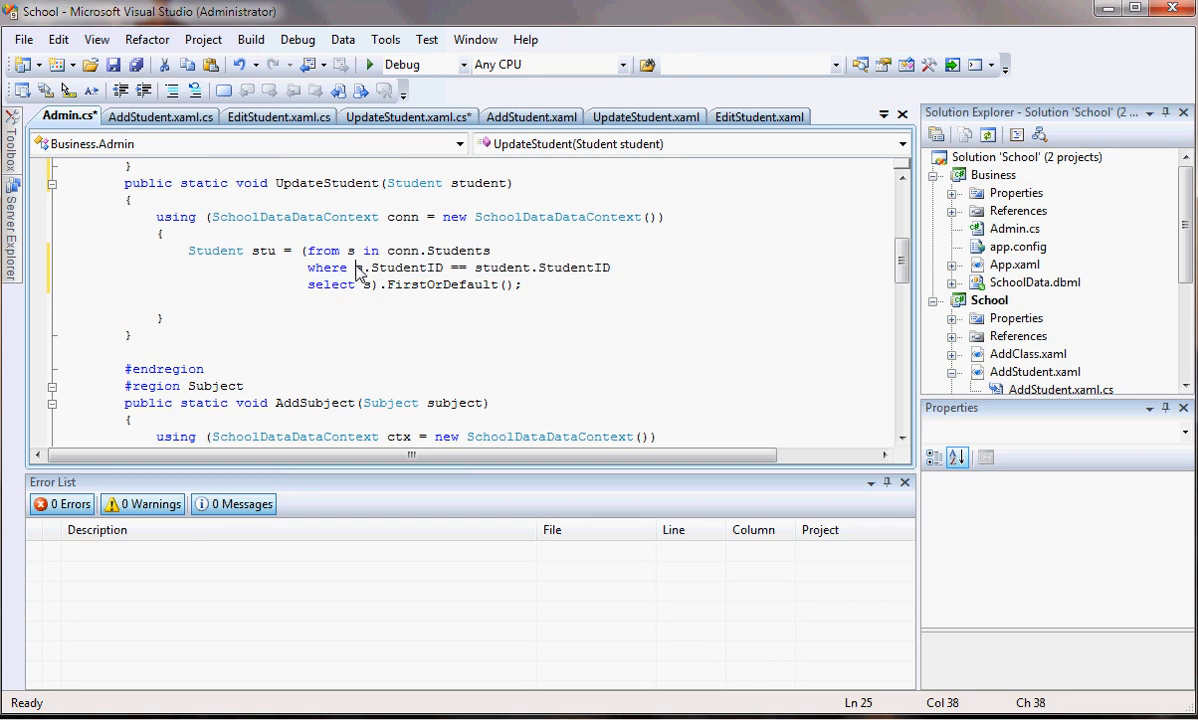
left_click_drag(312, 268, 612, 268)
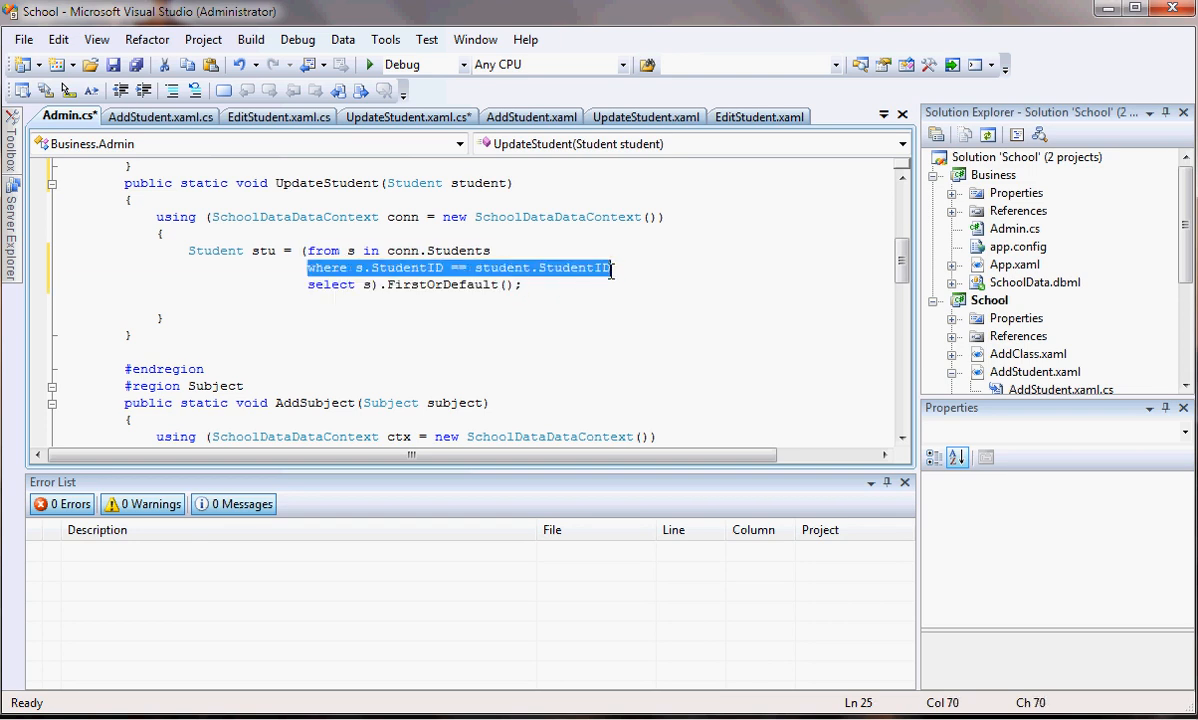
left_click(477, 275)
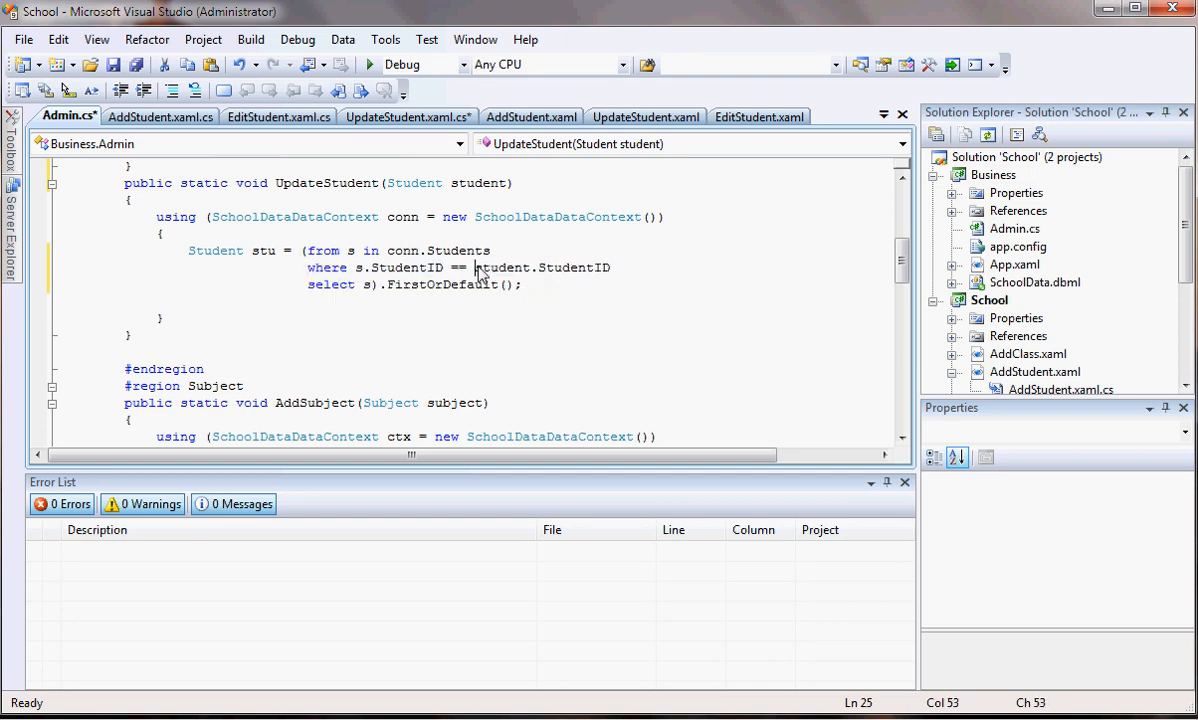
double_click(414, 183)
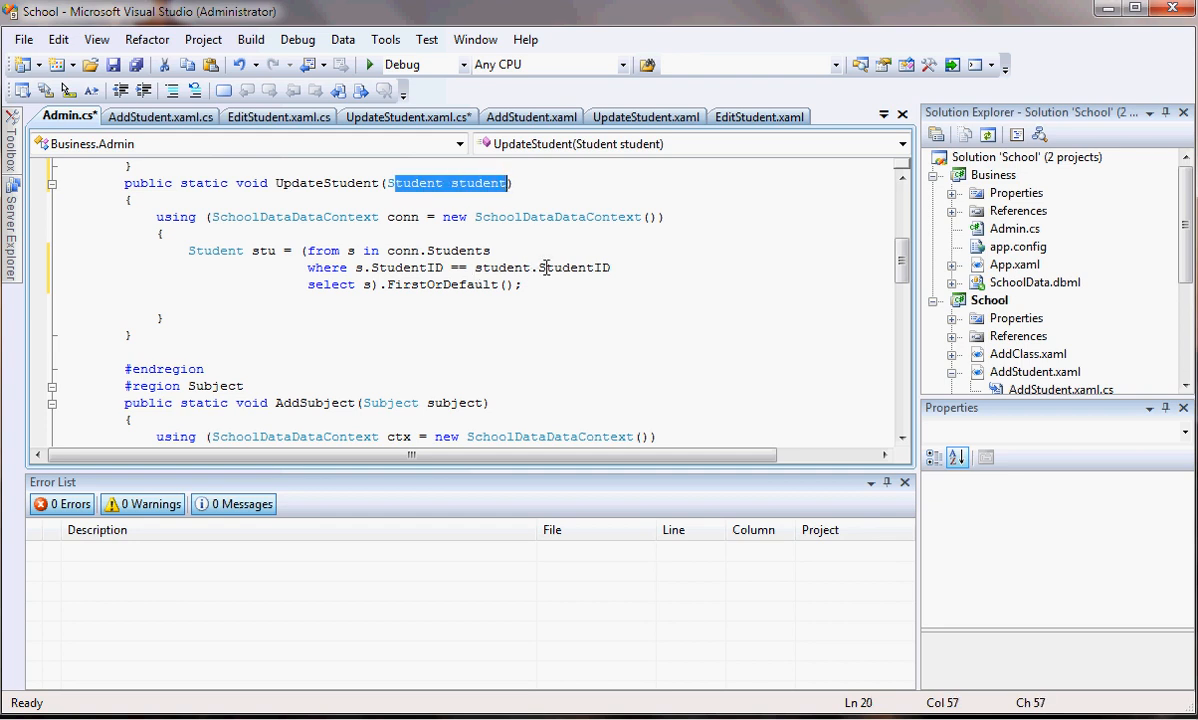
mouse_move(545, 267)
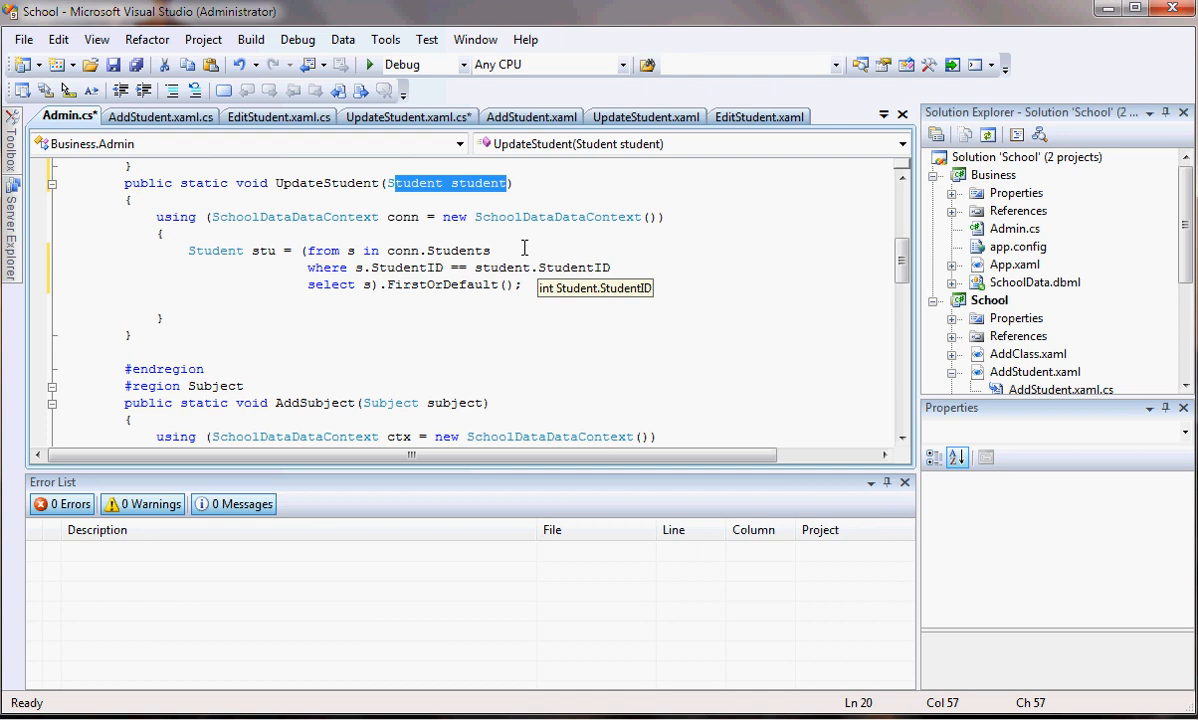
mouse_move(398, 270)
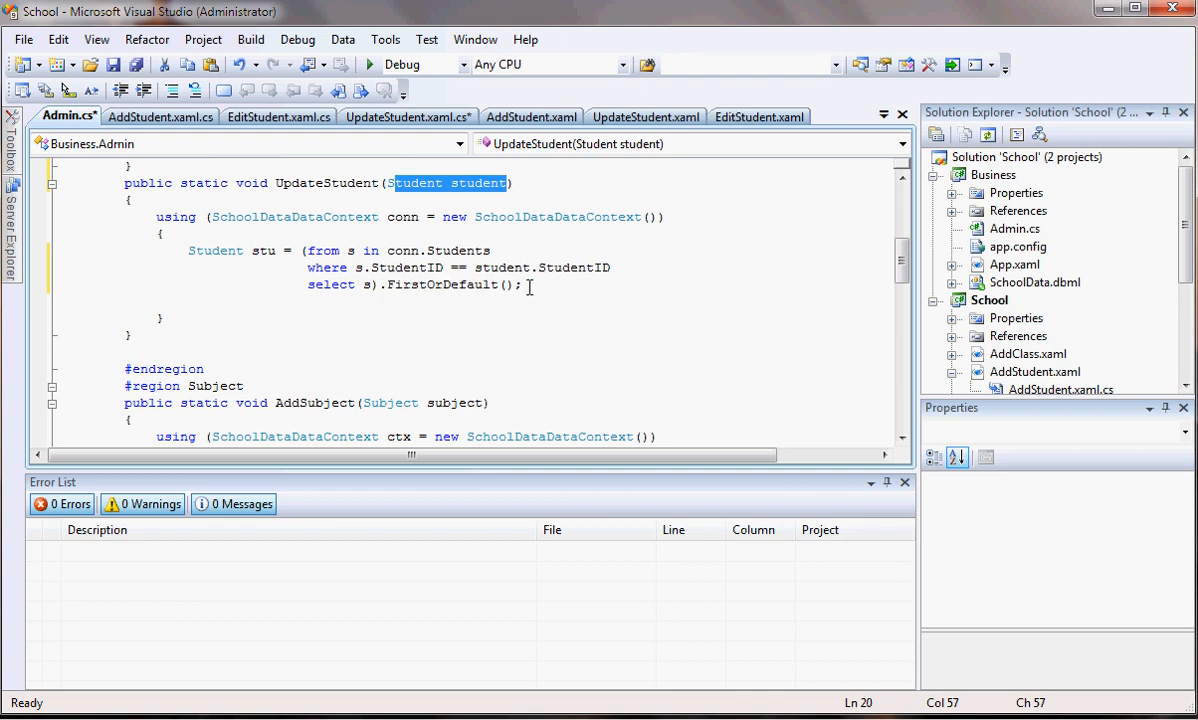
Copy the passed-in student's FirstName and LastName onto stu
left_click(530, 285)
type("stu.")
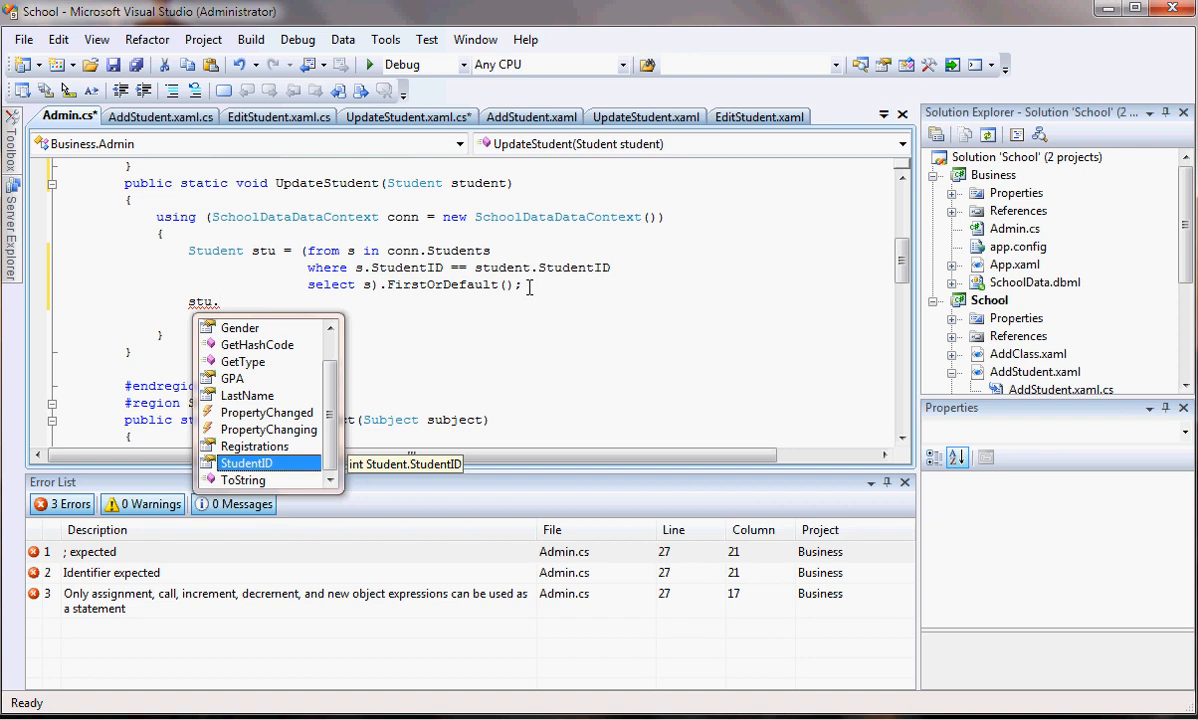
type("fir")
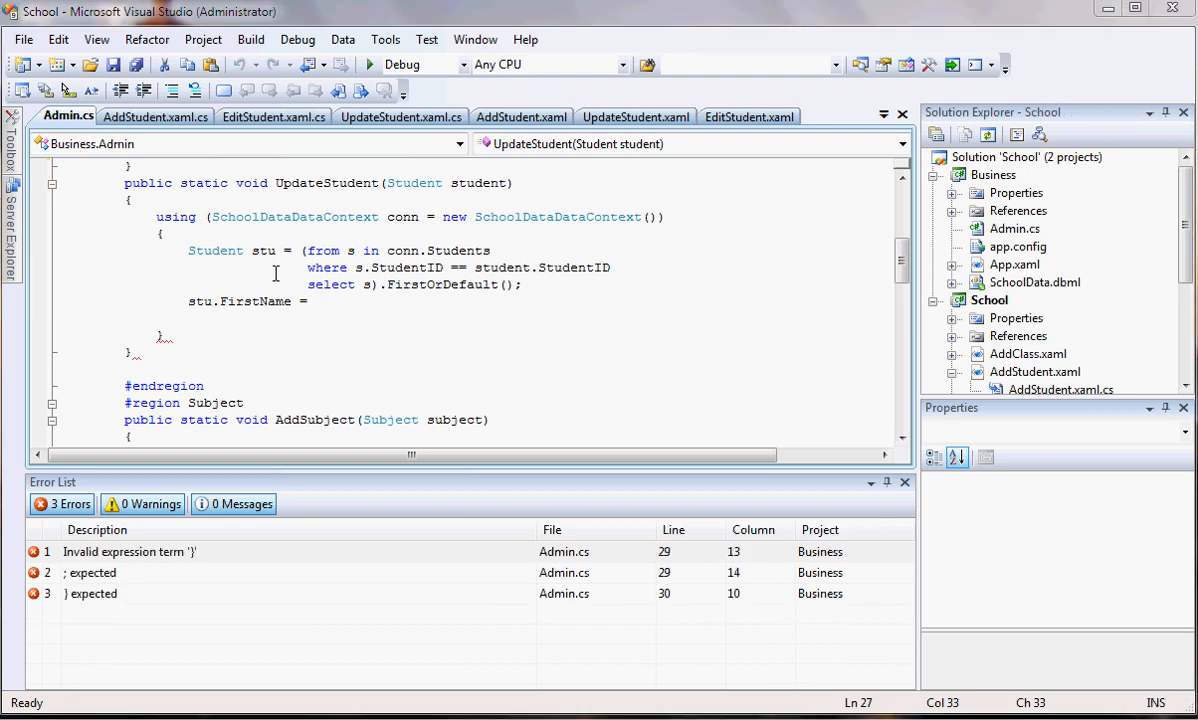
mouse_move(320, 301)
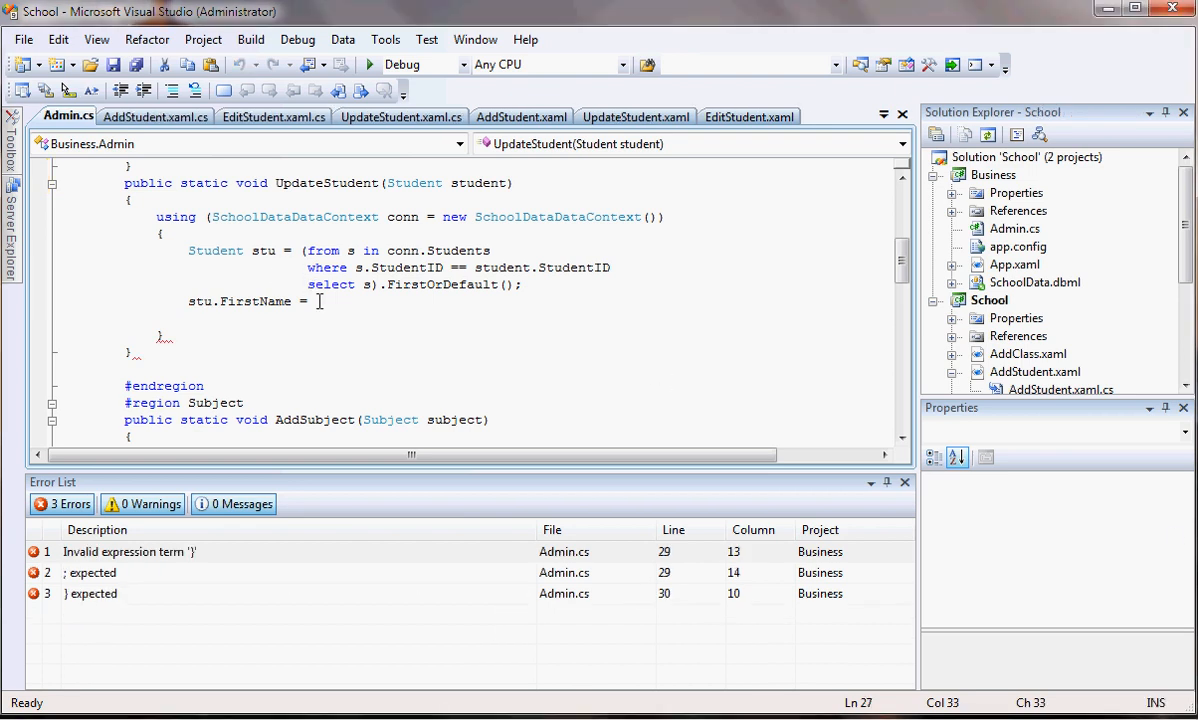
type("student.FirstName")
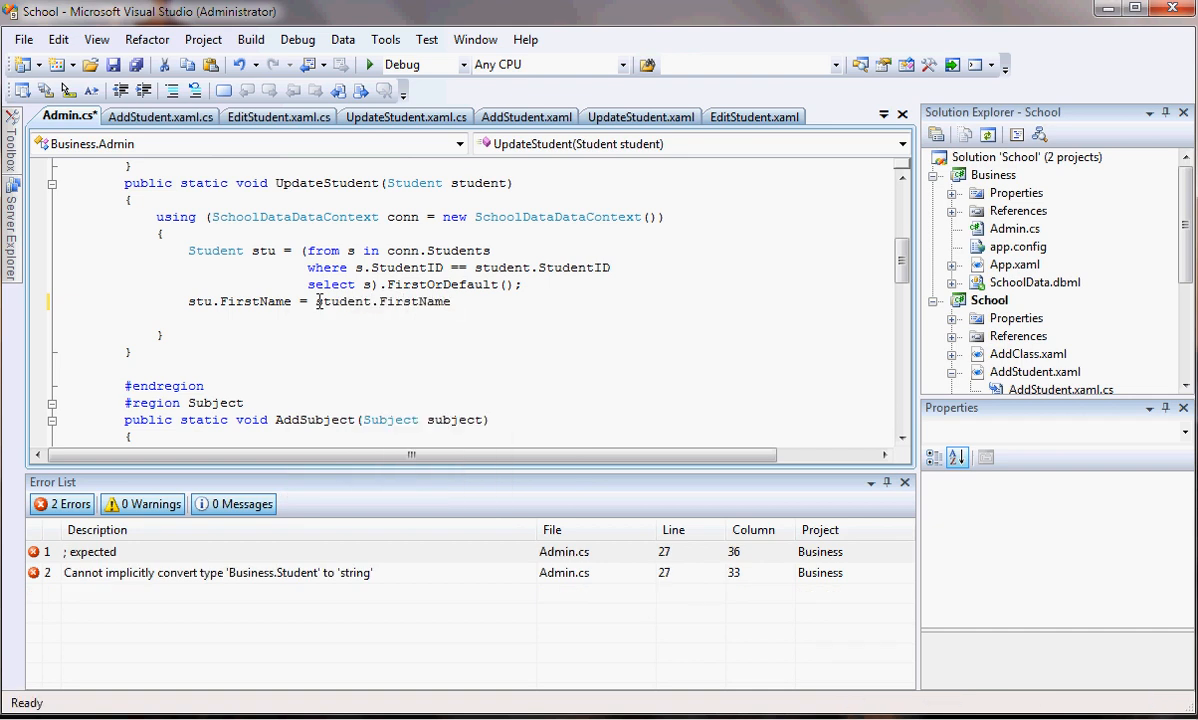
type("stu")
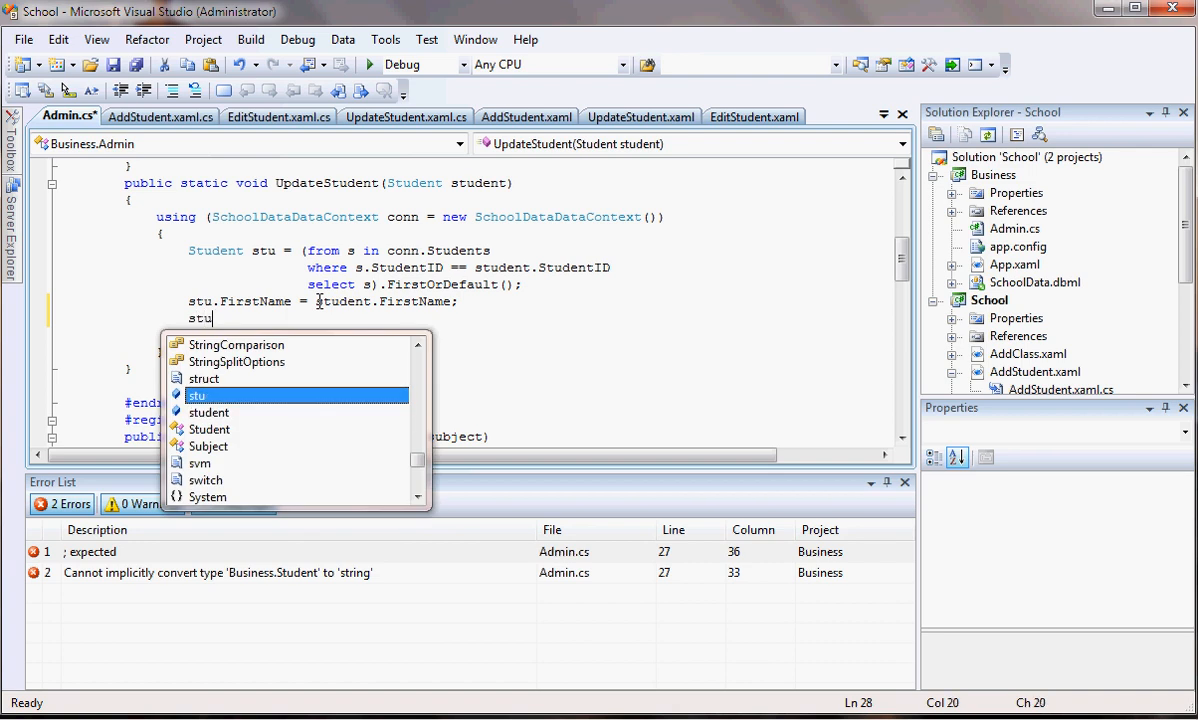
type(".")
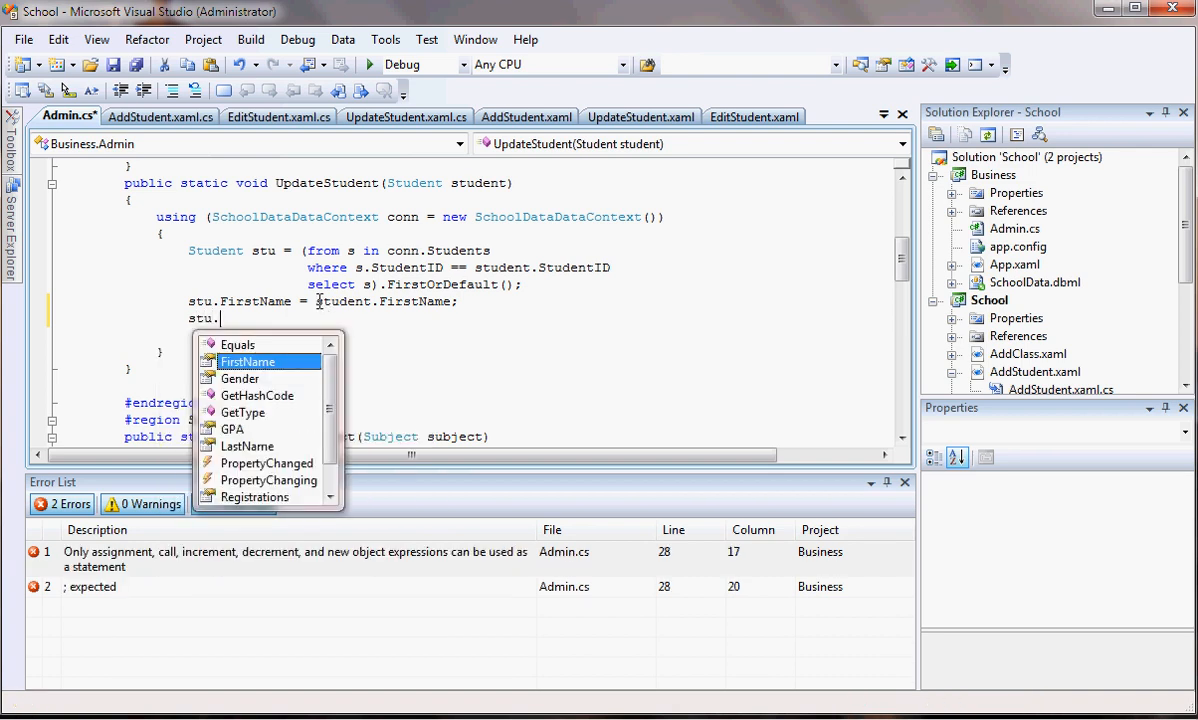
type("la")
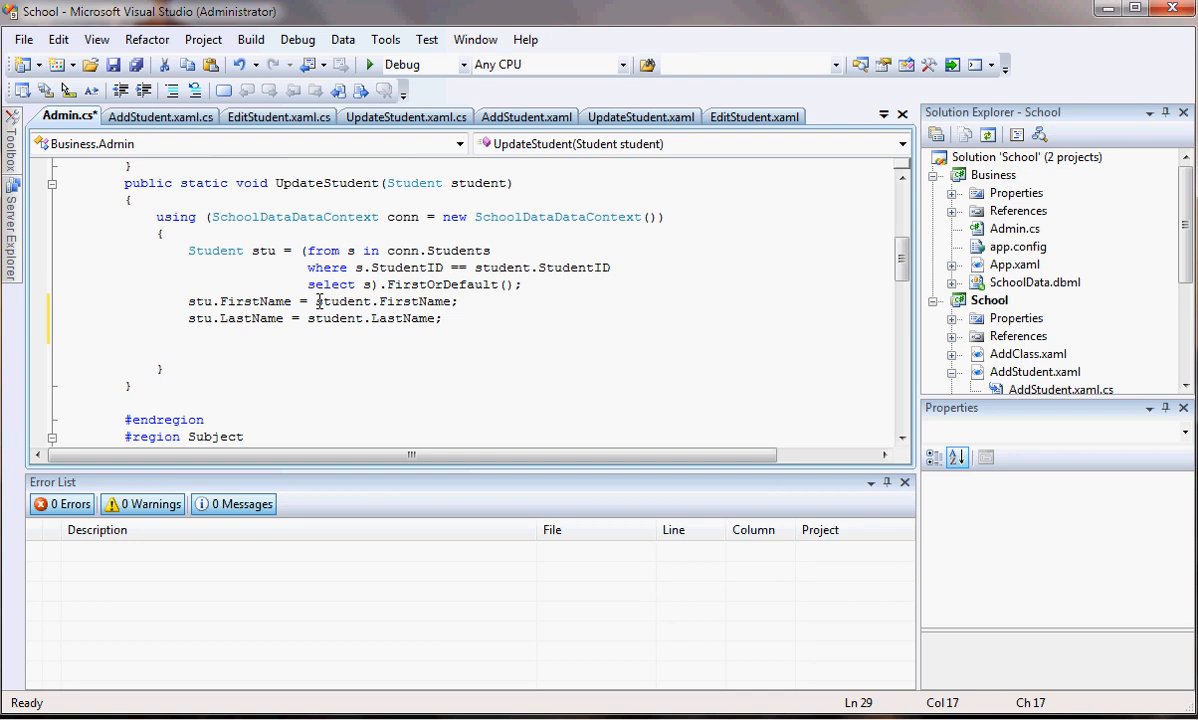
Copy Gender onto stu, call conn.SubmitChanges(), and save all files
type("stu.Gender = student.Gender;")
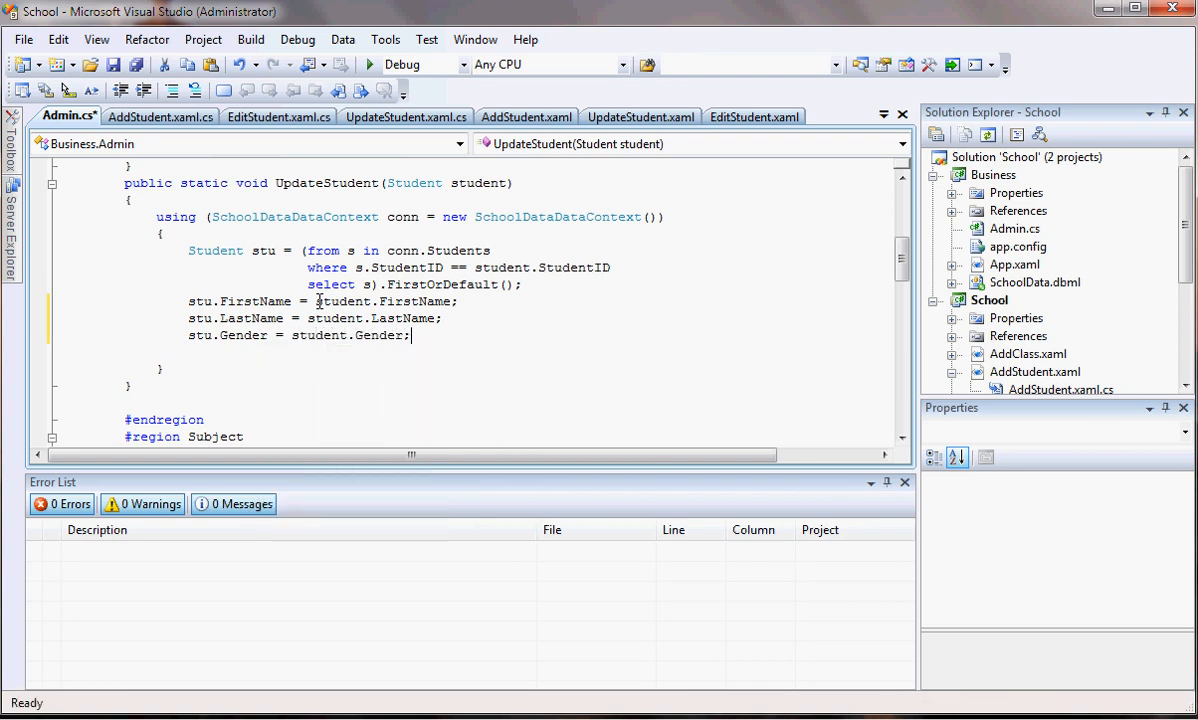
type("ctx.")
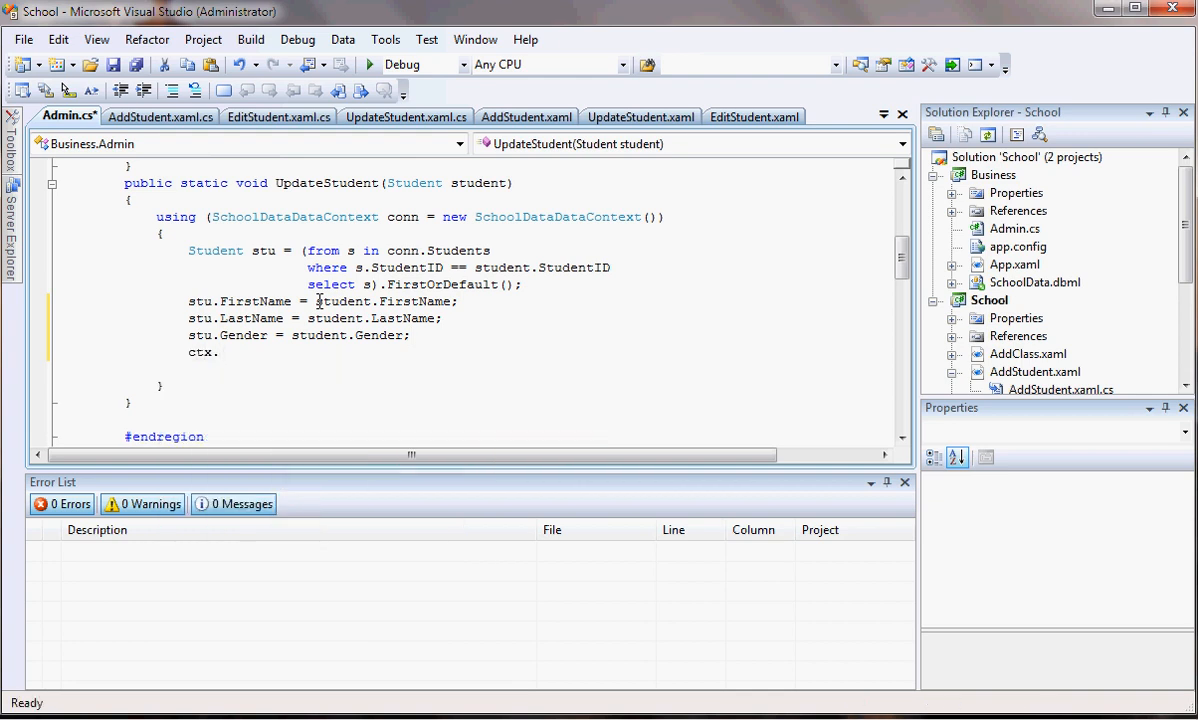
type("conn")
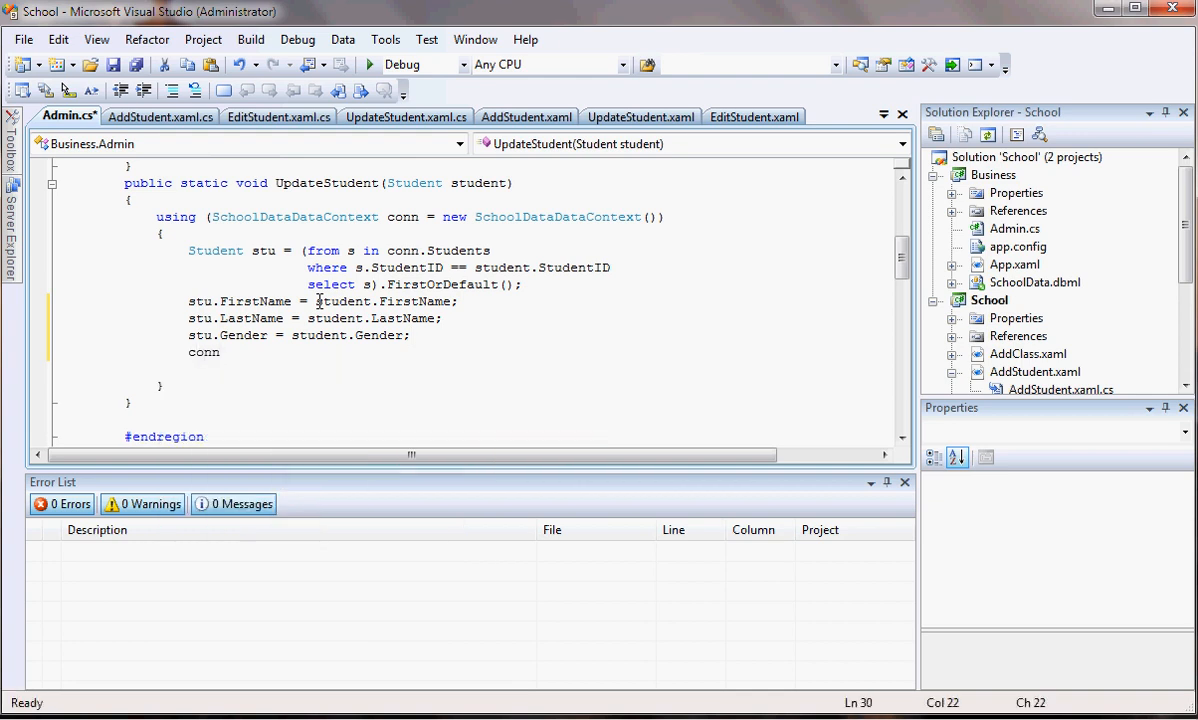
type(".SubmitChanges")
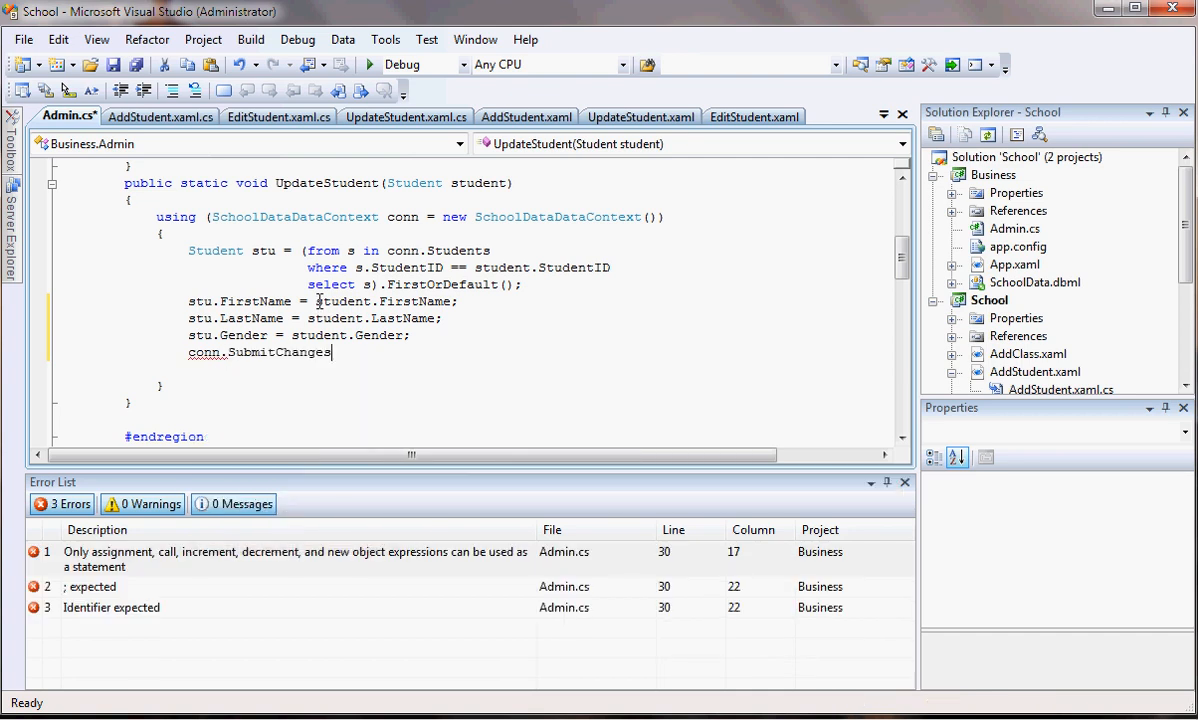
type("();")
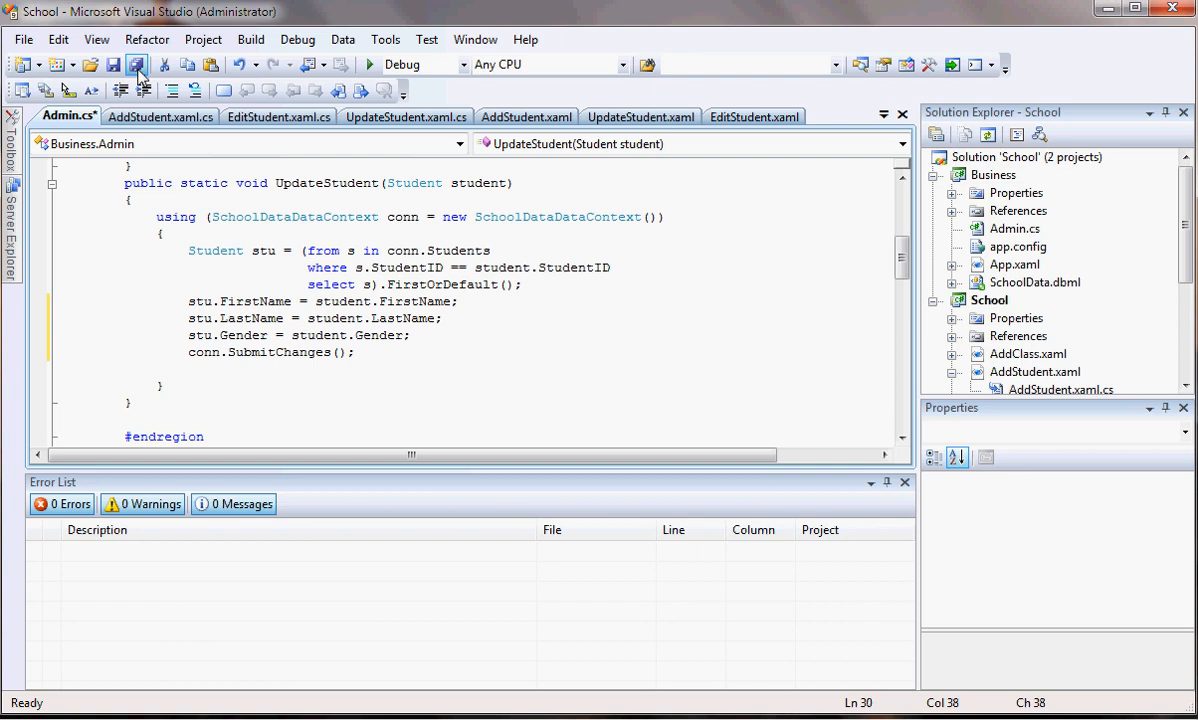
left_click(137, 64)
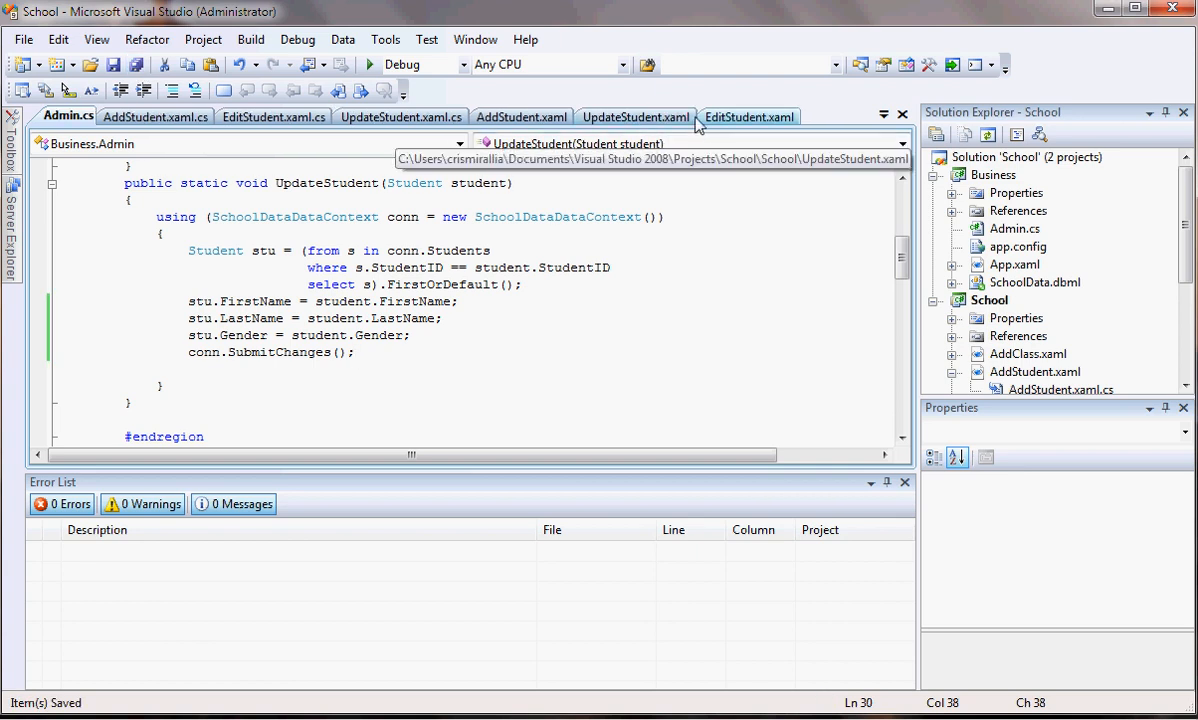
Bring AddStudent's Add_Click validation code into the Update_Click handler
left_click(401, 116)
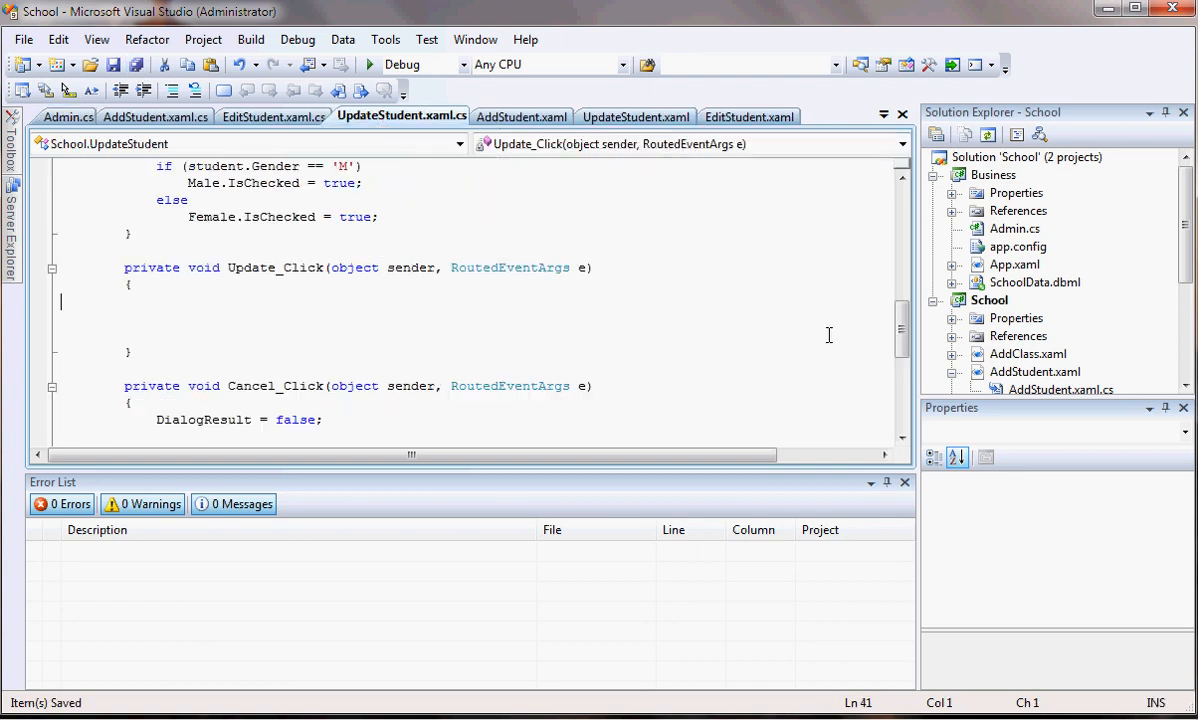
left_click(137, 285)
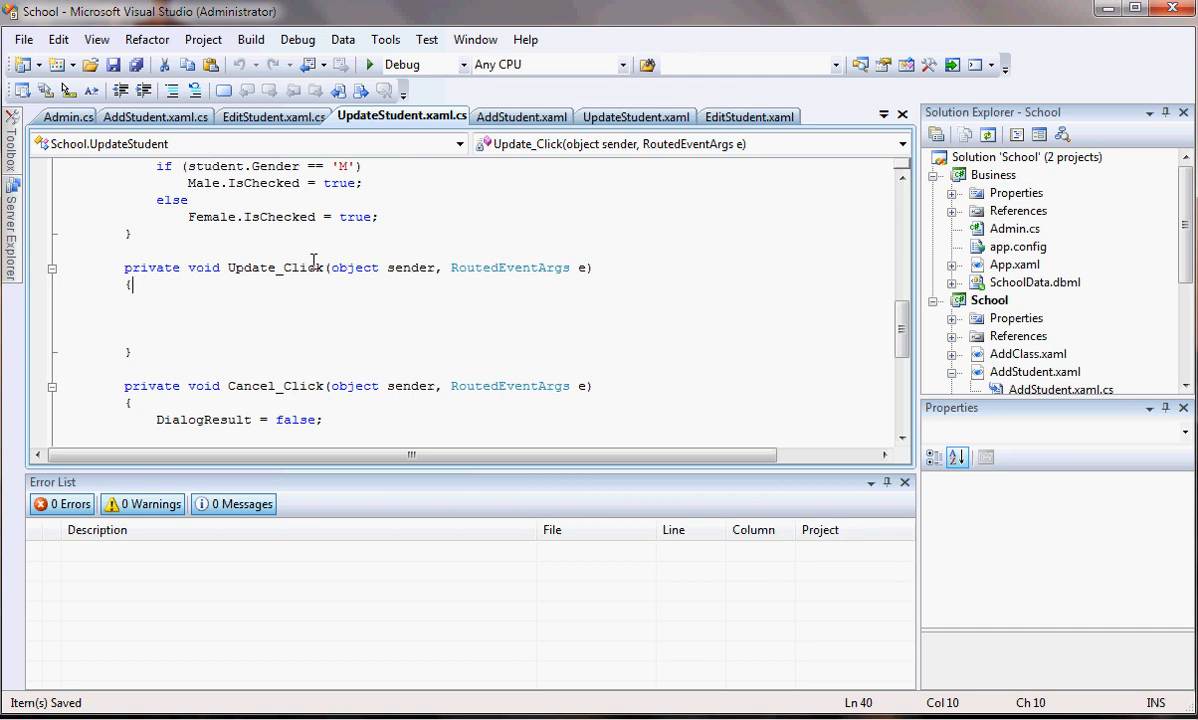
mouse_move(155, 116)
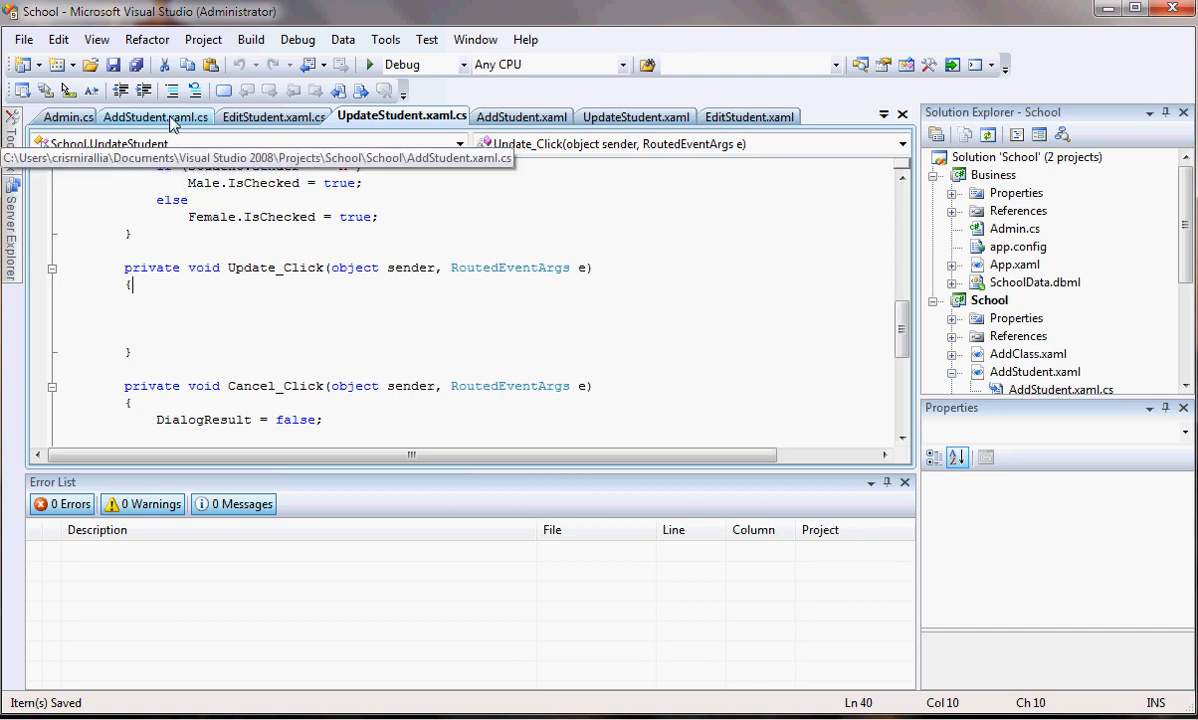
left_click(155, 116)
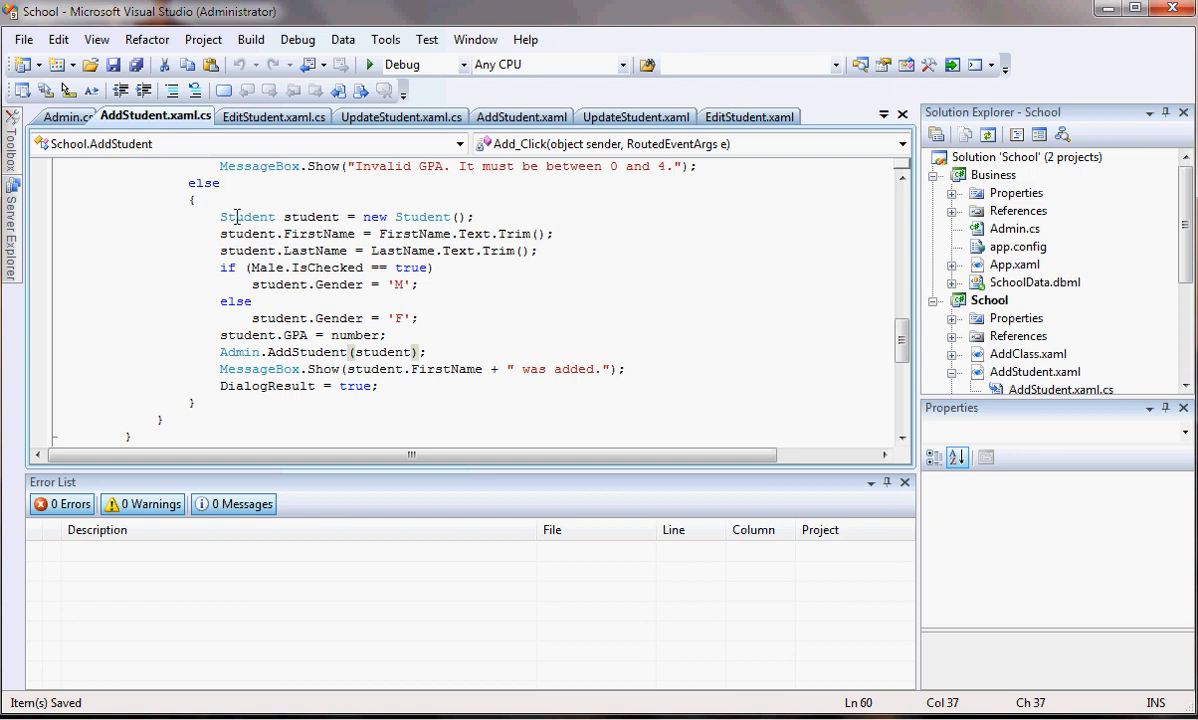
scroll("up", 3)
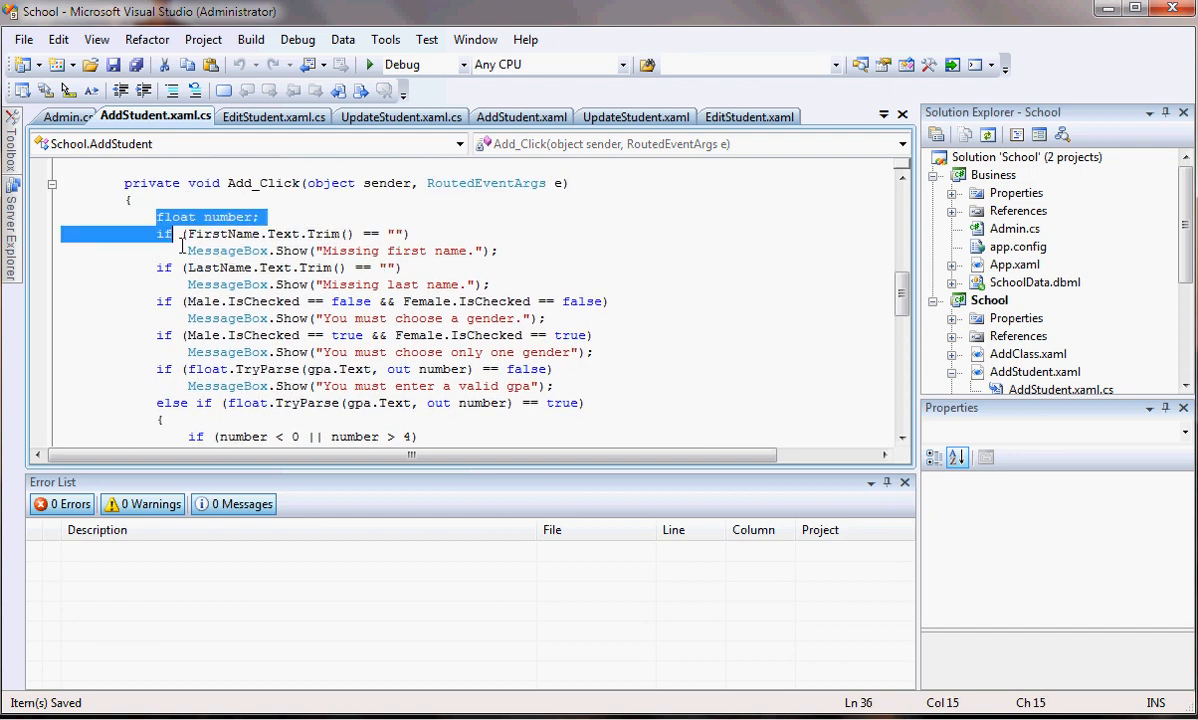
scroll("down", 3)
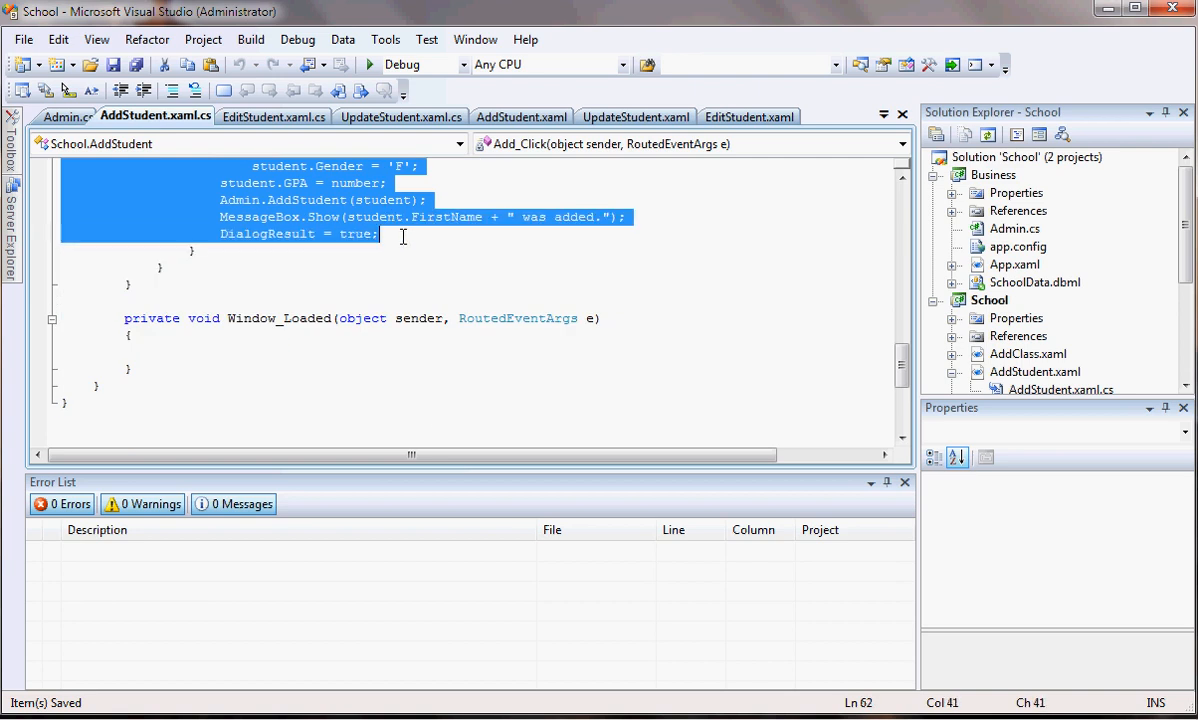
mouse_move(400, 116)
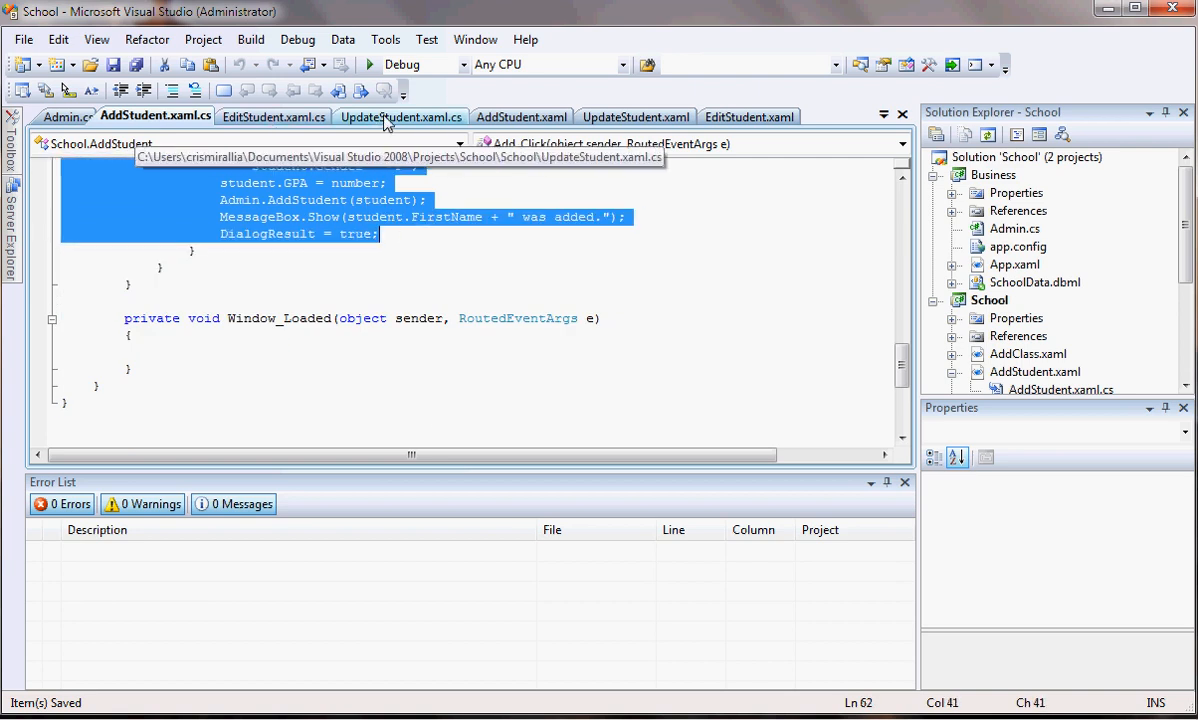
left_click(401, 116)
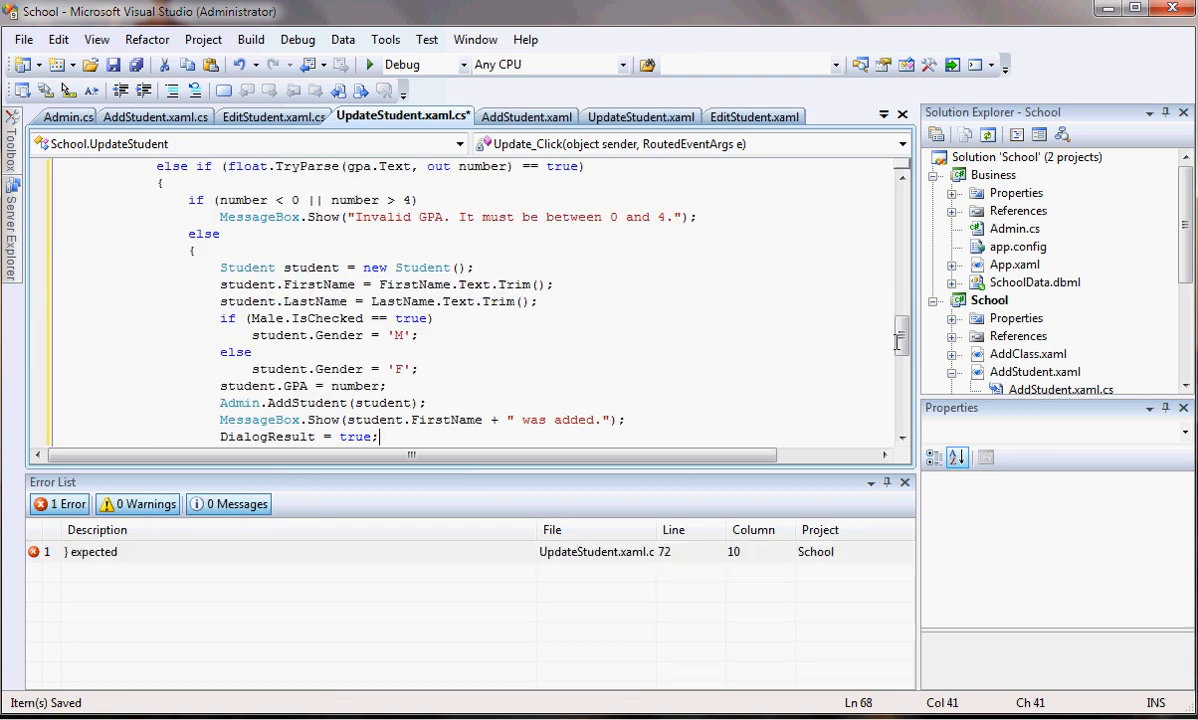
Change the call to Admin.UpdateStudent and the message to ' was updated.'
scroll("down", 3)
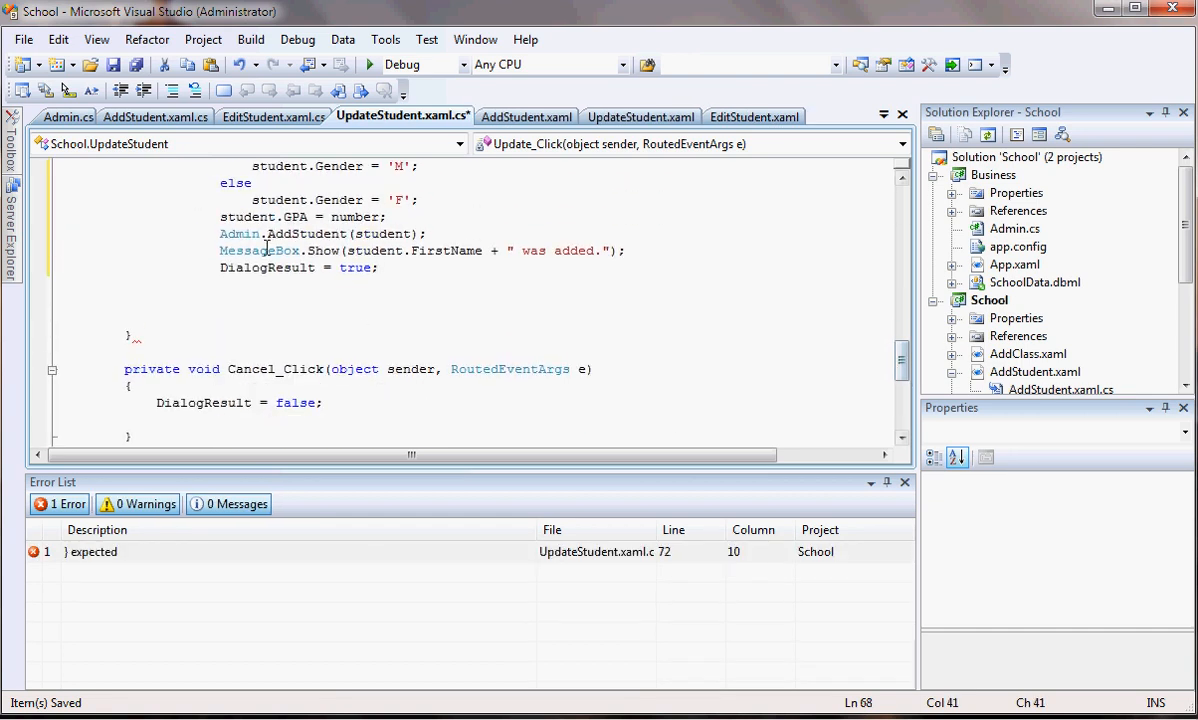
left_click(295, 233)
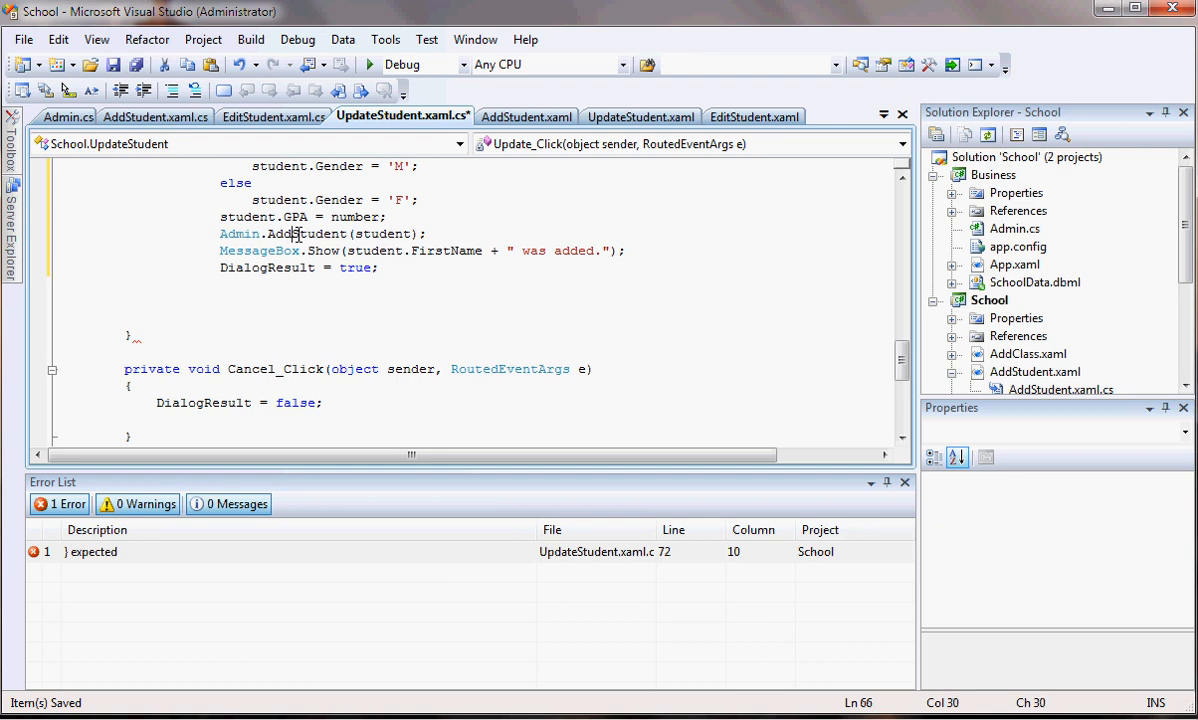
left_click(278, 233)
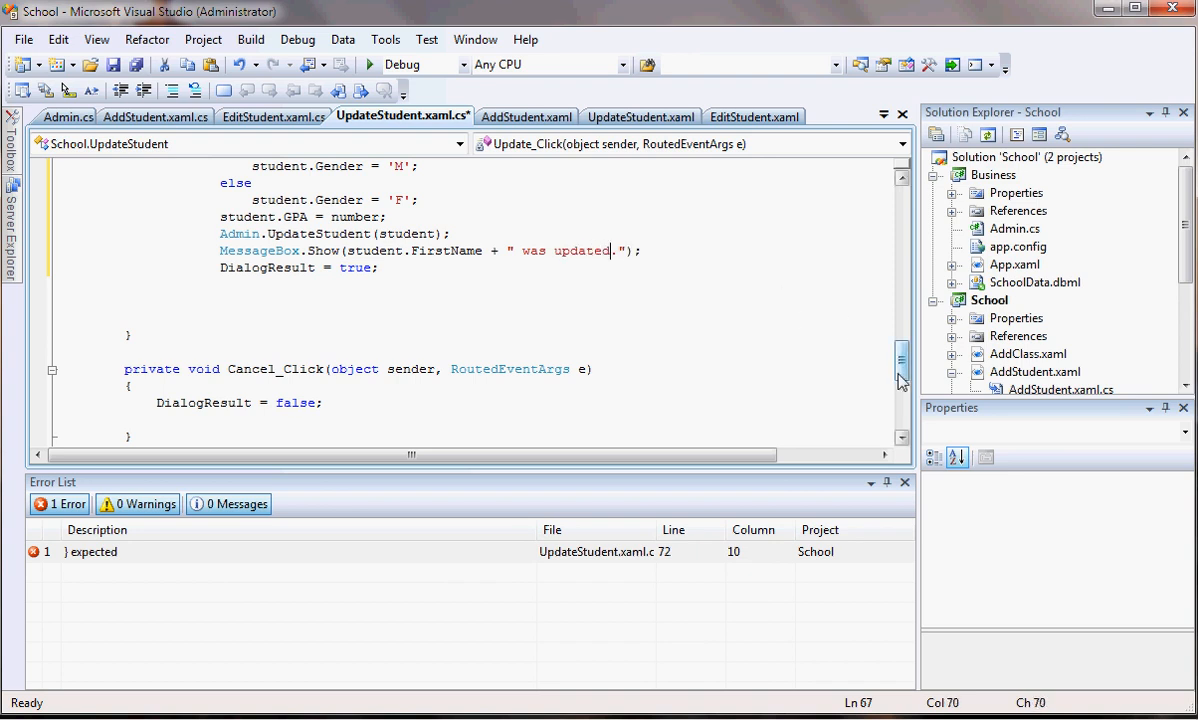
scroll("up", 3)
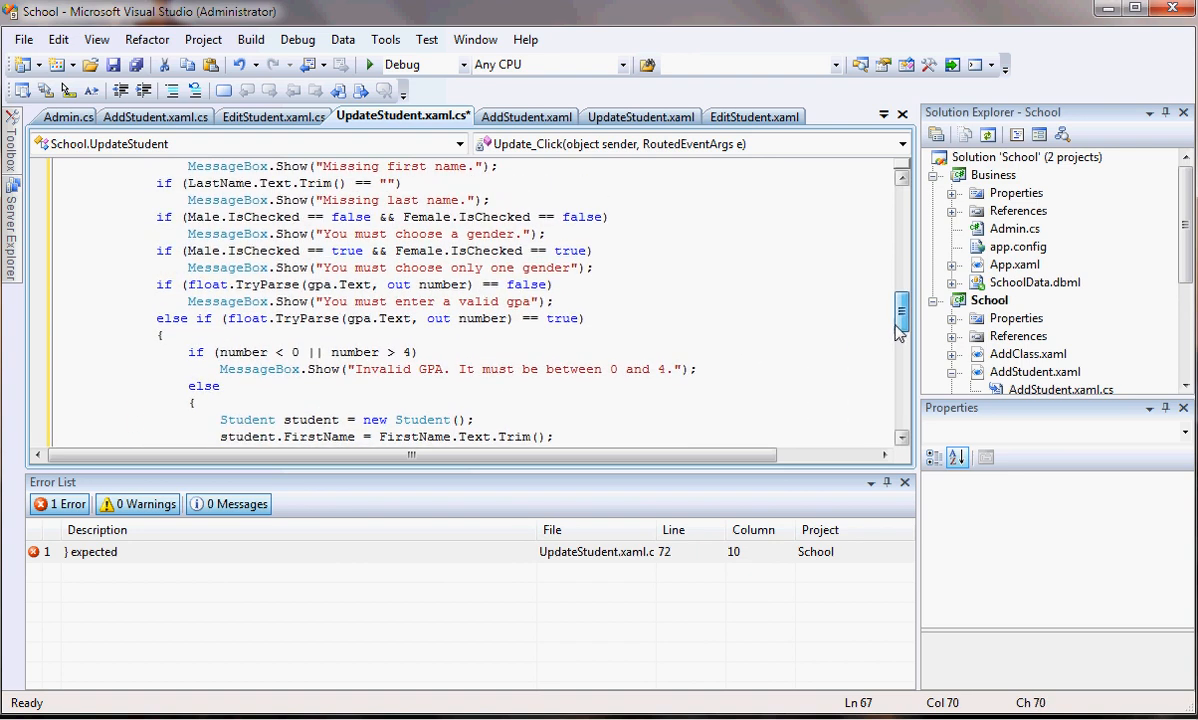
scroll("down", 3)
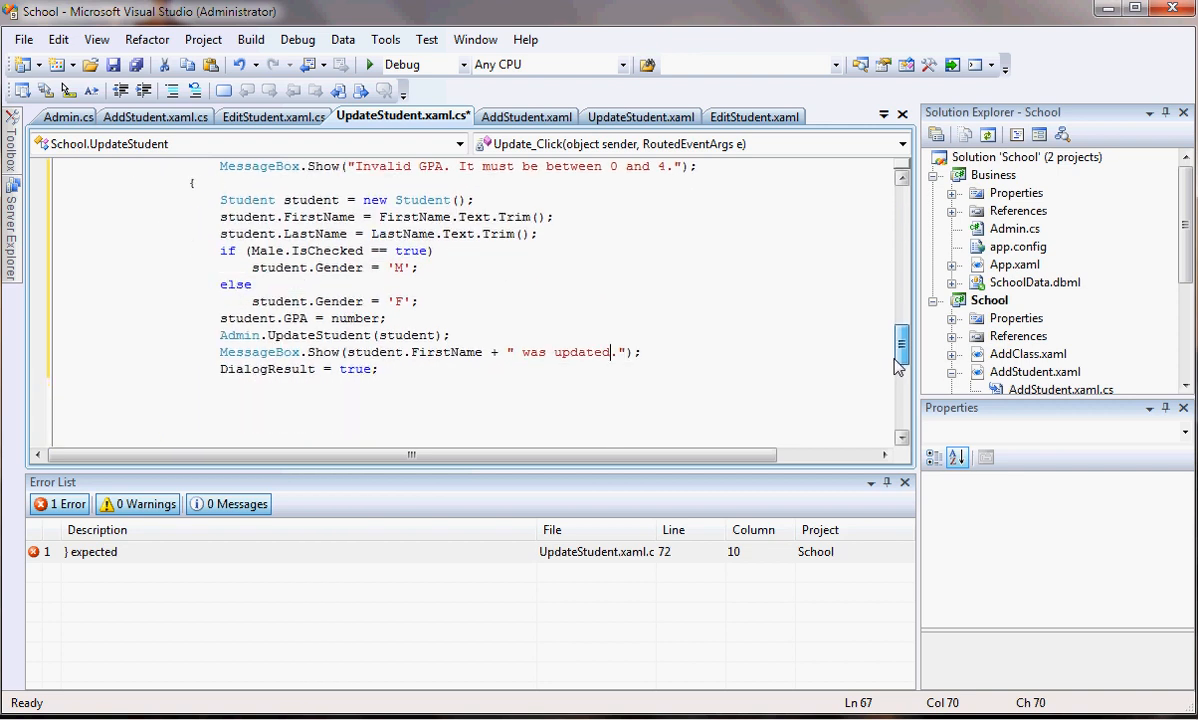
scroll("down", 3)
type("}")
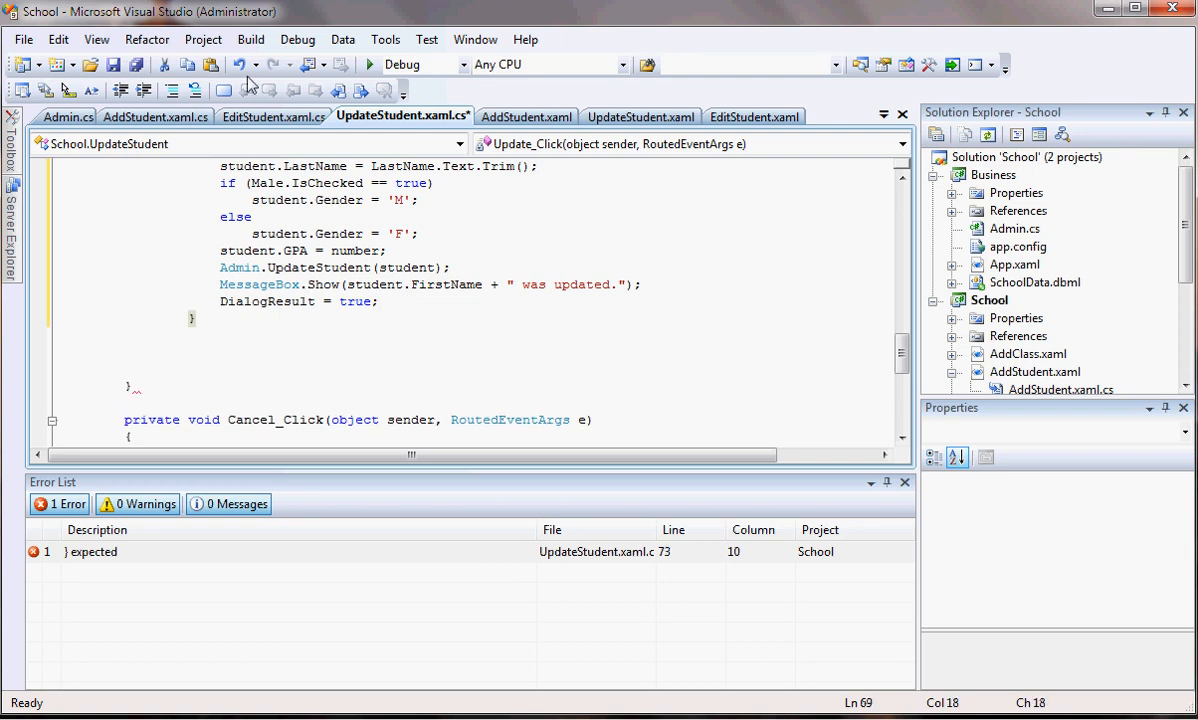
Add the missing closing brace, rebuilding and declining the last successful build each time
left_click(370, 64)
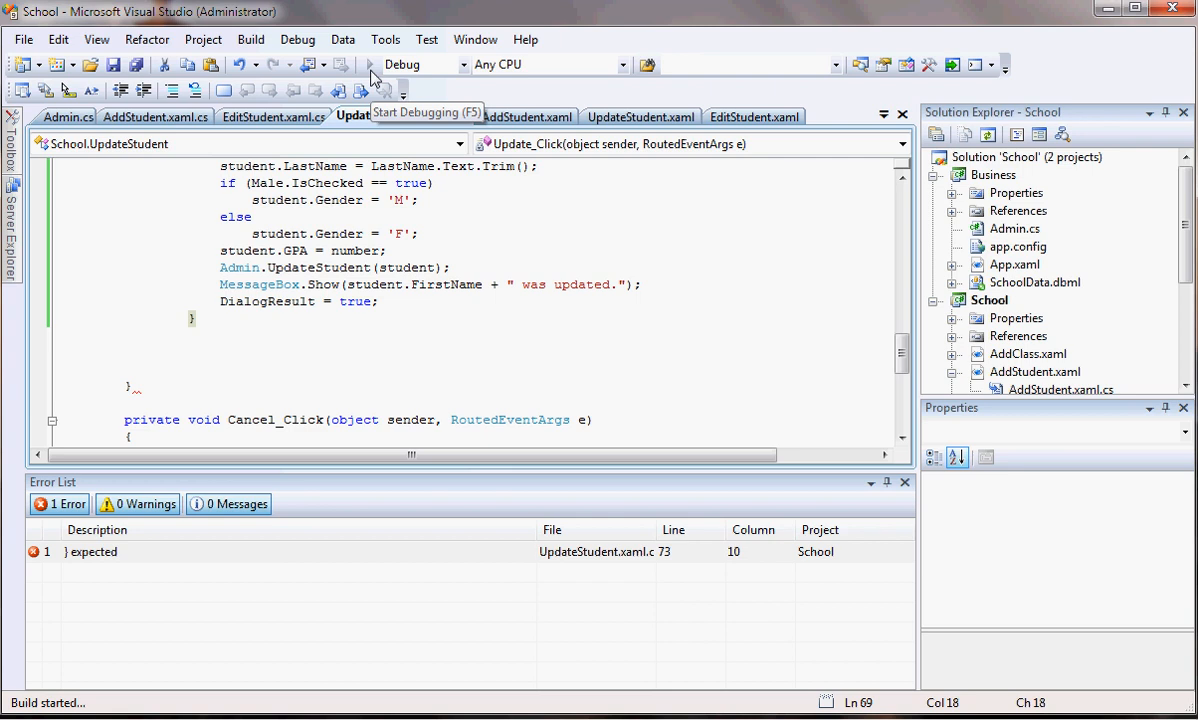
left_click(369, 64)
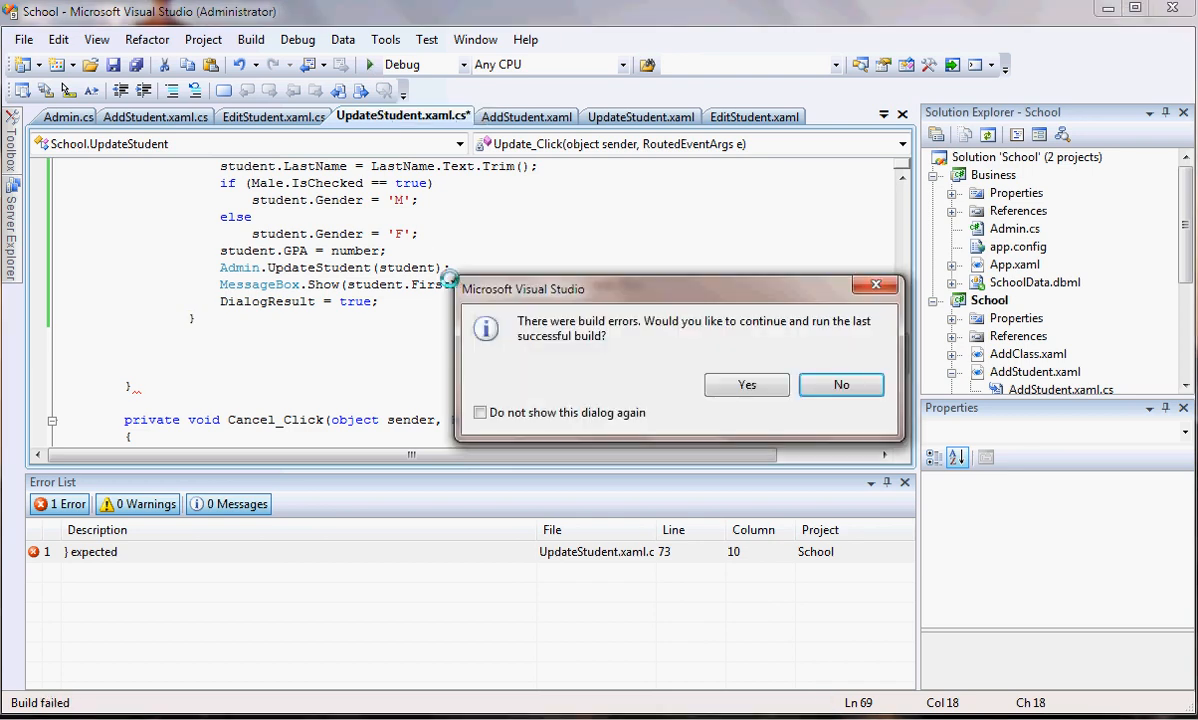
left_click(841, 385)
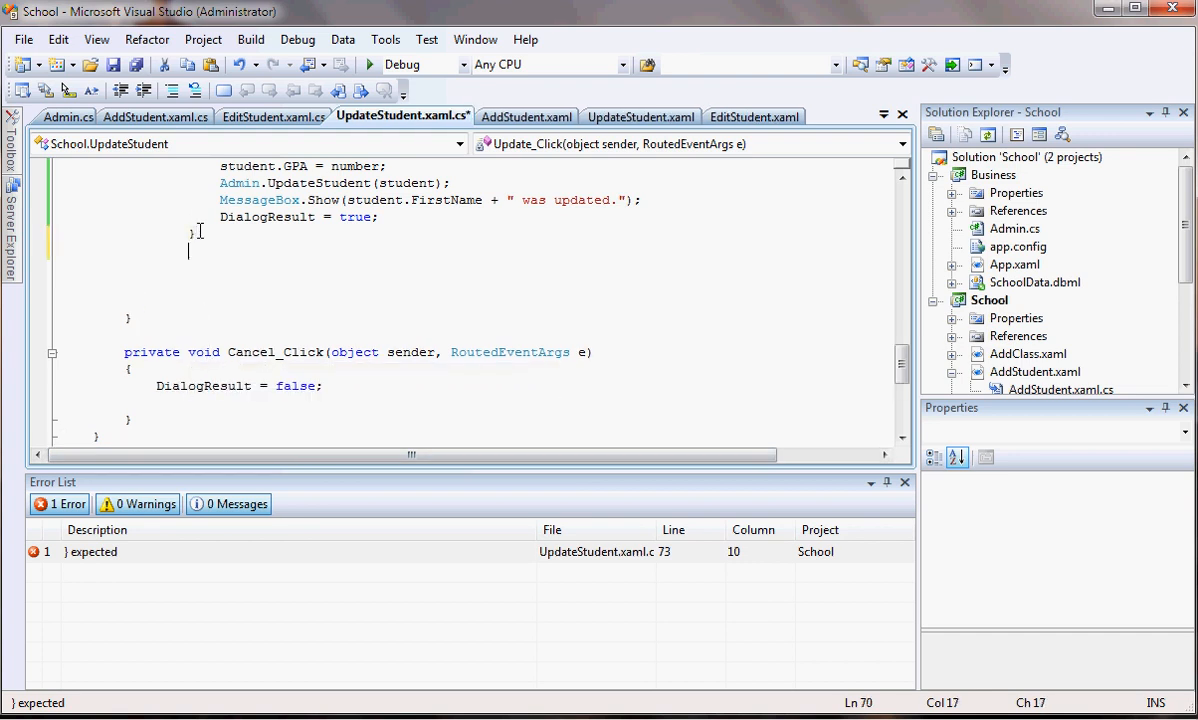
type("}")
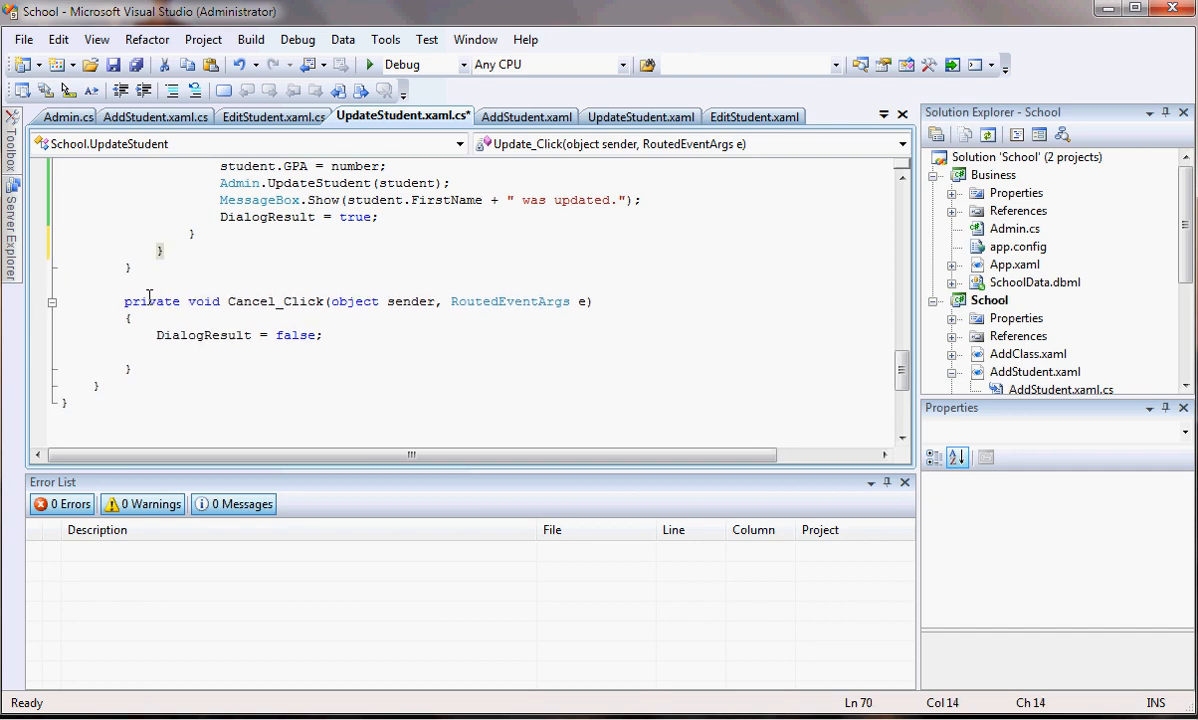
left_click(371, 64)
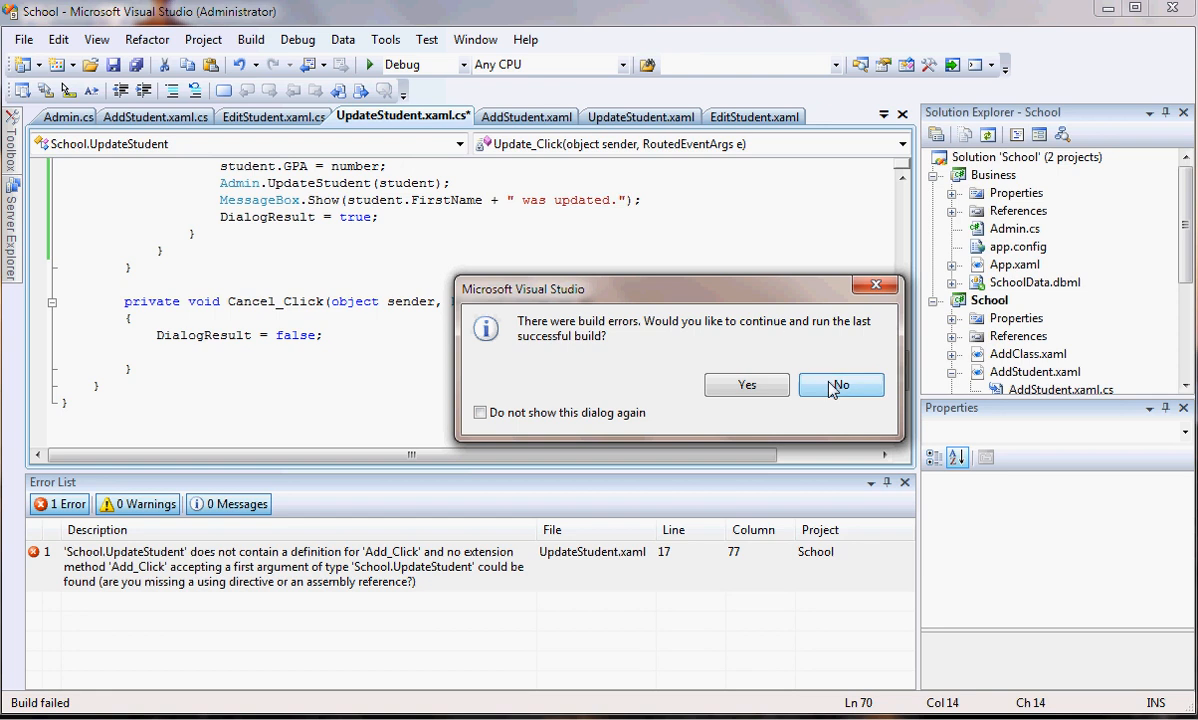
left_click(840, 384)
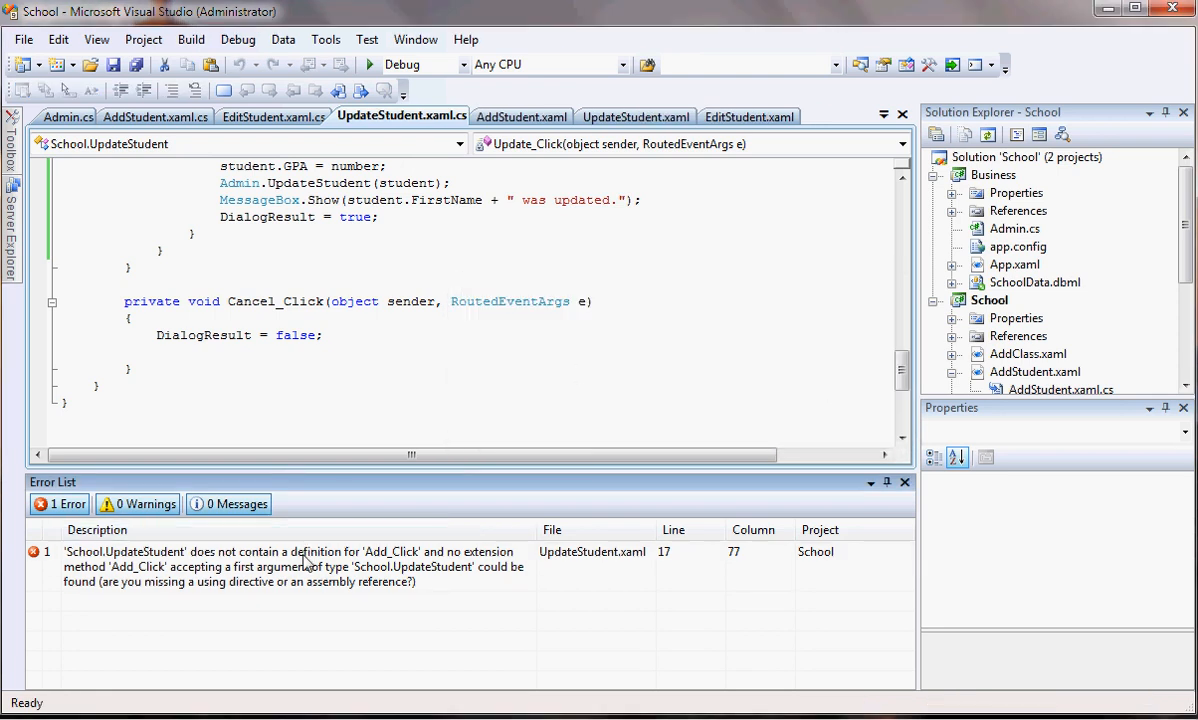
Point the Update button's Click attribute to Update_Click and delete the empty Add_Click stub
left_click(635, 116)
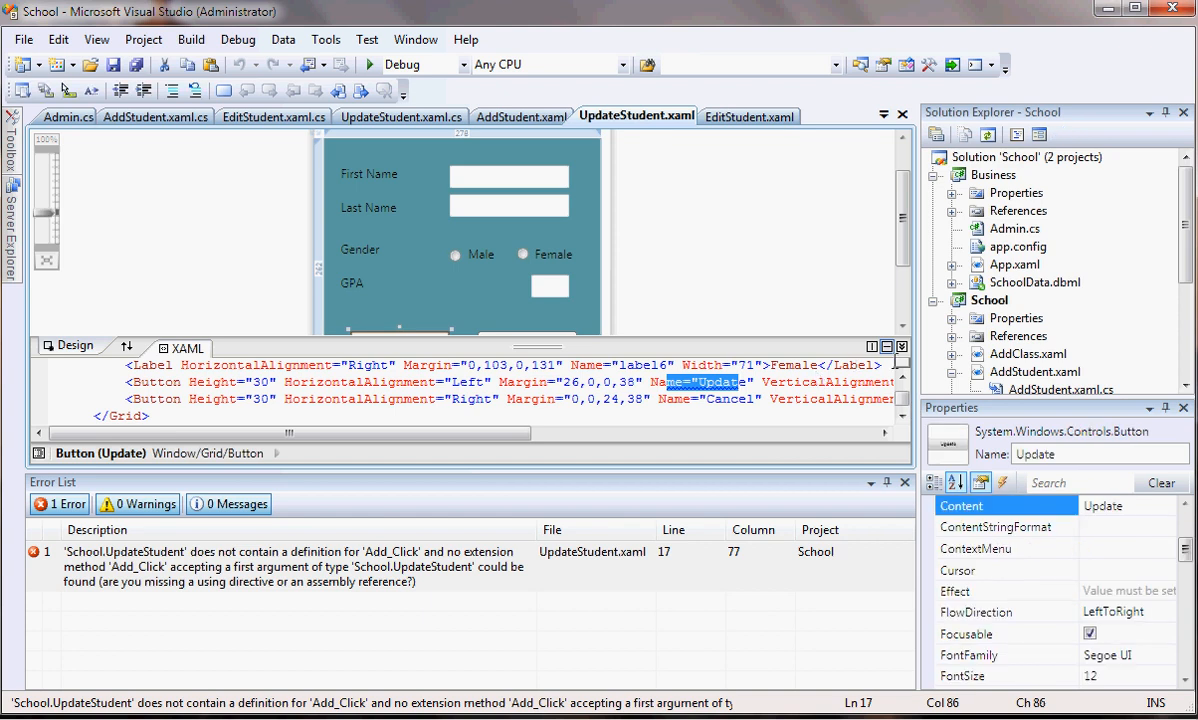
left_click(399, 277)
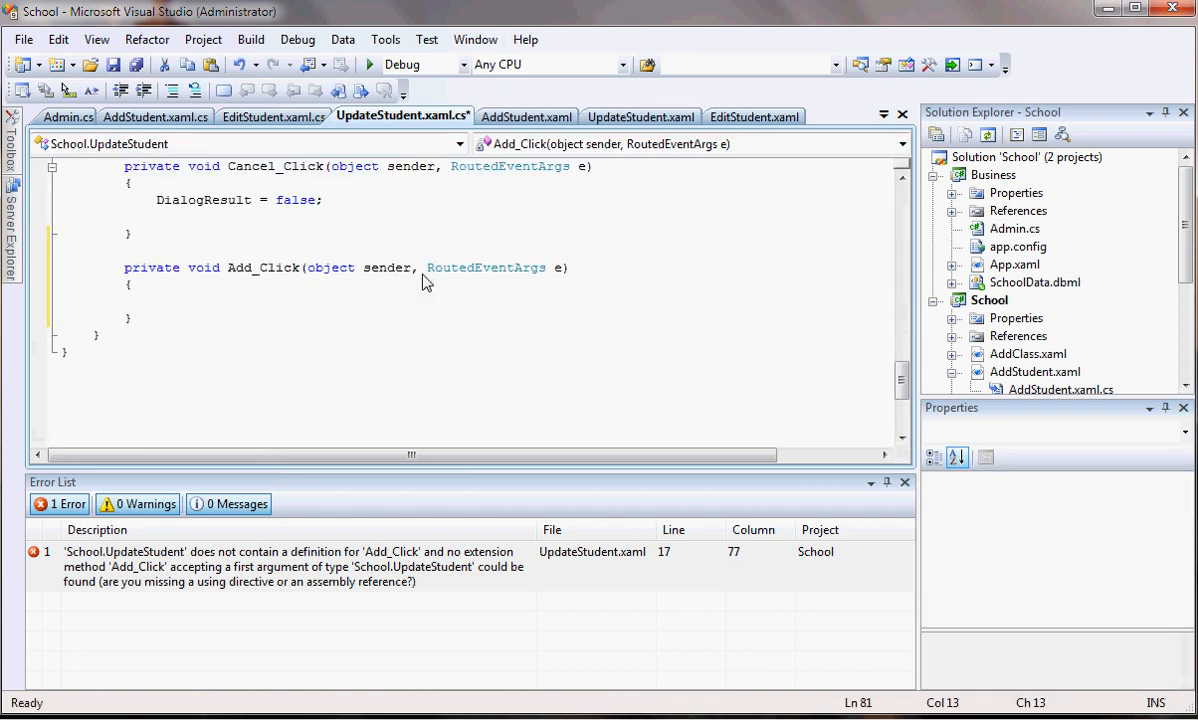
left_click(160, 301)
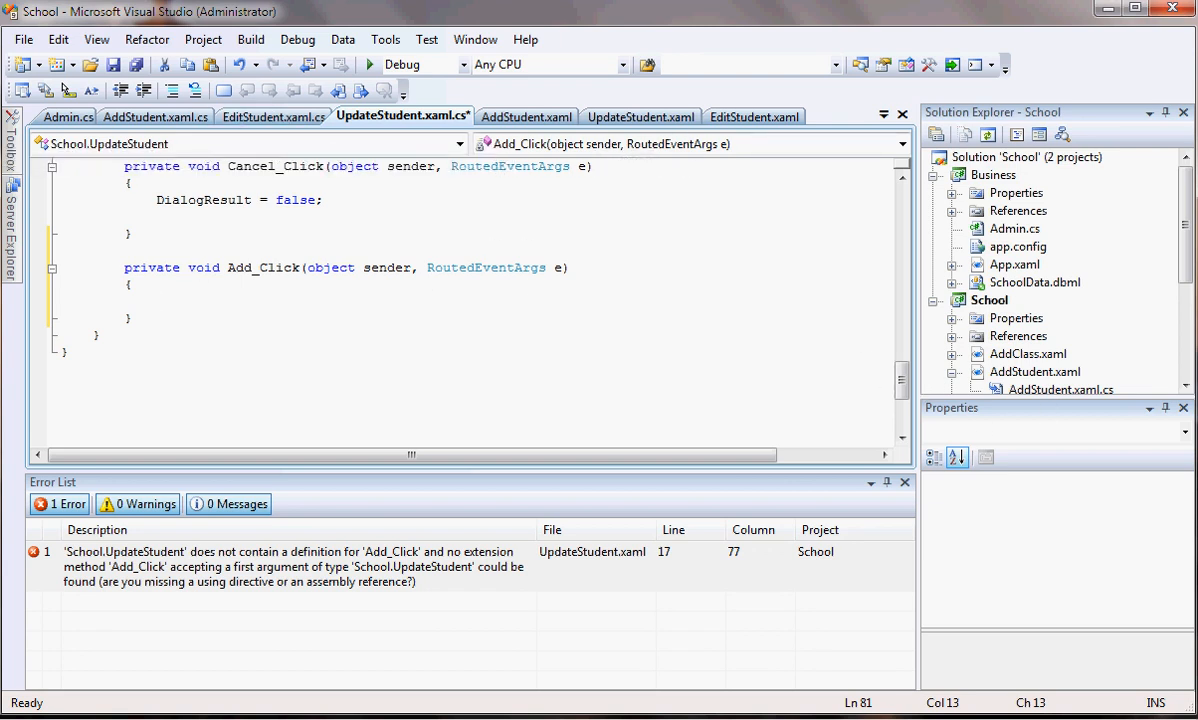
left_click(703, 116)
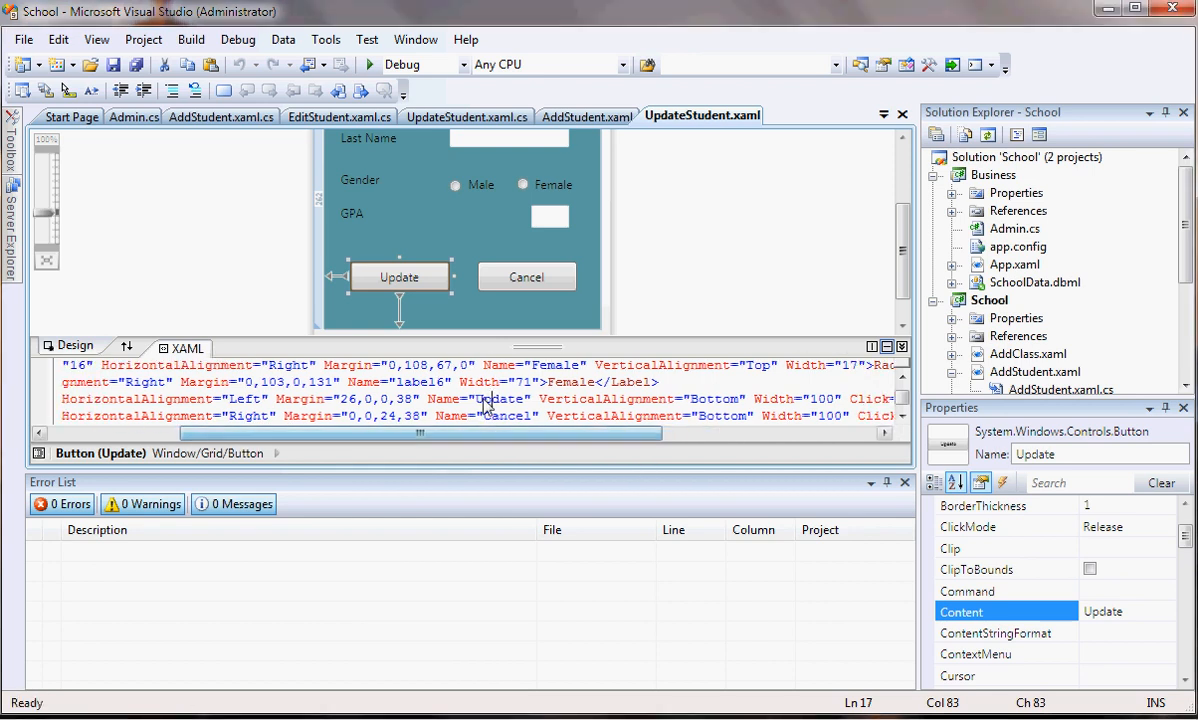
scroll("right", 3)
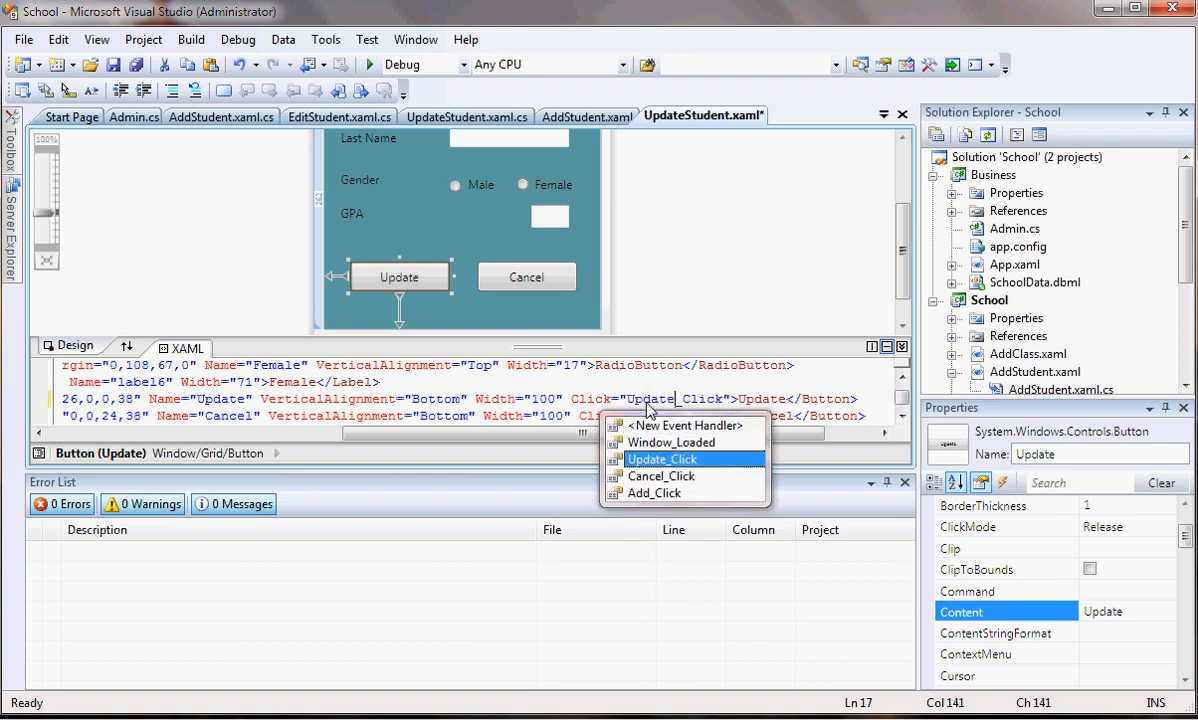
left_click(662, 458)
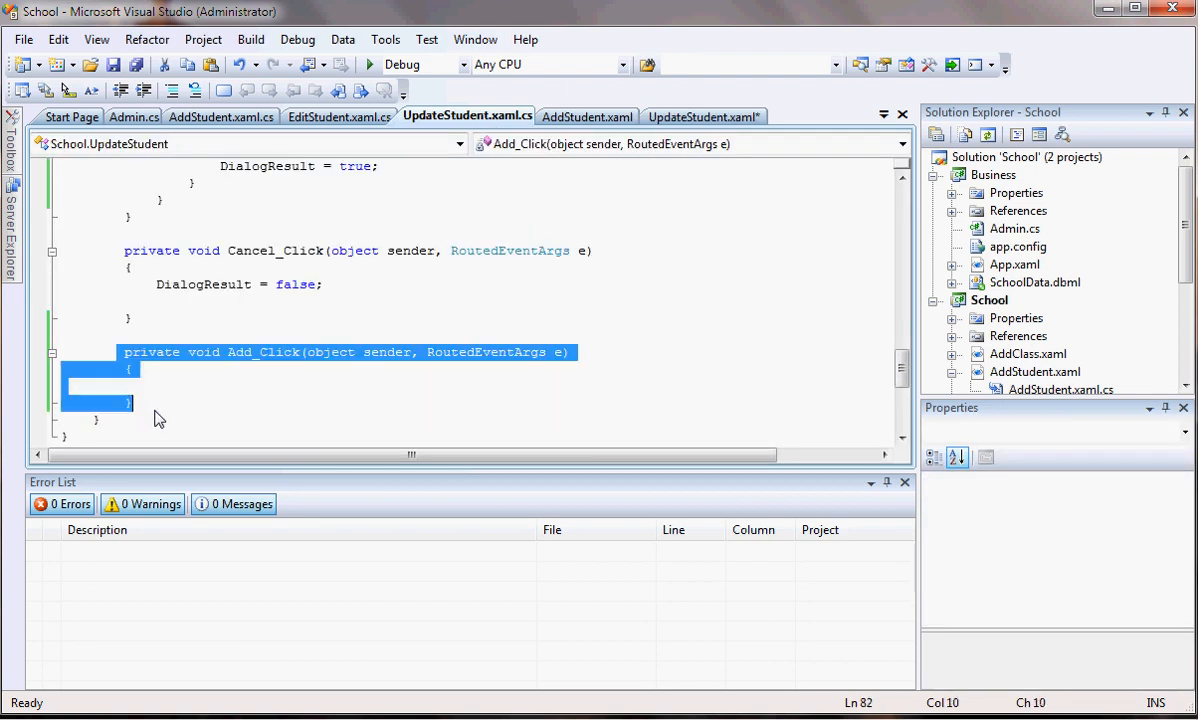
key("Delete")
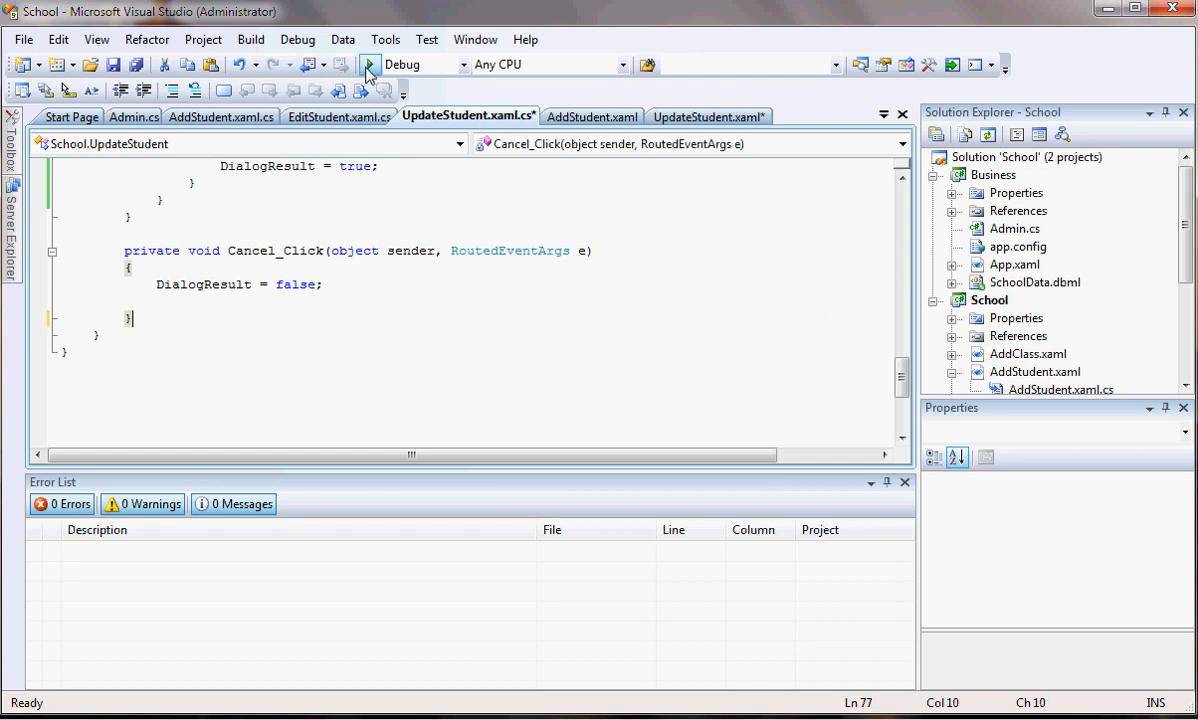
mouse_move(369, 64)
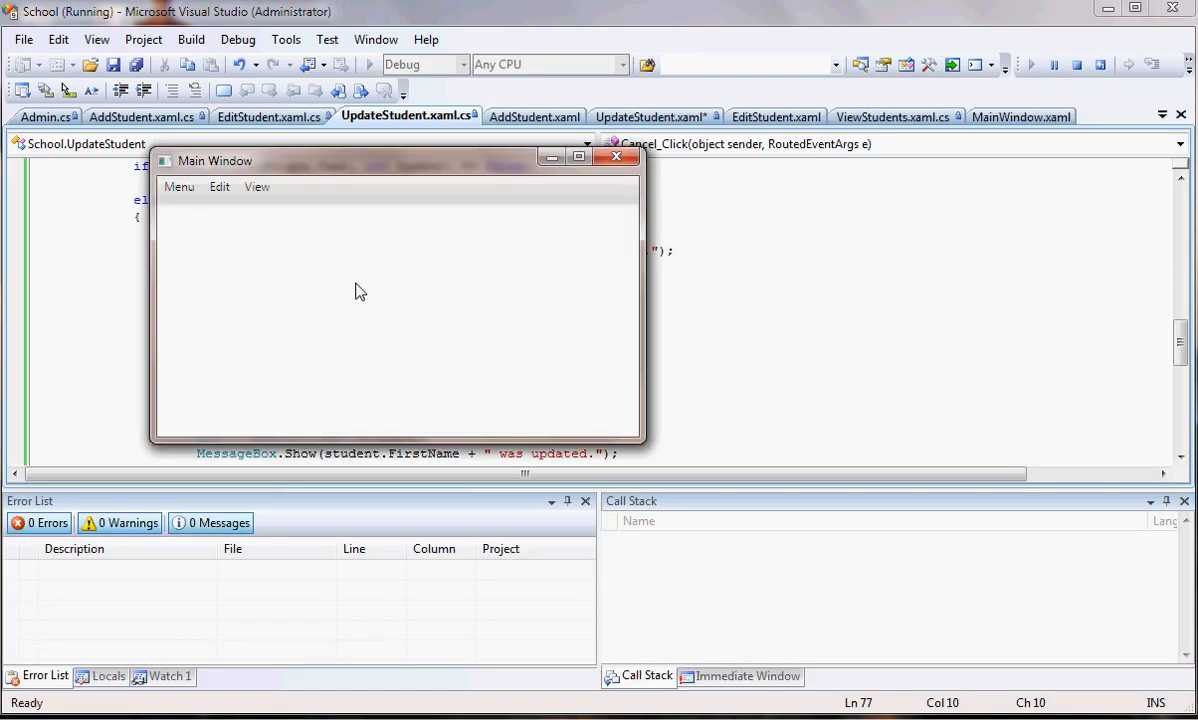
left_click(219, 187)
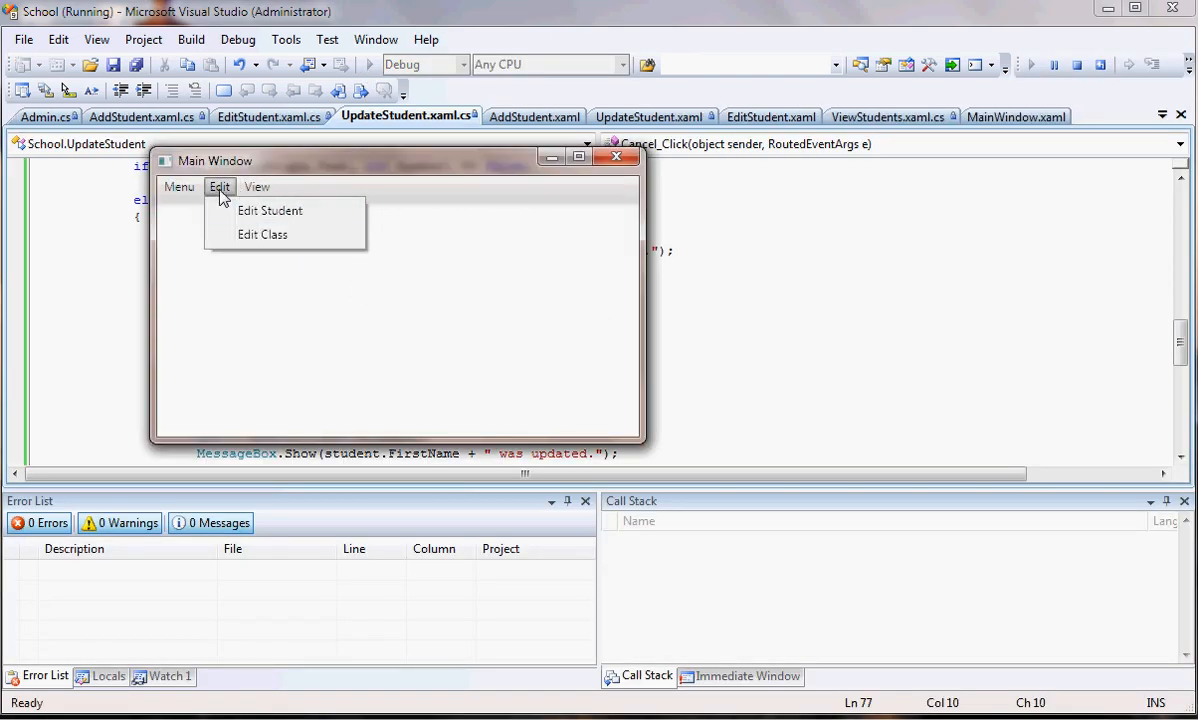
left_click(270, 210)
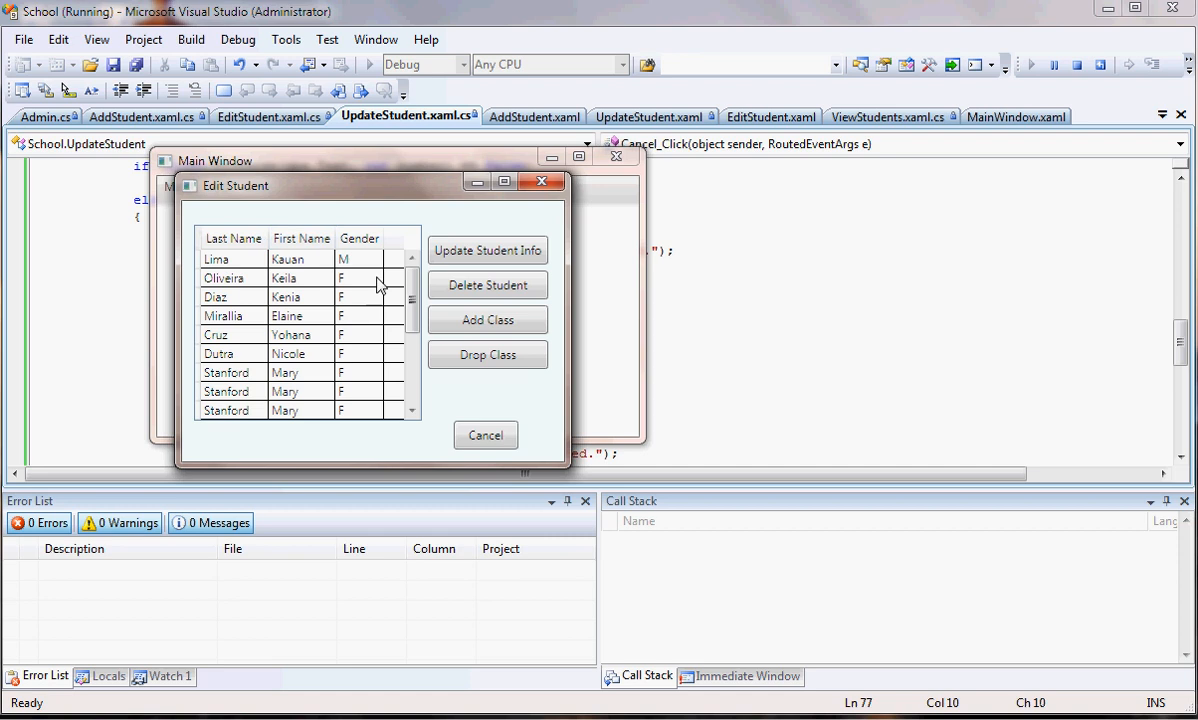
left_click(287, 258)
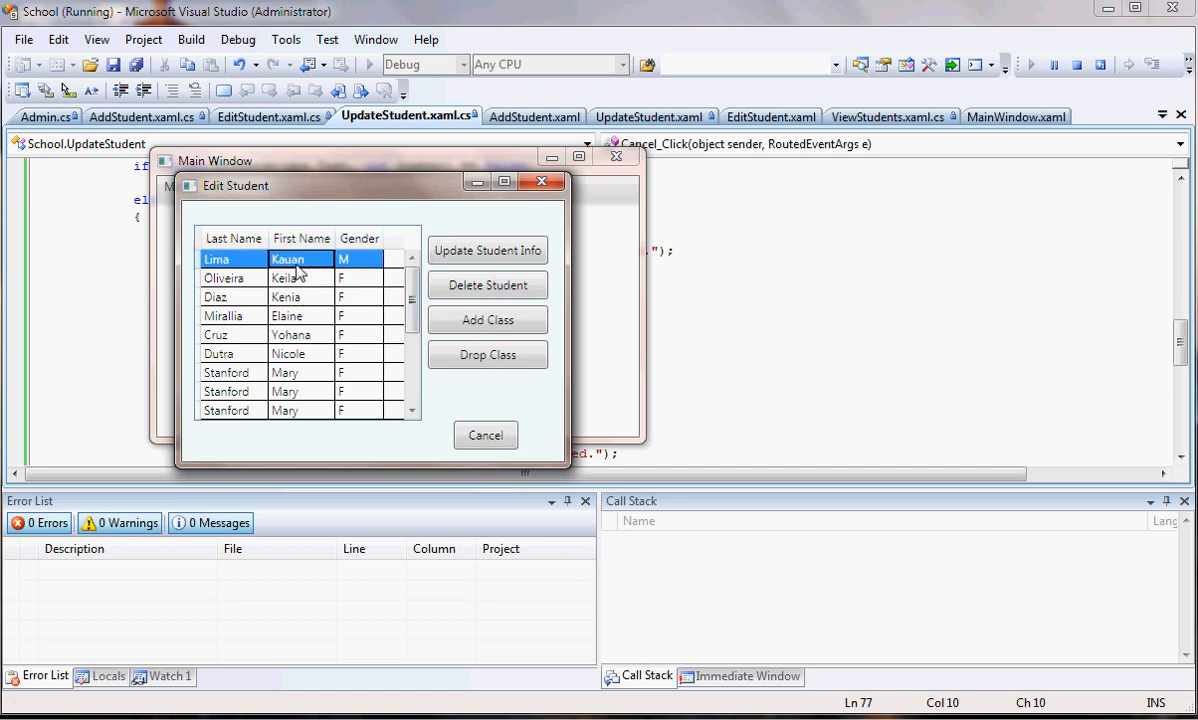
left_click(487, 250)
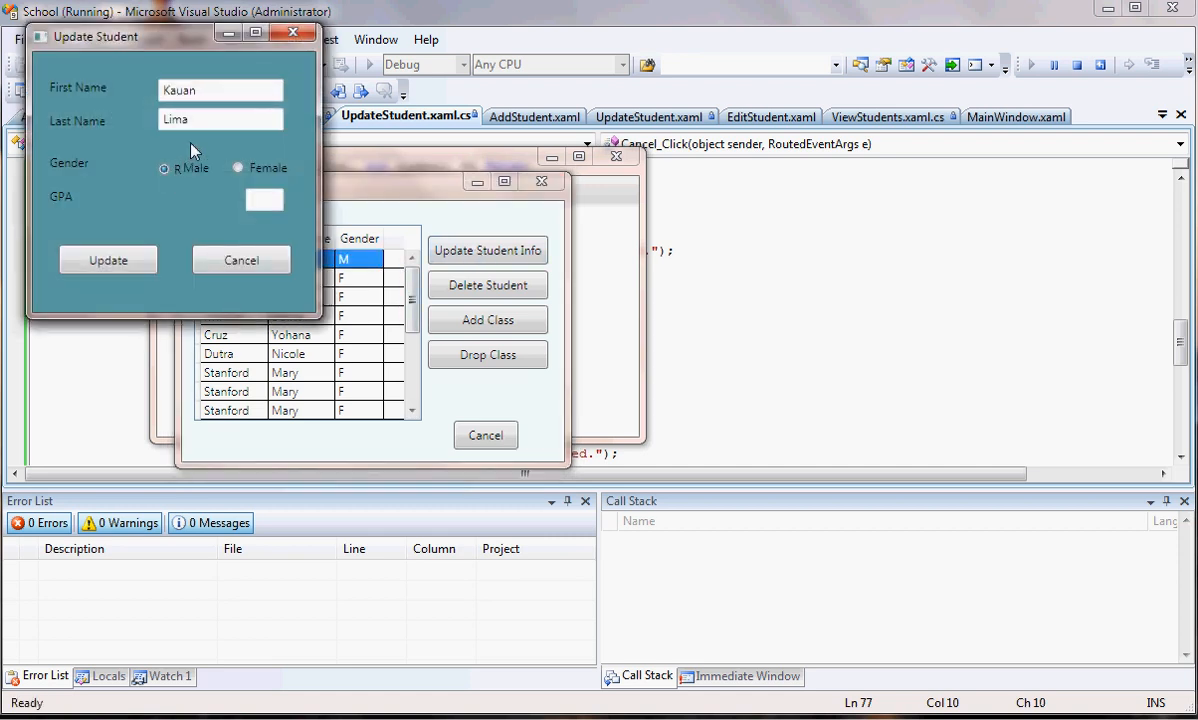
Replace the last name with 'White', dismiss the invalid GPA warning, and close the form
triple_click(220, 119)
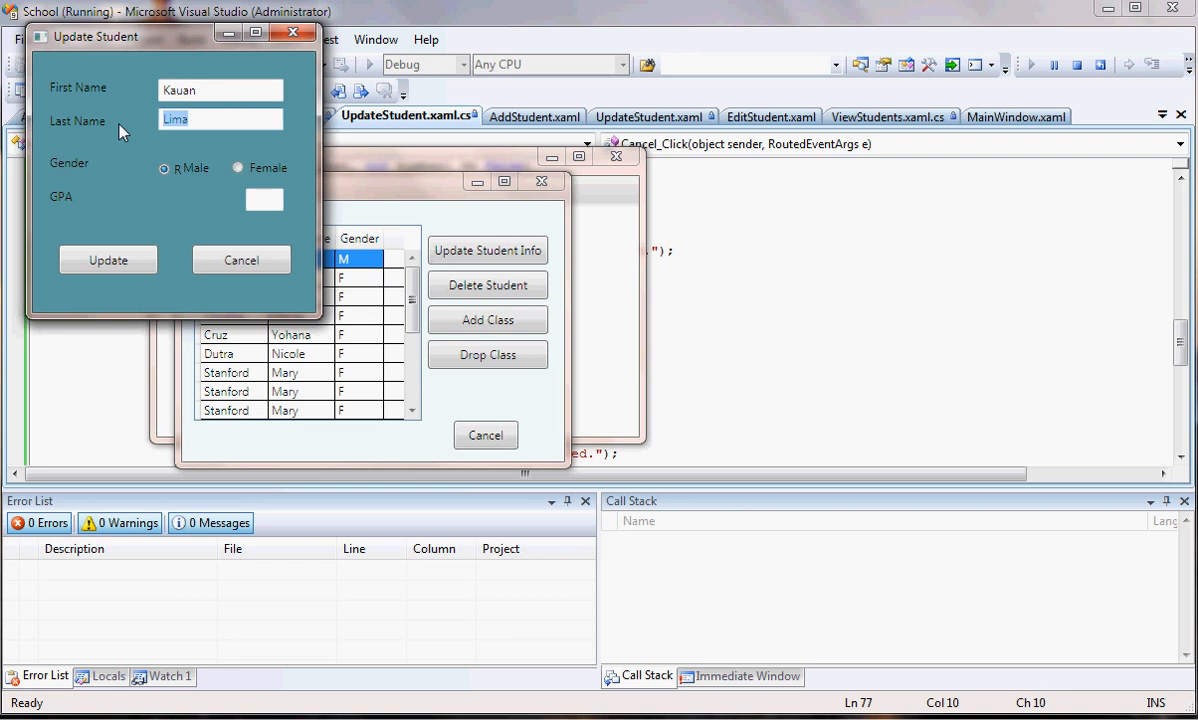
type("Wh")
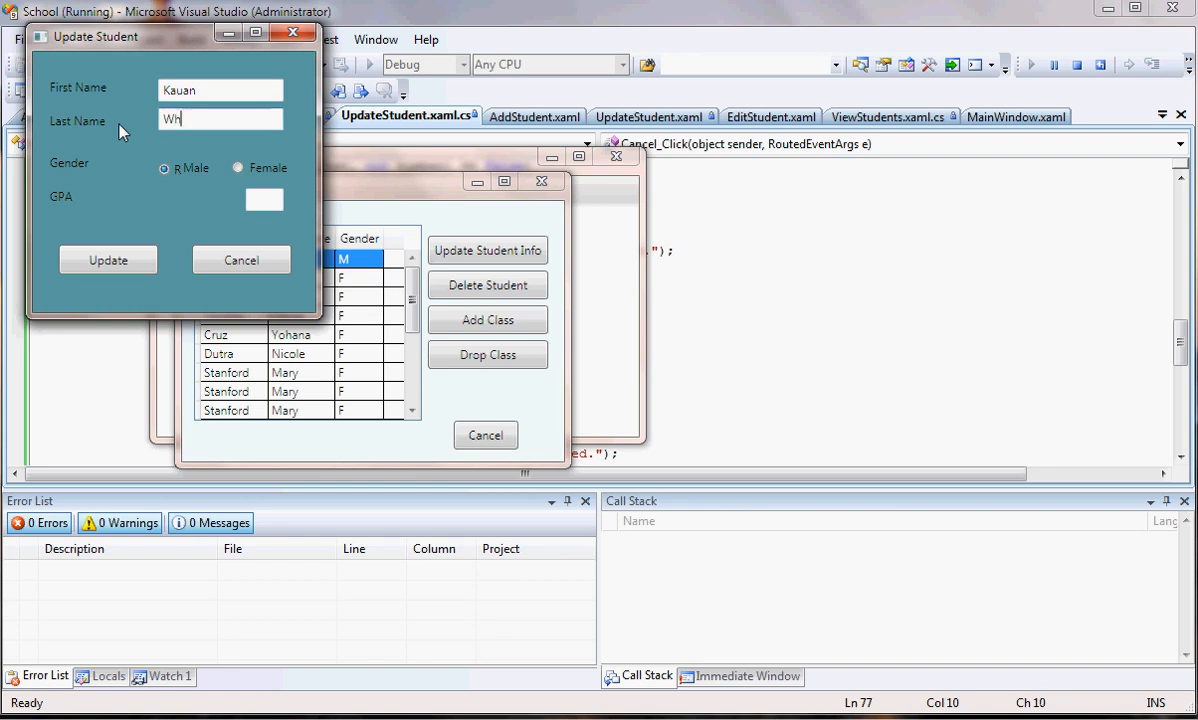
type("ite")
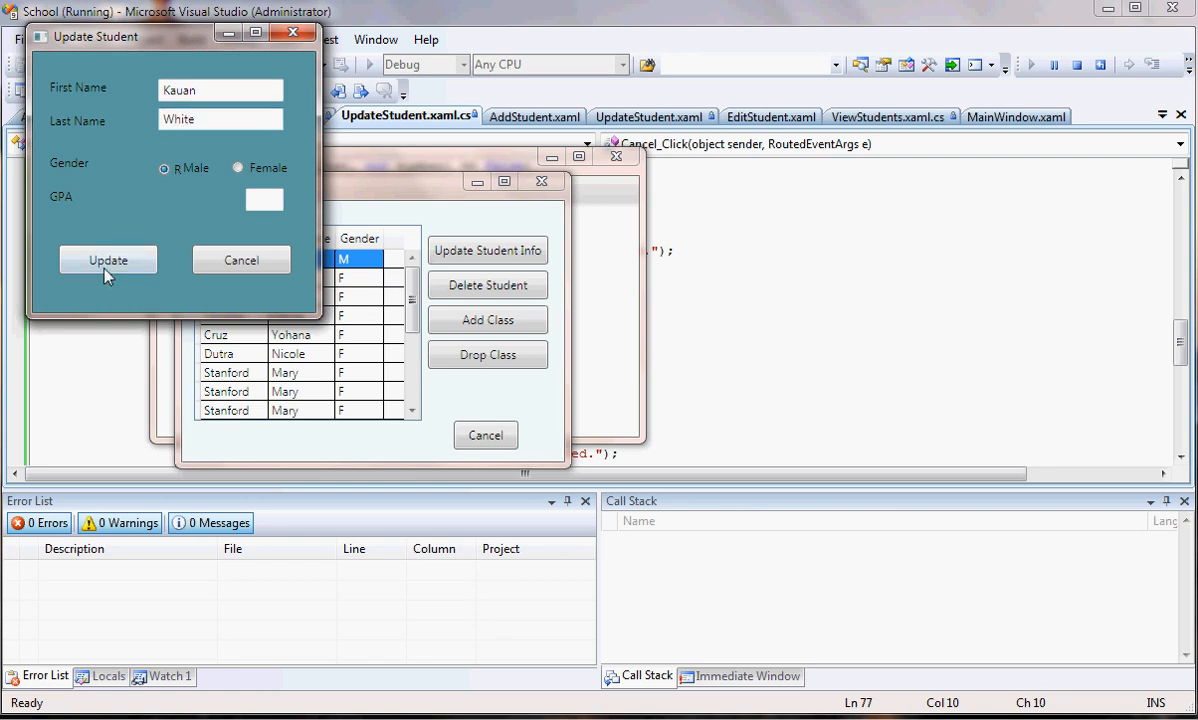
left_click(108, 260)
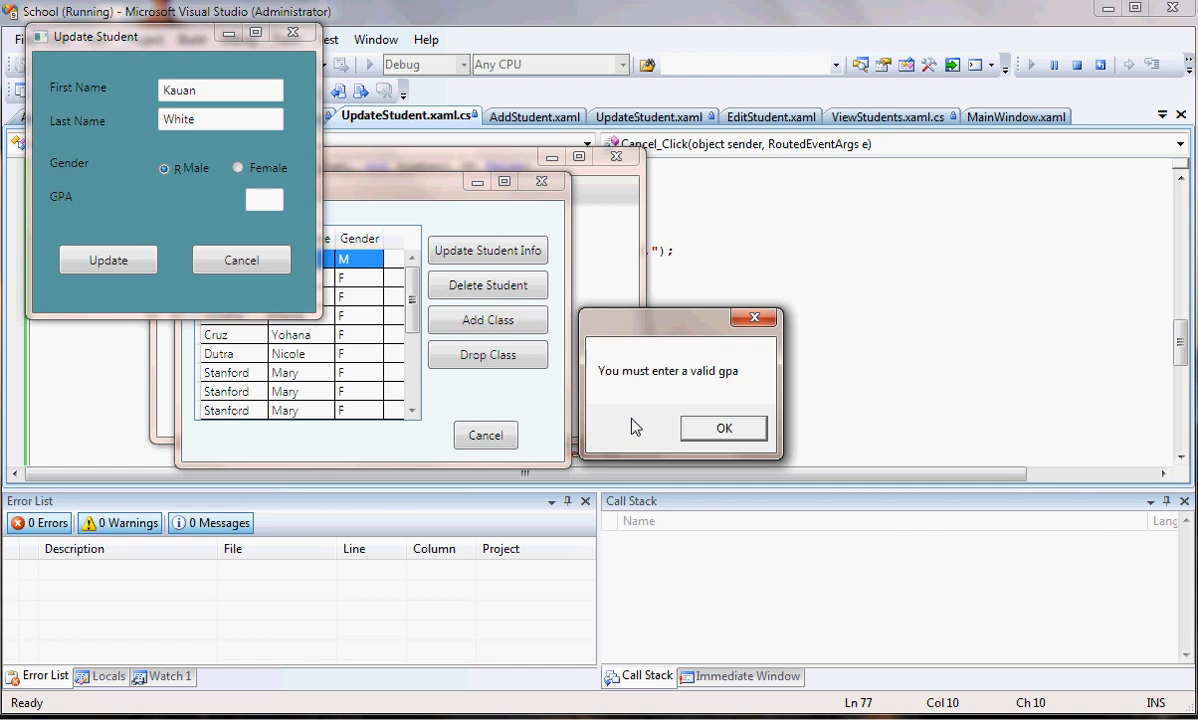
left_click(723, 428)
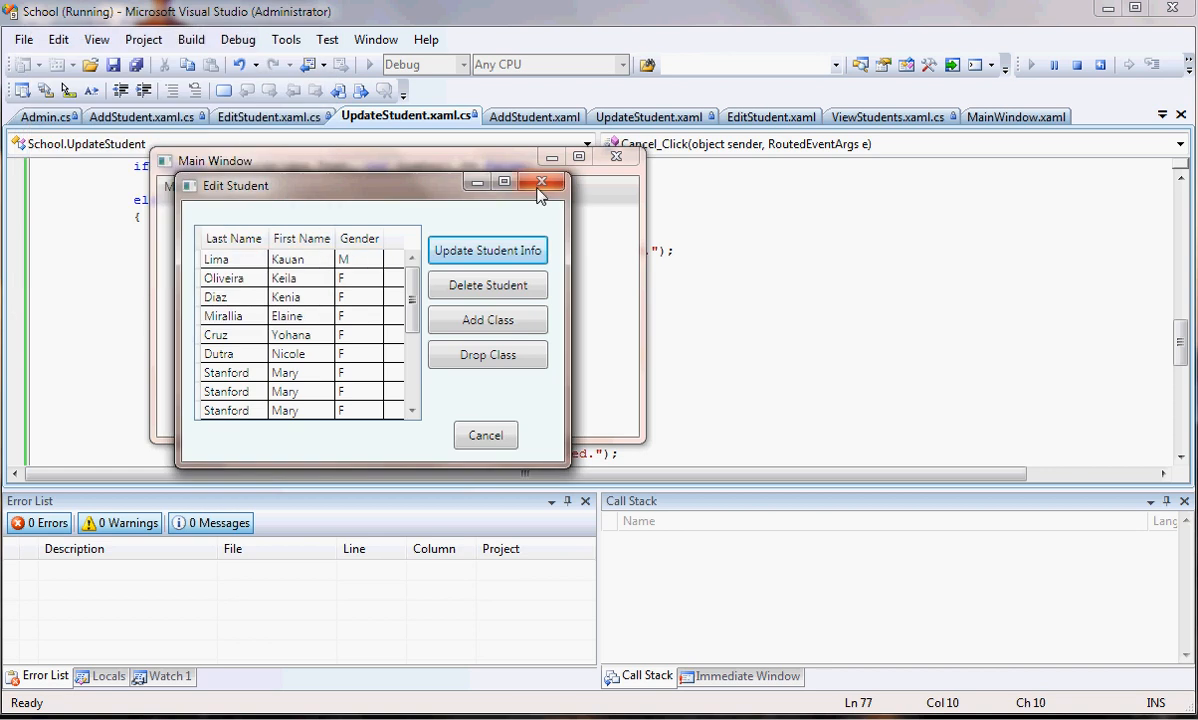
Close the app and add 'stu.GPA = student.GPA;' before SubmitChanges in Admin.UpdateStudent
left_click(542, 181)
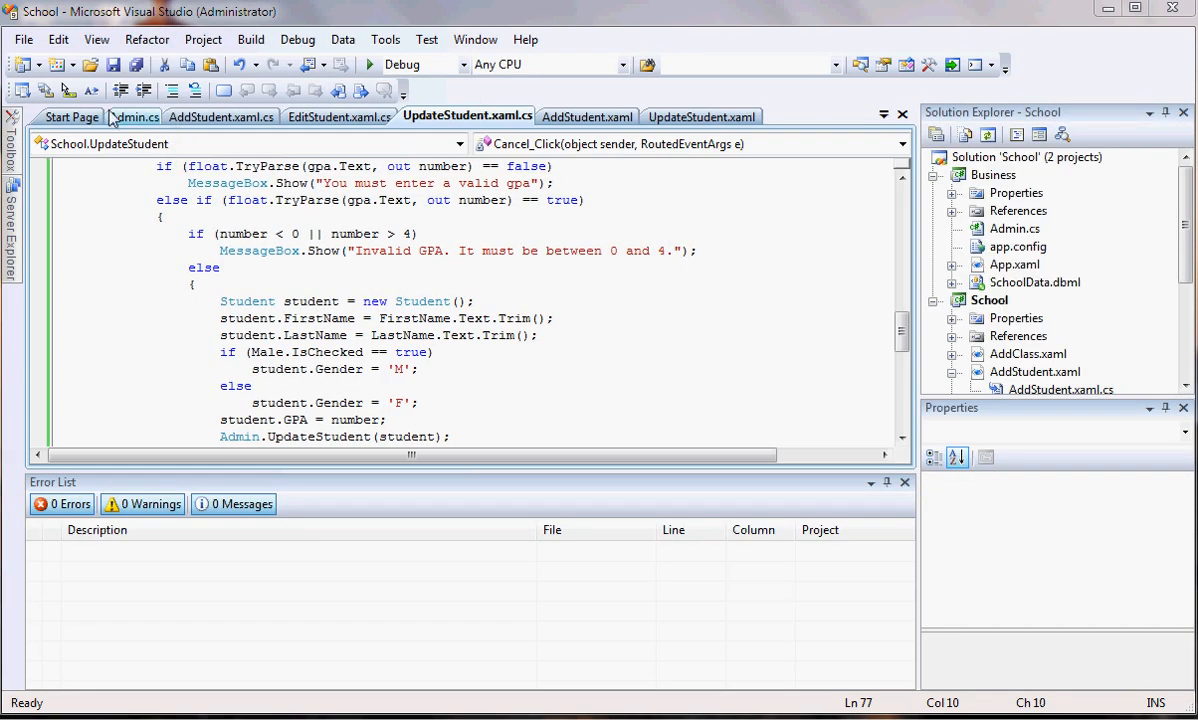
left_click(134, 116)
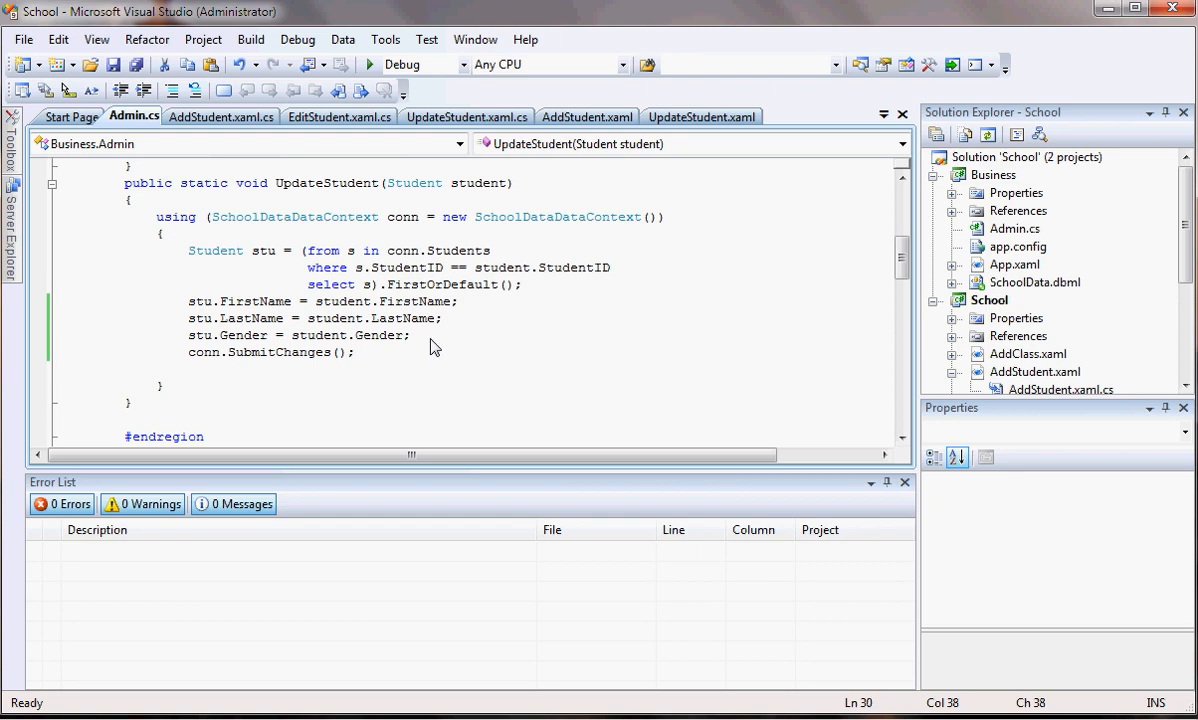
type("stu.GPA")
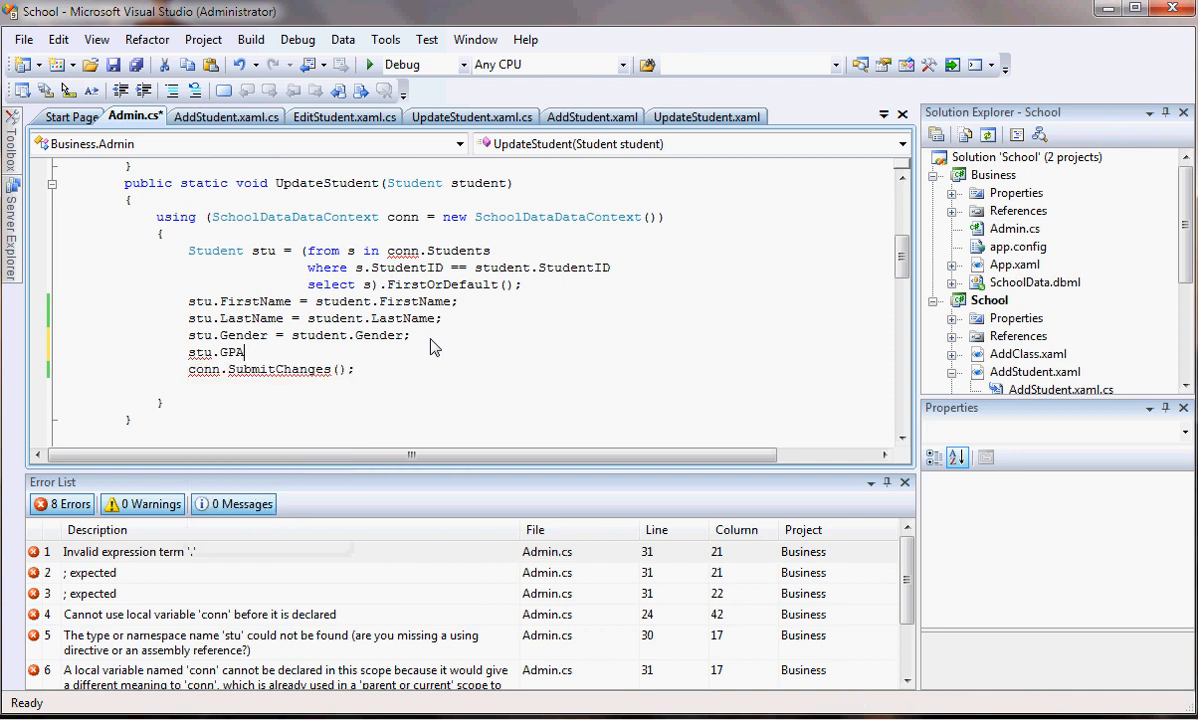
type("= student.GPA;")
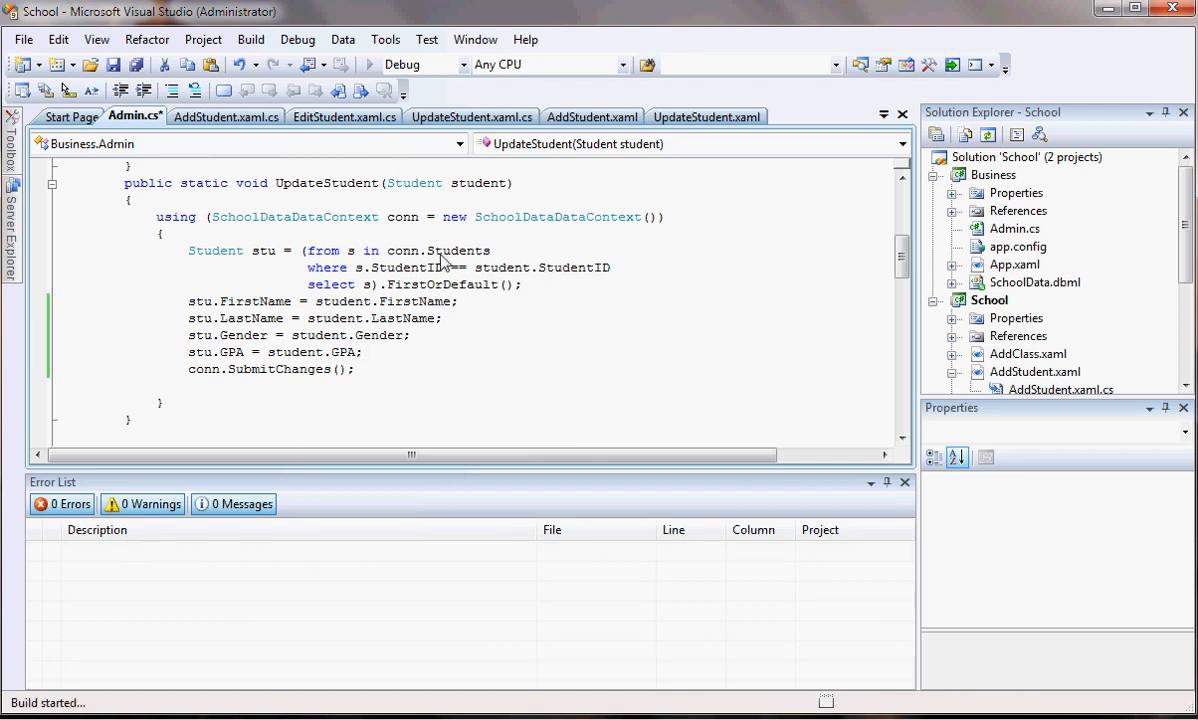
Run the rebuilt School app and open the student editing window
left_click(369, 64)
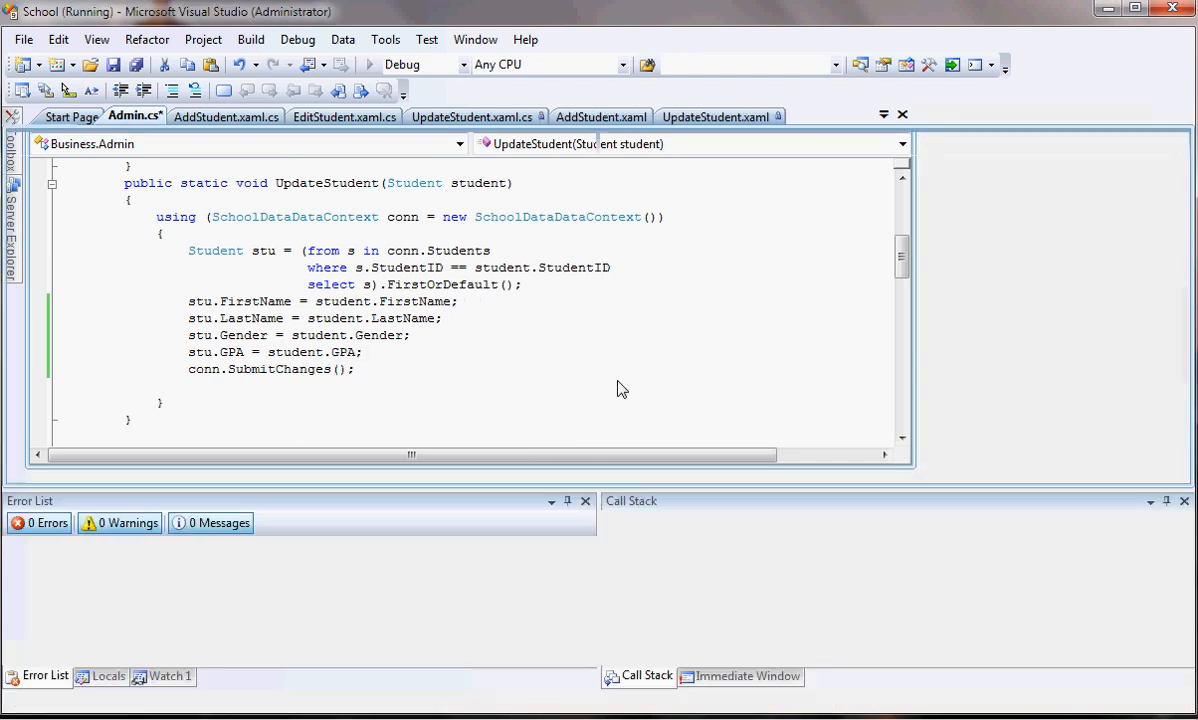
left_click(369, 64)
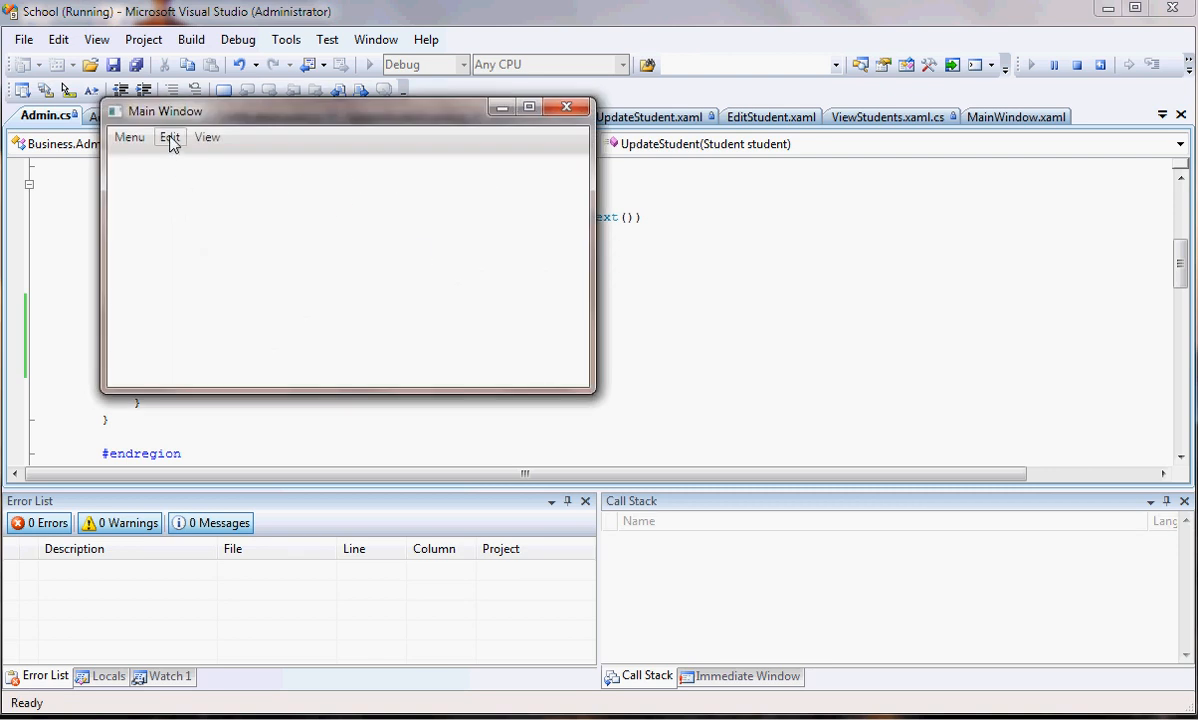
left_click(169, 137)
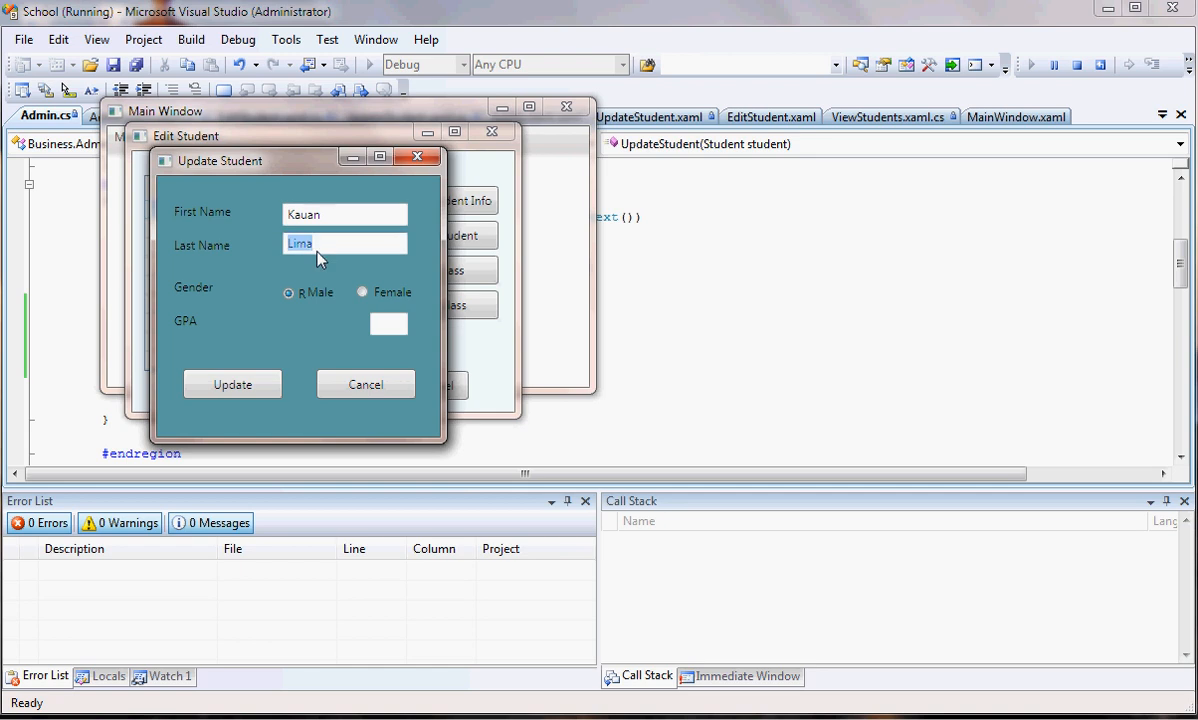
Type 'White' as last name, cancel without saving, and open the Add Student form
type("White")
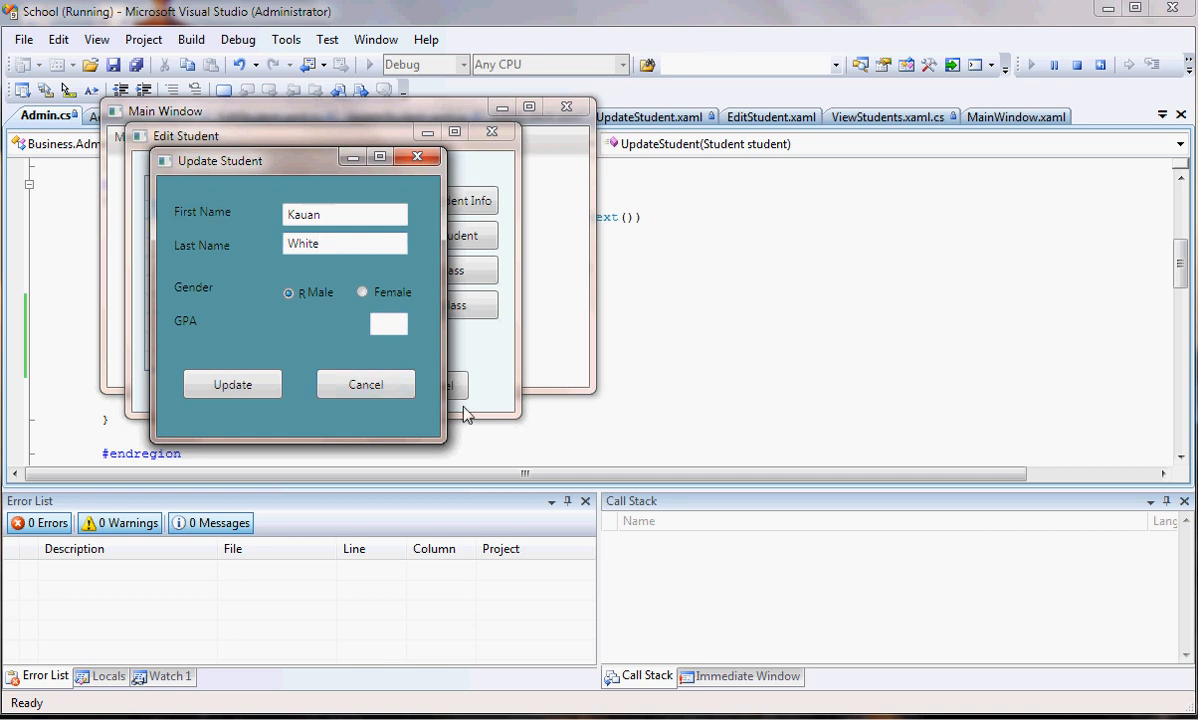
left_click(365, 384)
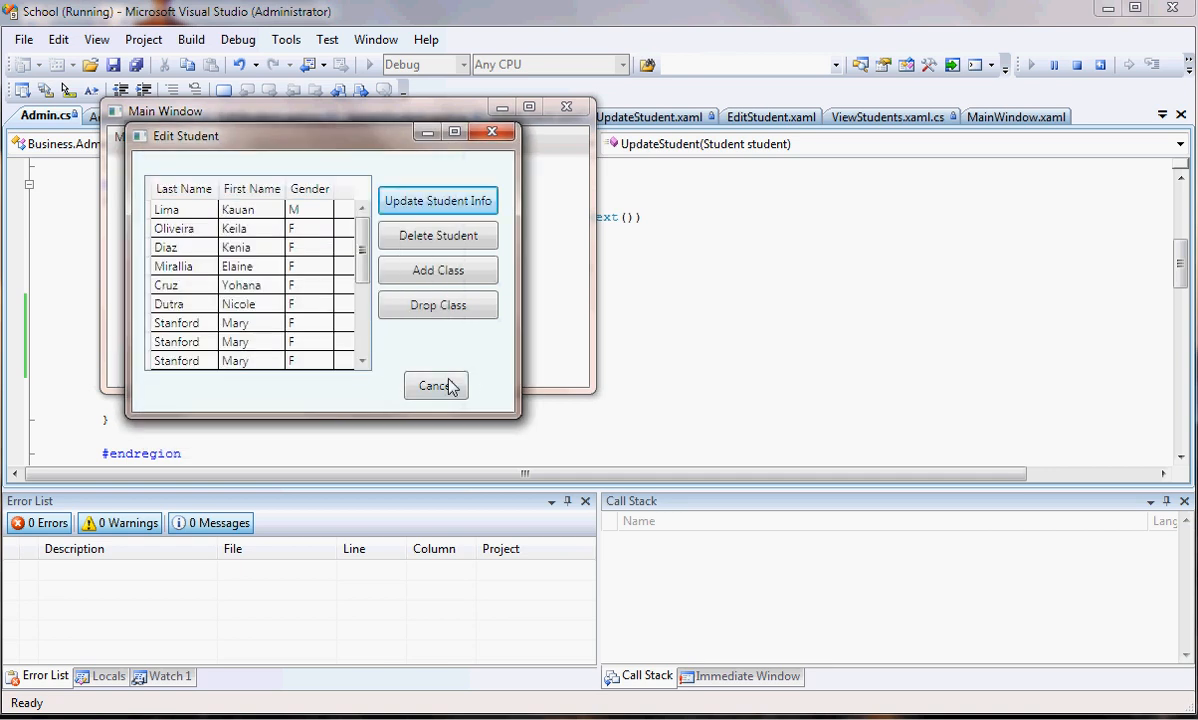
left_click(435, 386)
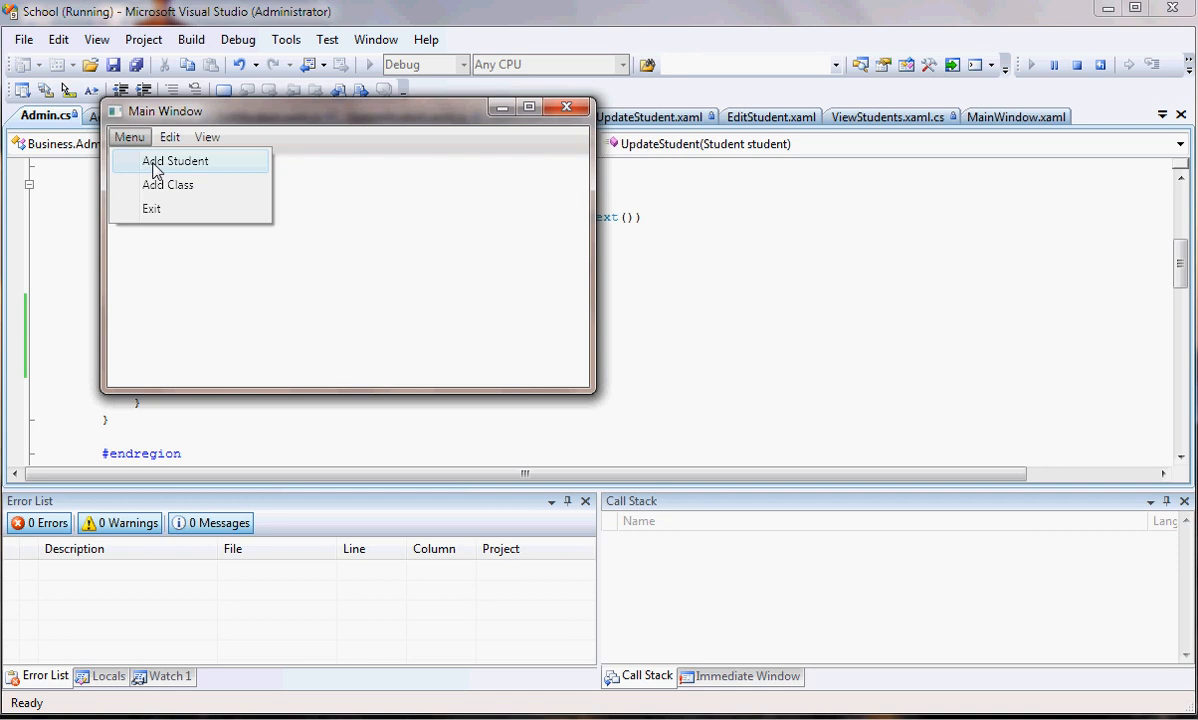
left_click(174, 160)
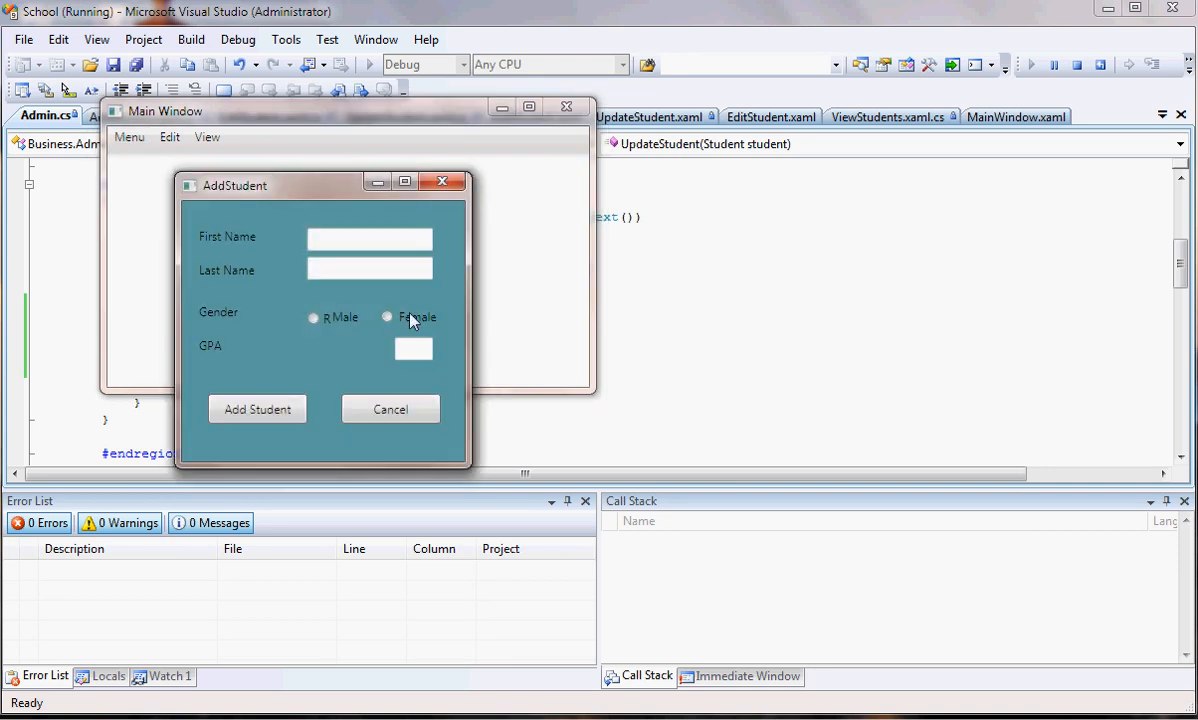
mouse_move(326, 386)
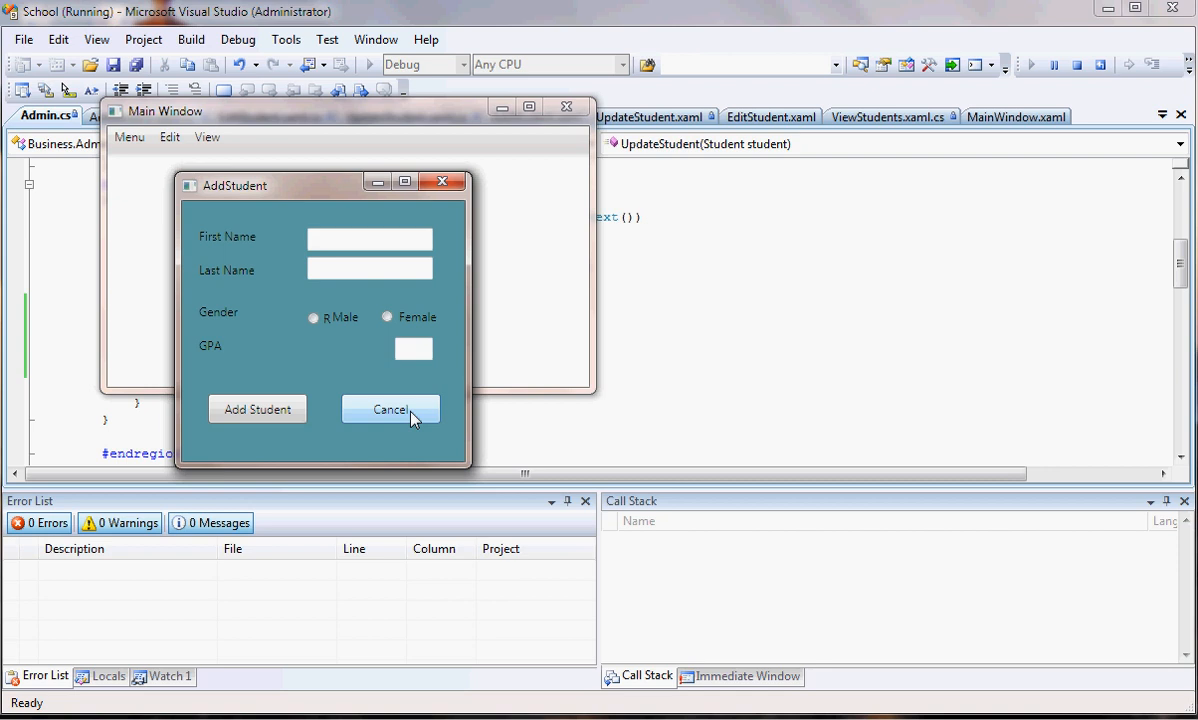
mouse_move(390, 409)
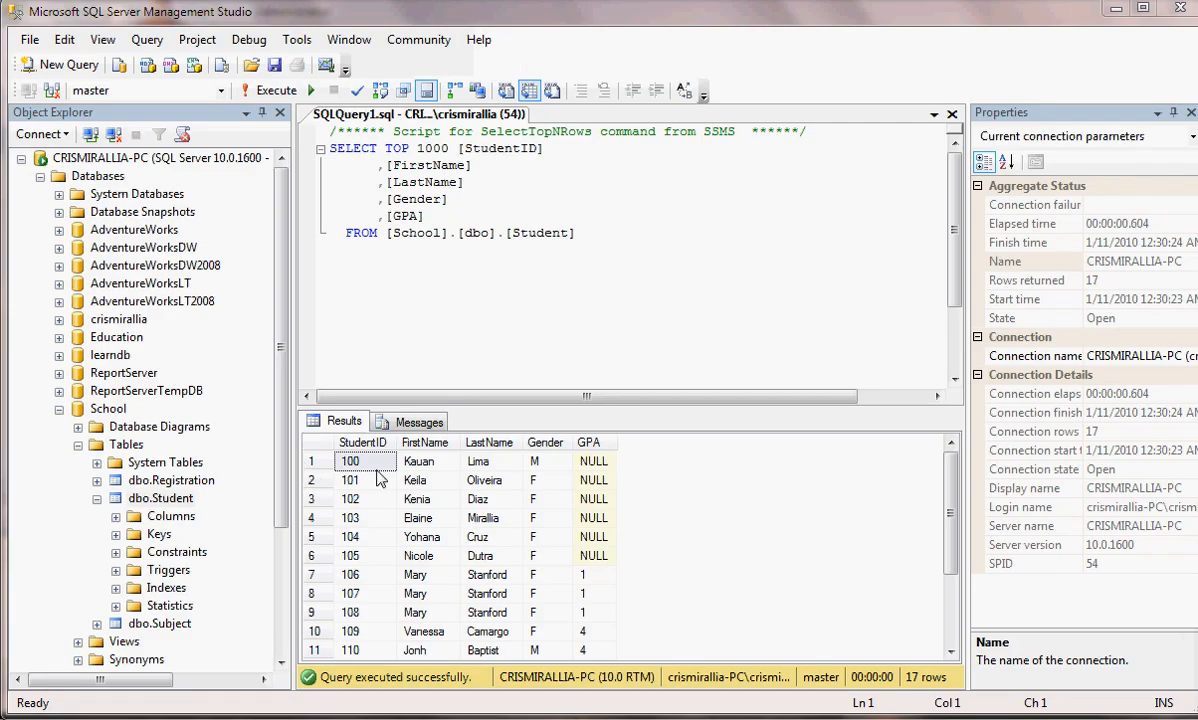
mouse_move(510, 475)
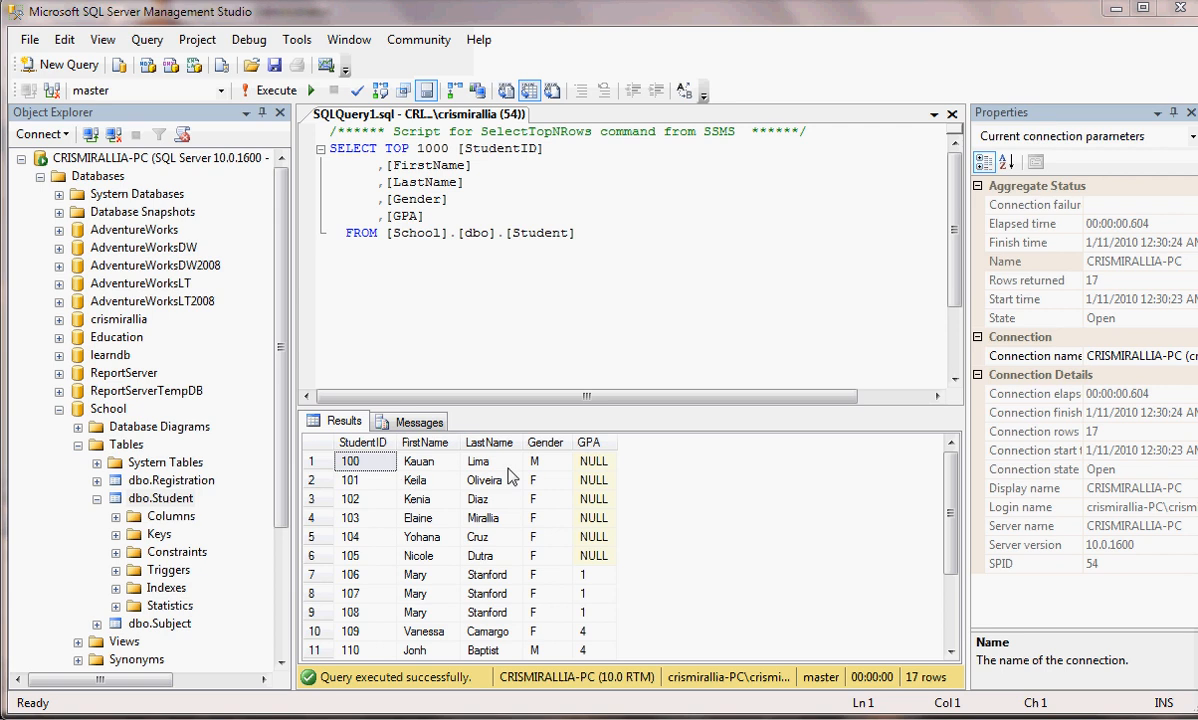
mouse_move(502, 471)
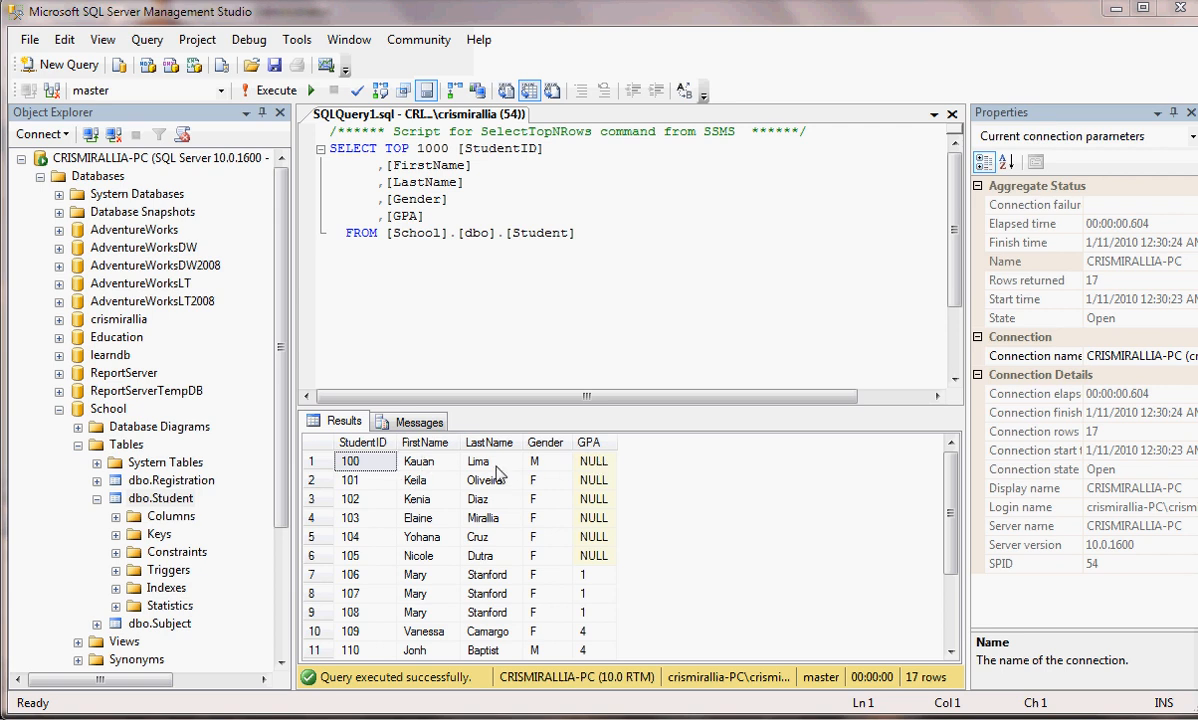
mouse_move(408, 581)
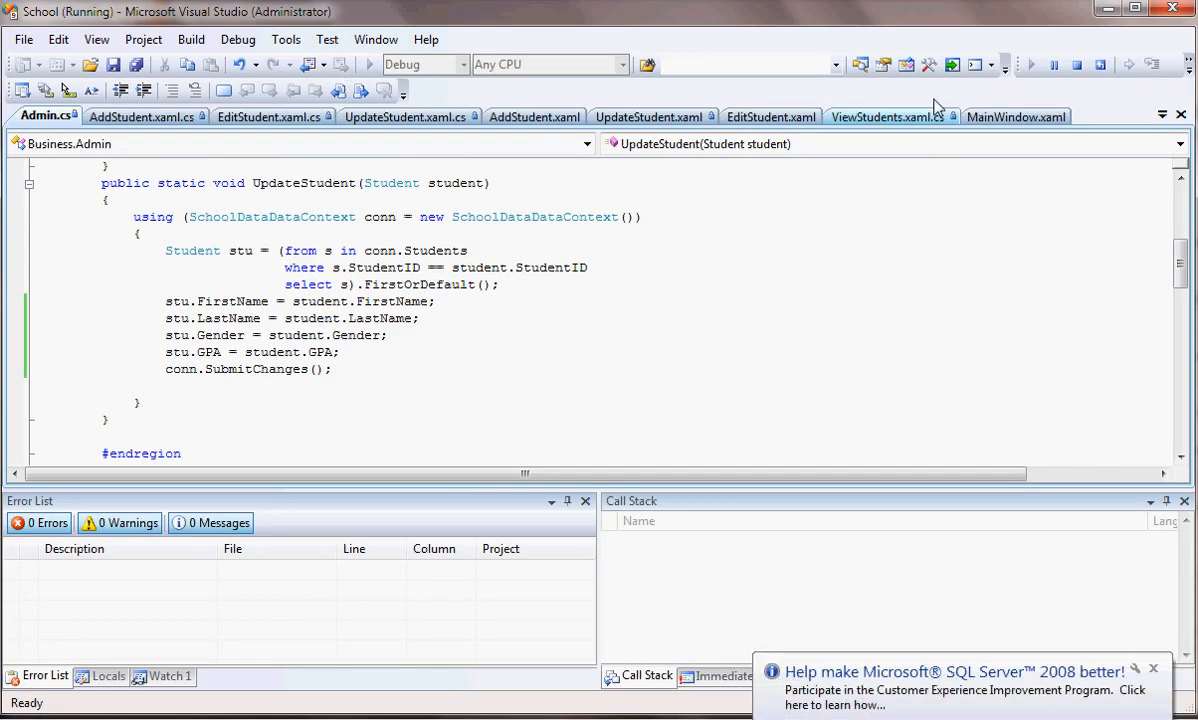
left_click(1077, 64)
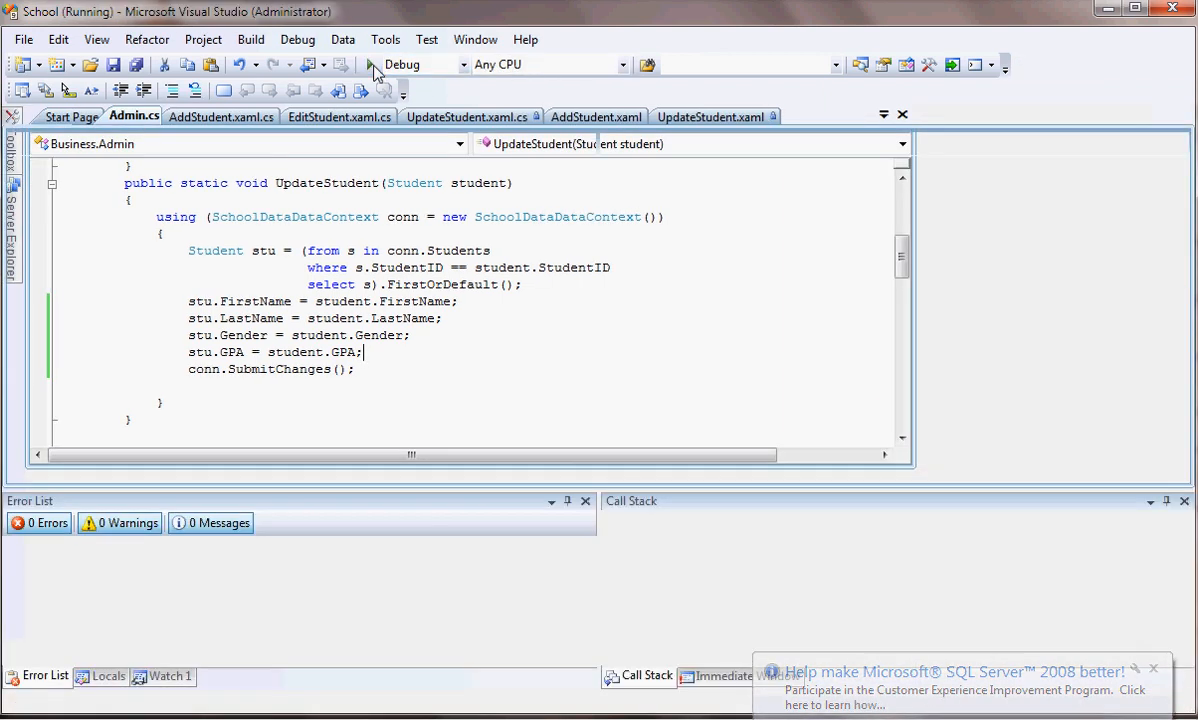
left_click(370, 64)
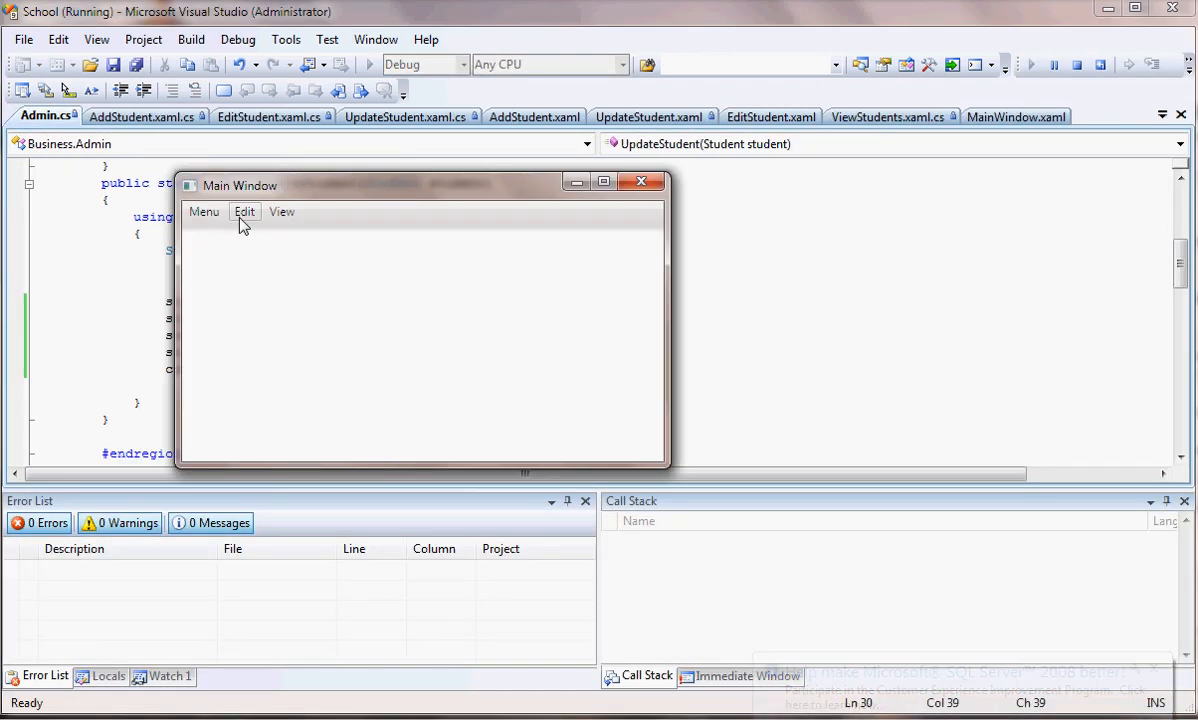
left_click(244, 211)
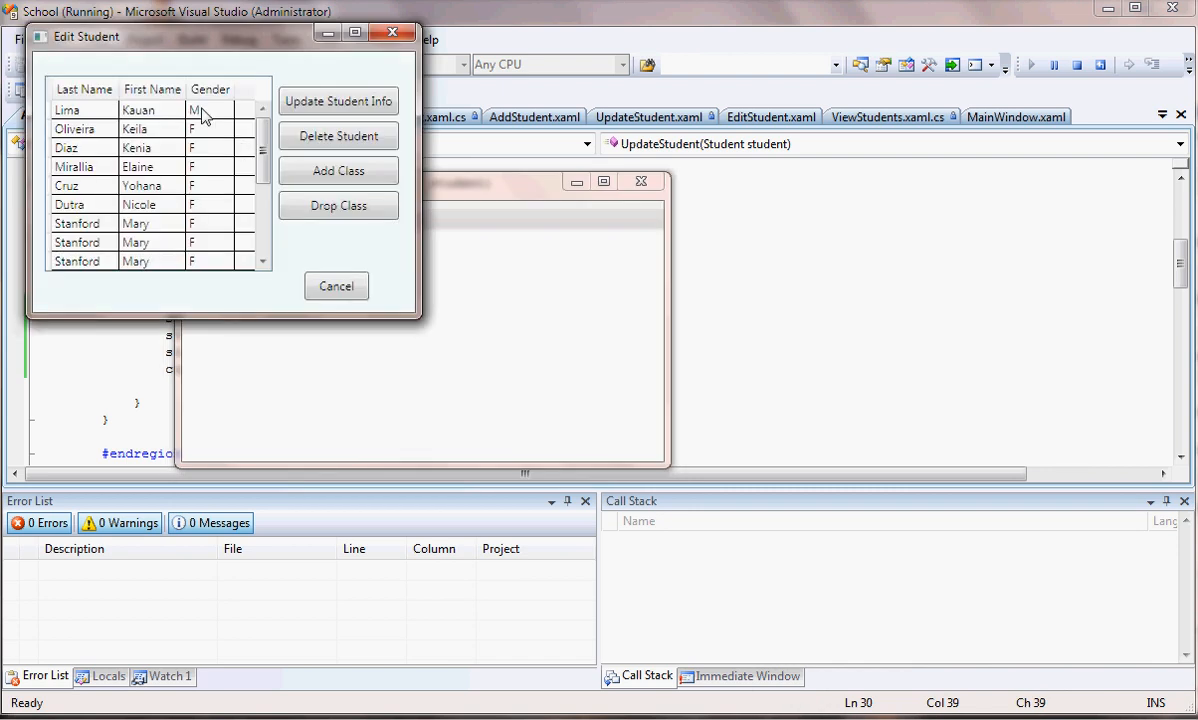
left_click(338, 101)
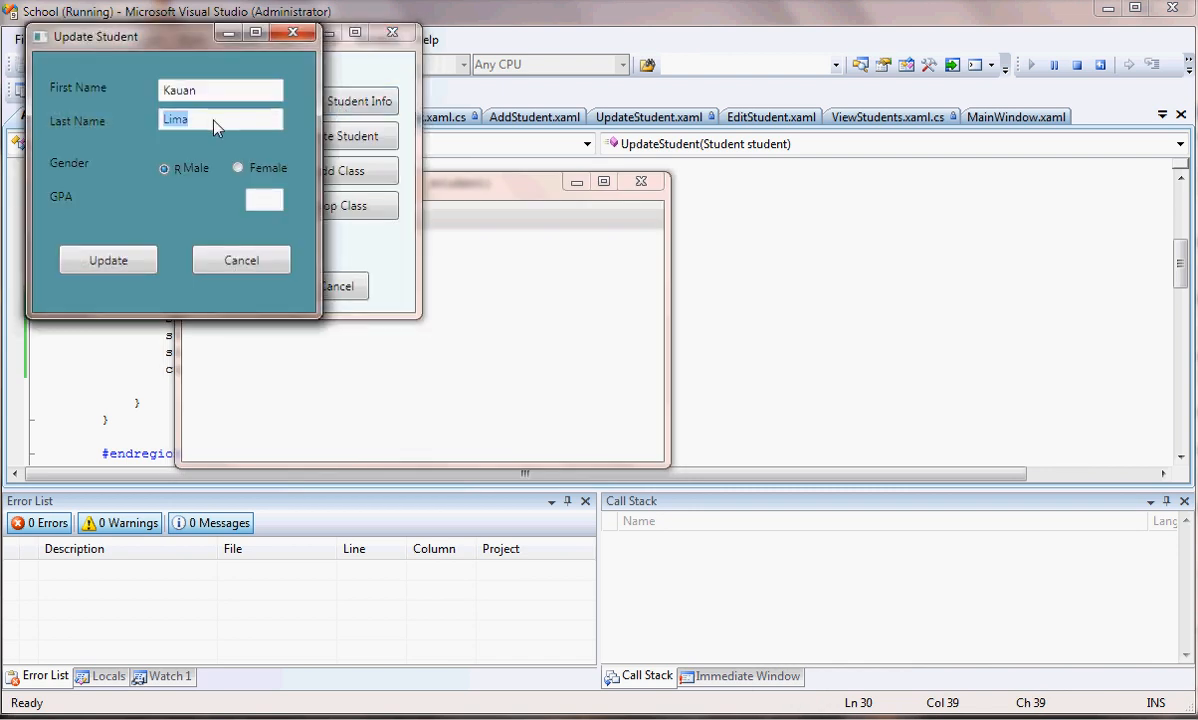
type("White")
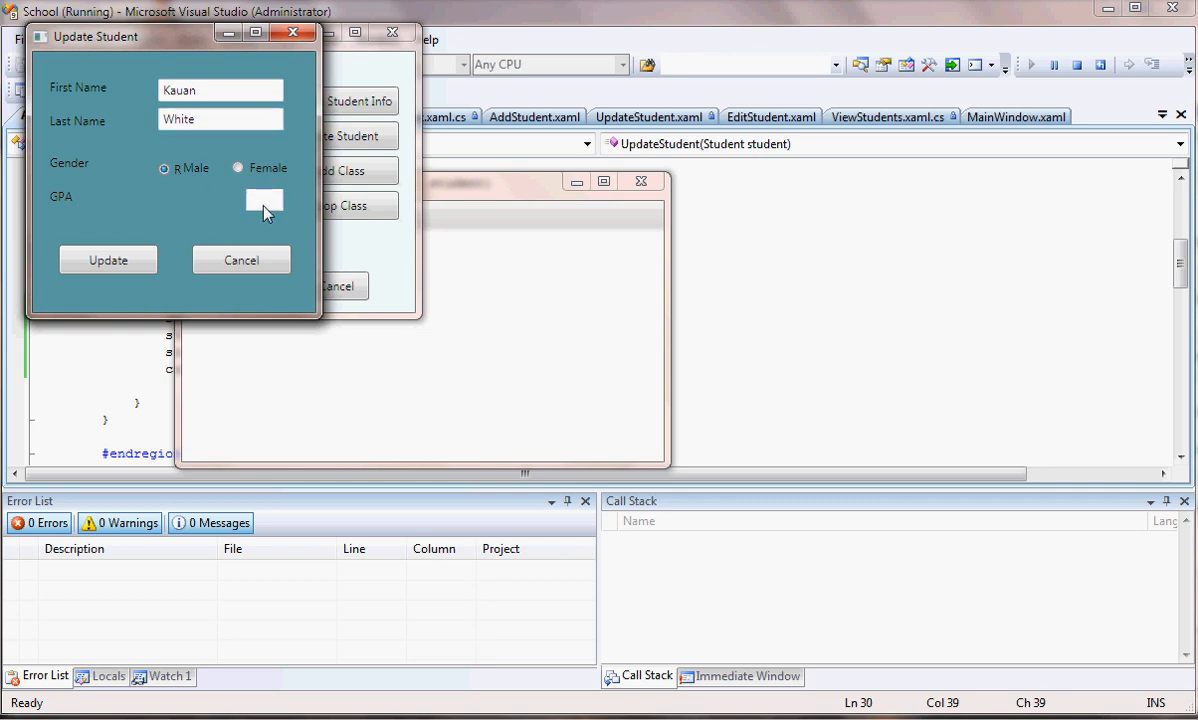
type("3")
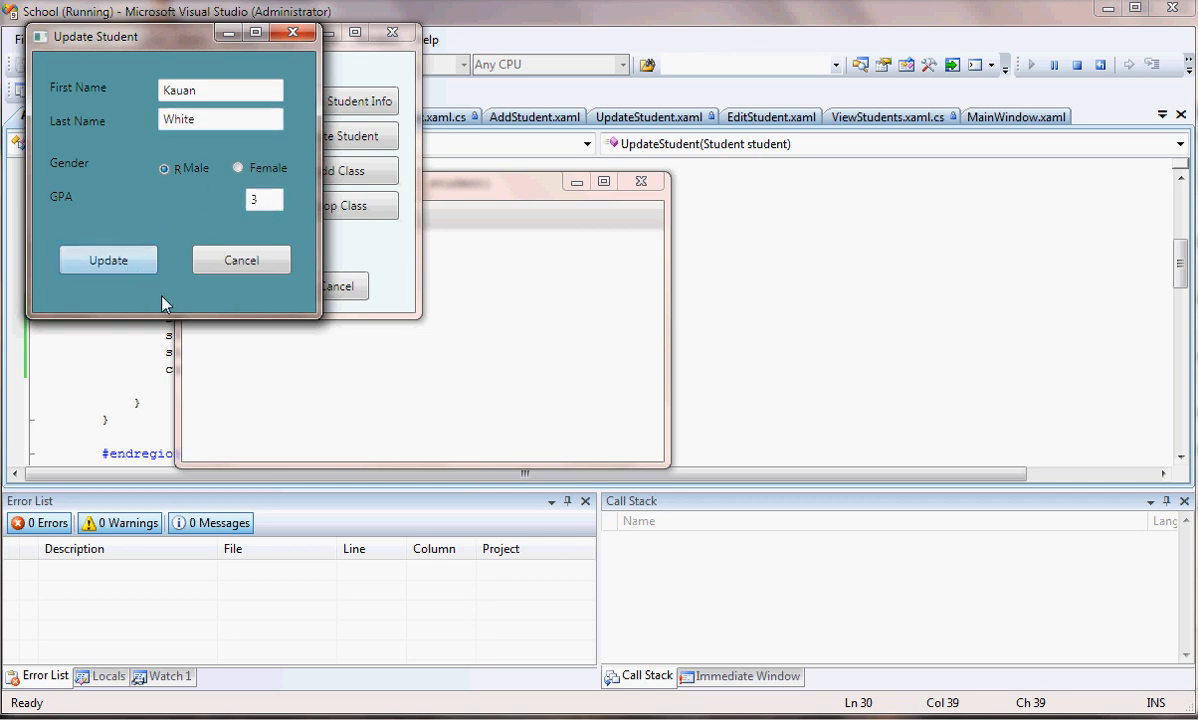
Submit Kauan's update, dismiss the resulting NullReferenceException, and stop debugging
left_click(107, 260)
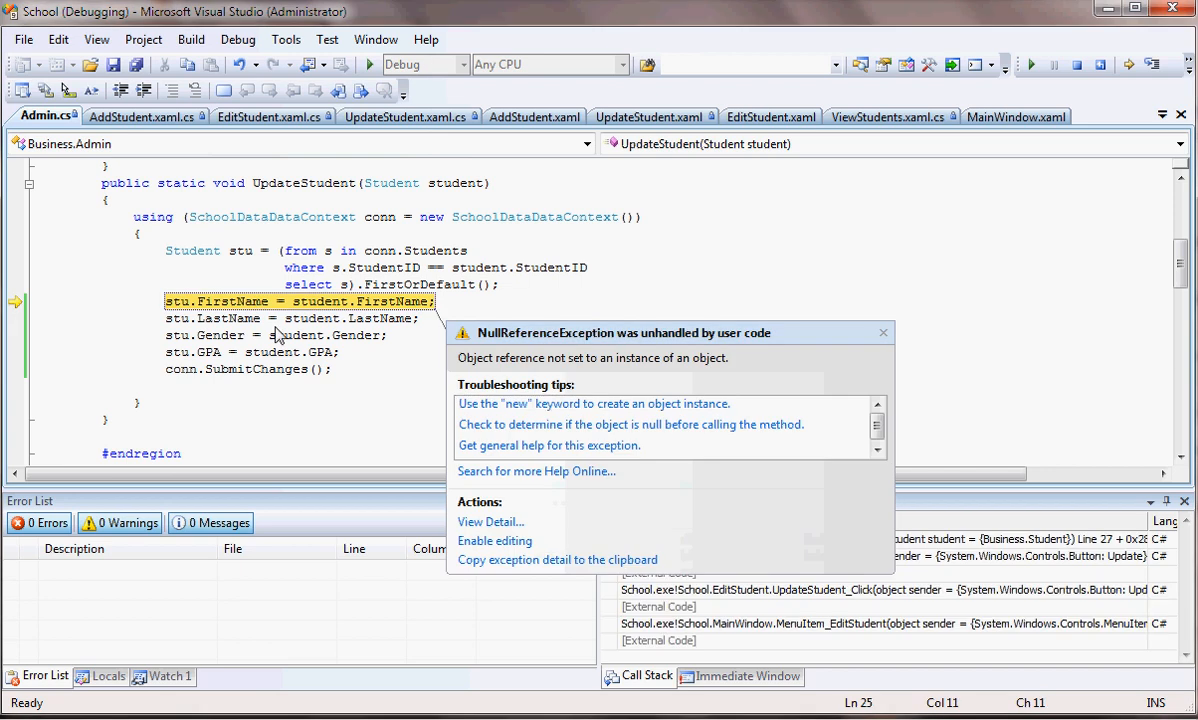
mouse_move(826, 446)
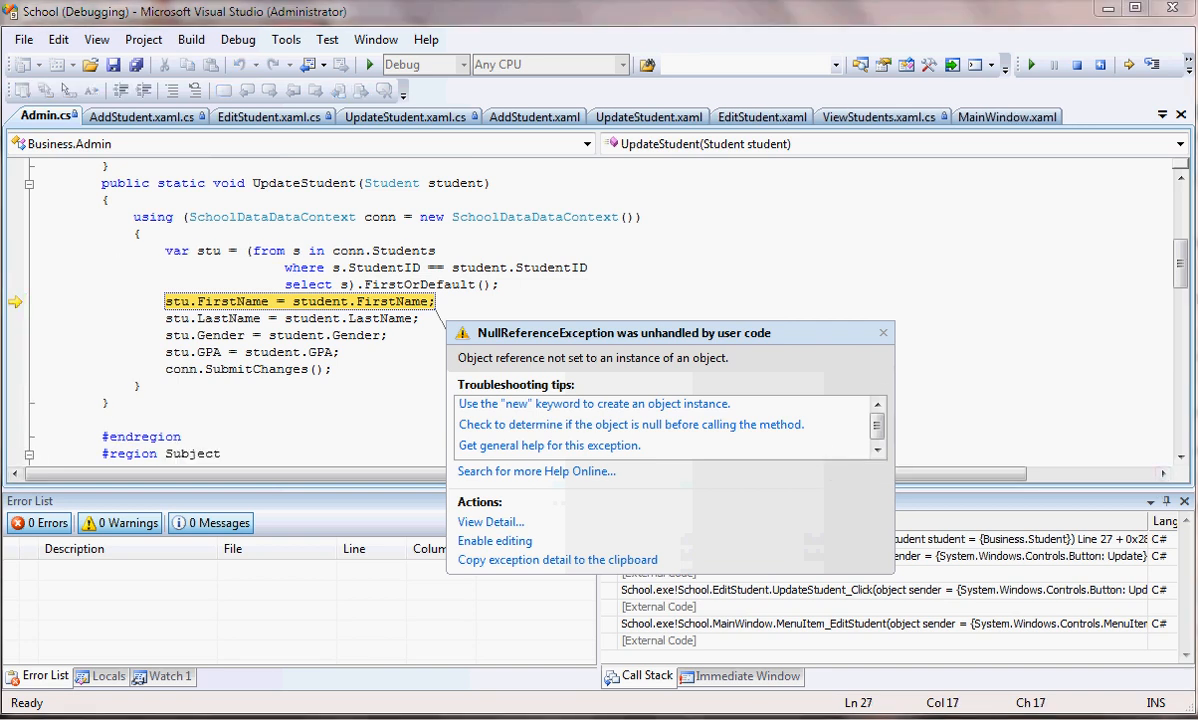
mouse_move(694, 365)
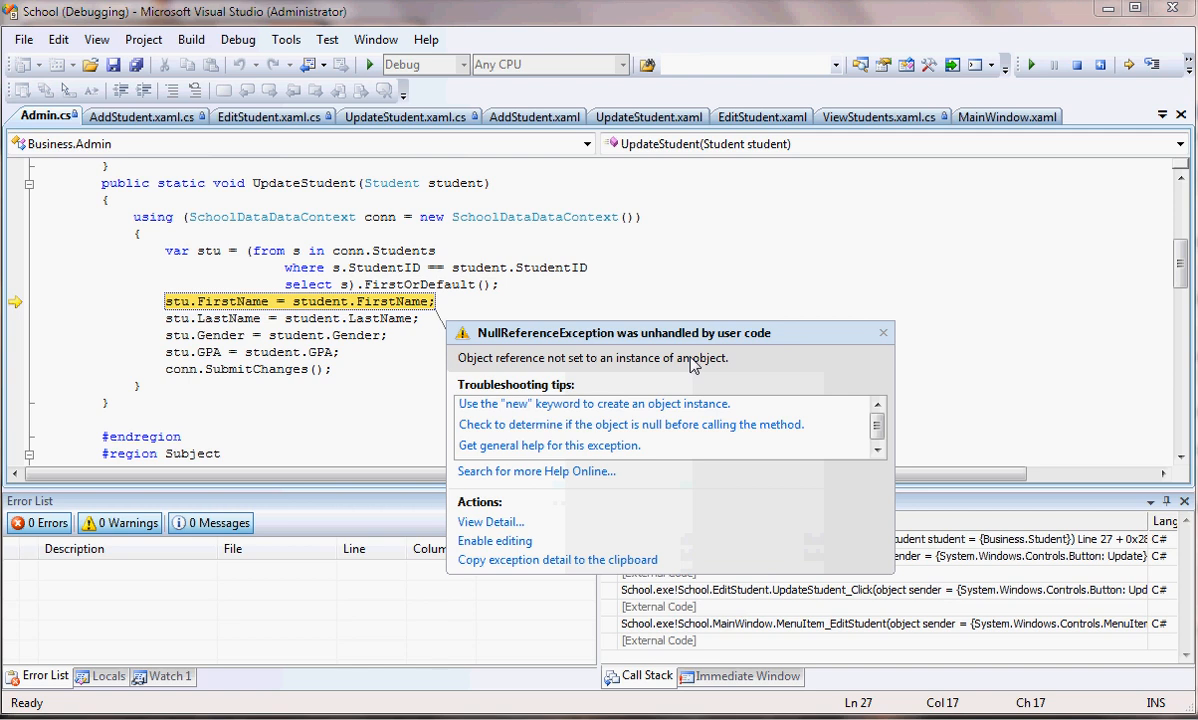
mouse_move(535, 420)
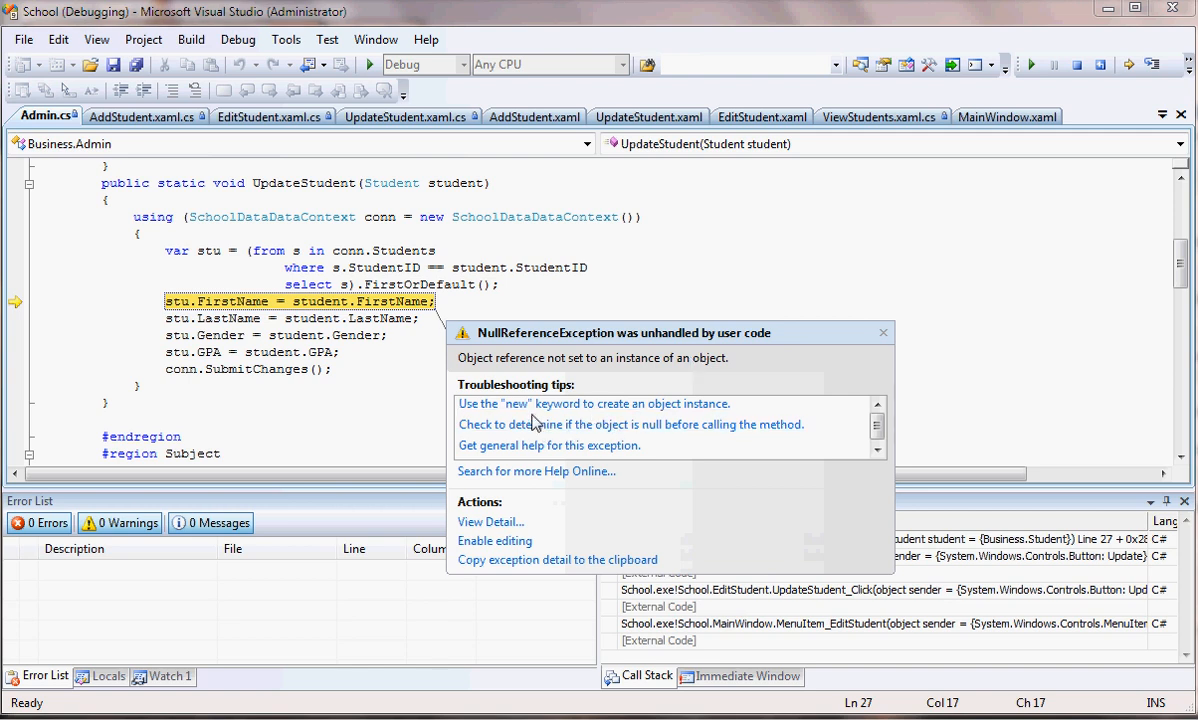
mouse_move(653, 448)
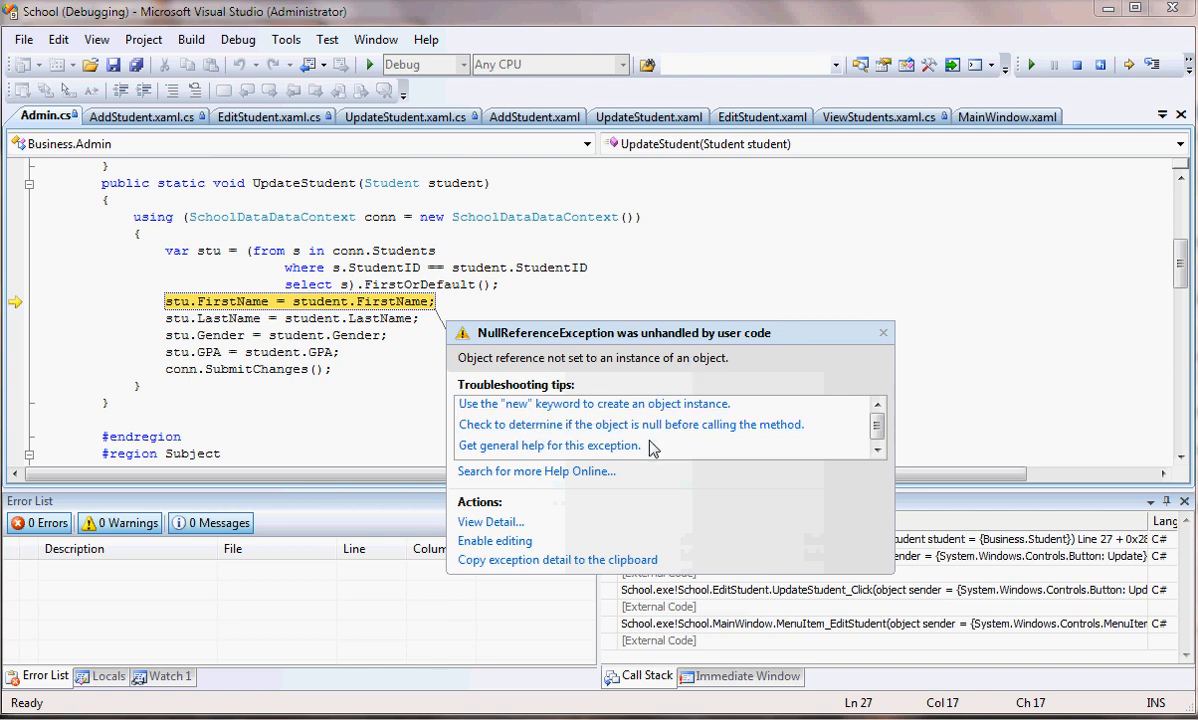
mouse_move(882, 333)
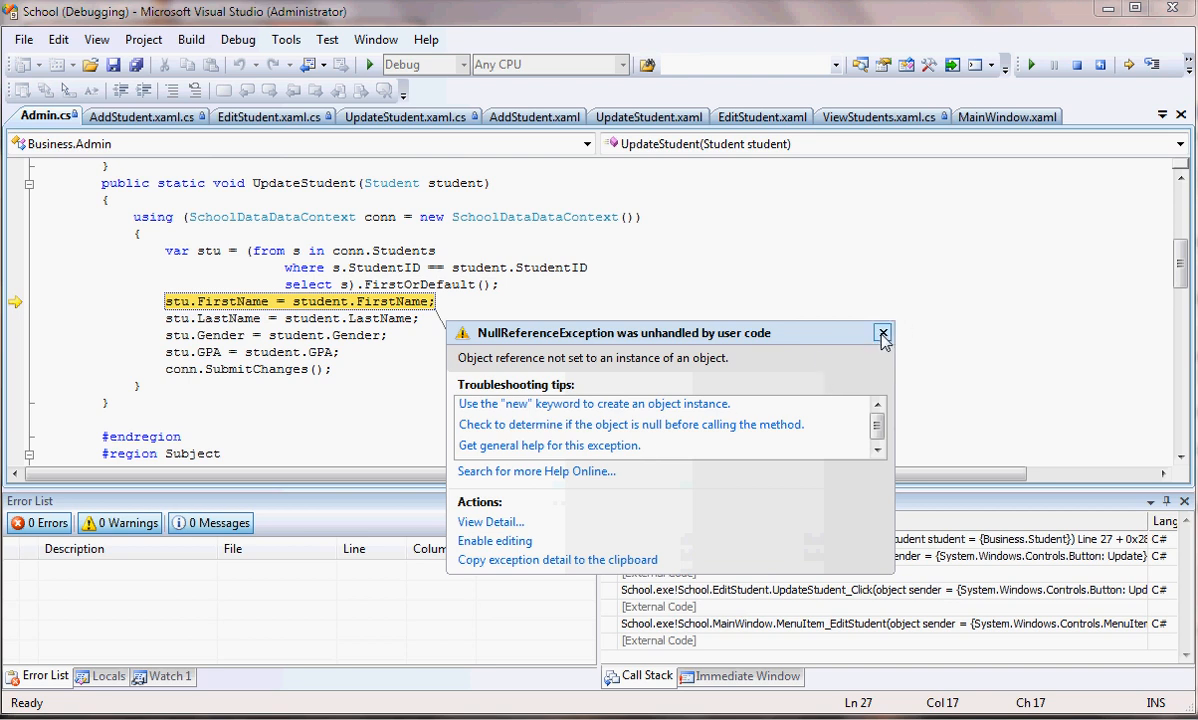
left_click(882, 332)
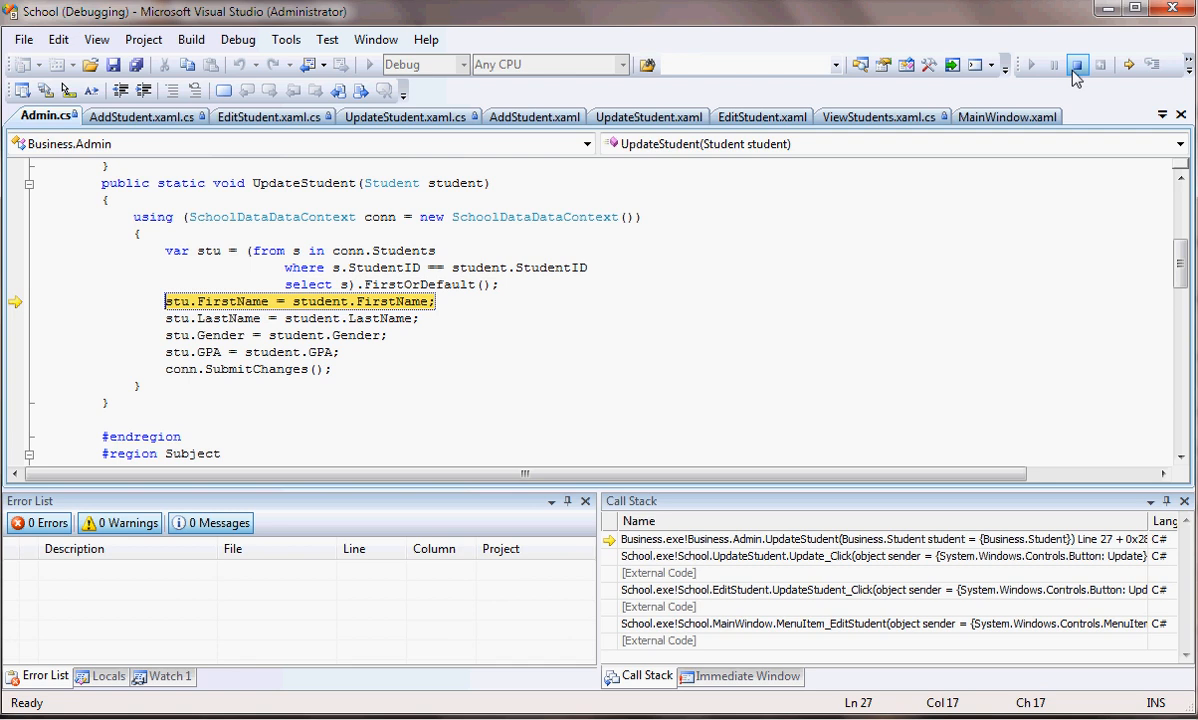
left_click(1075, 64)
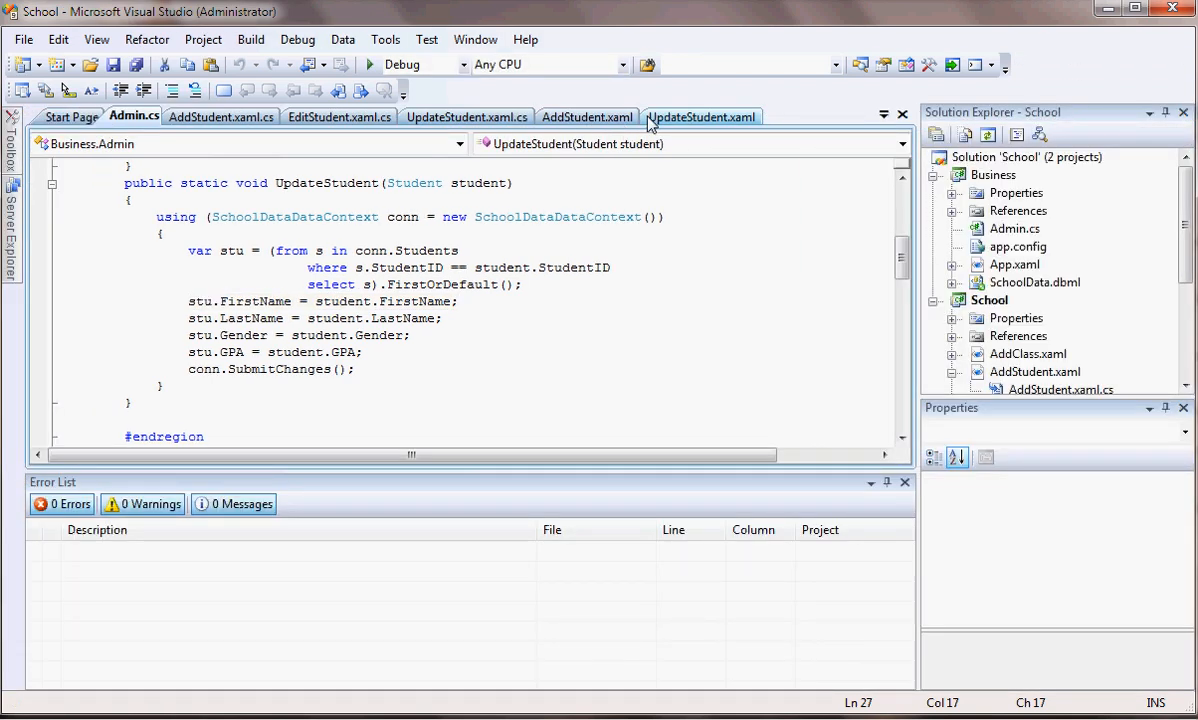
Delete the 'Student student = new Student();' line from Update_Click in UpdateStudent.xaml.cs
left_click(467, 116)
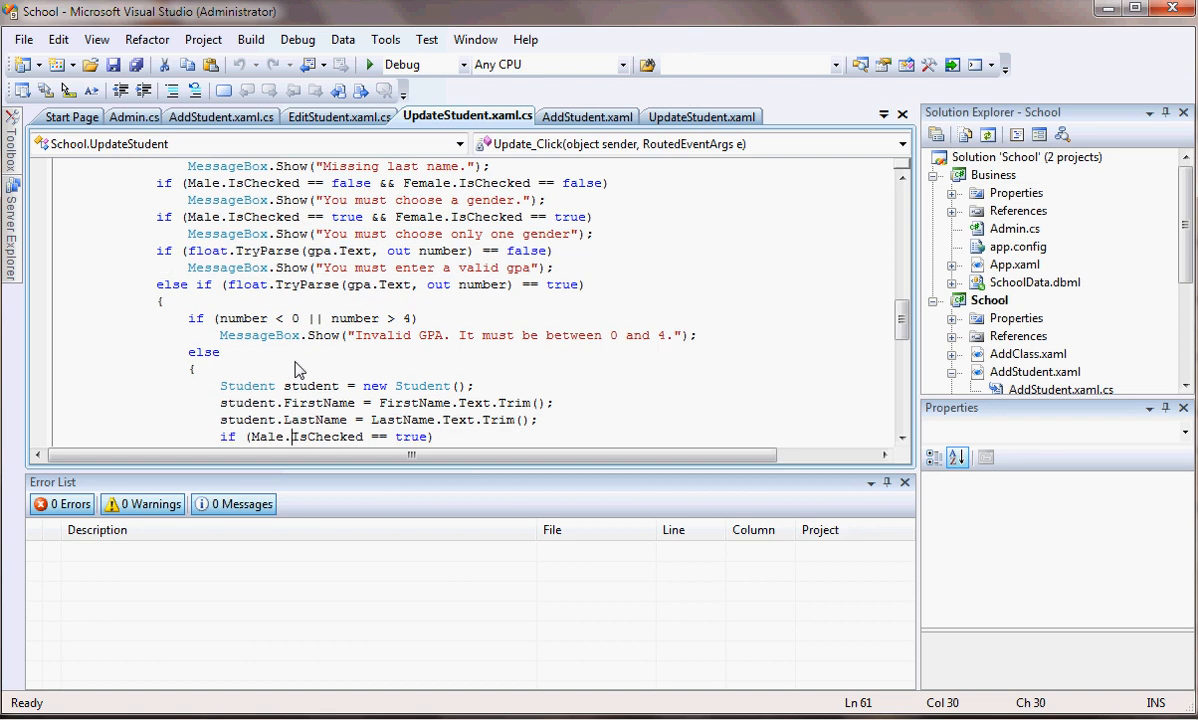
scroll("down", 3)
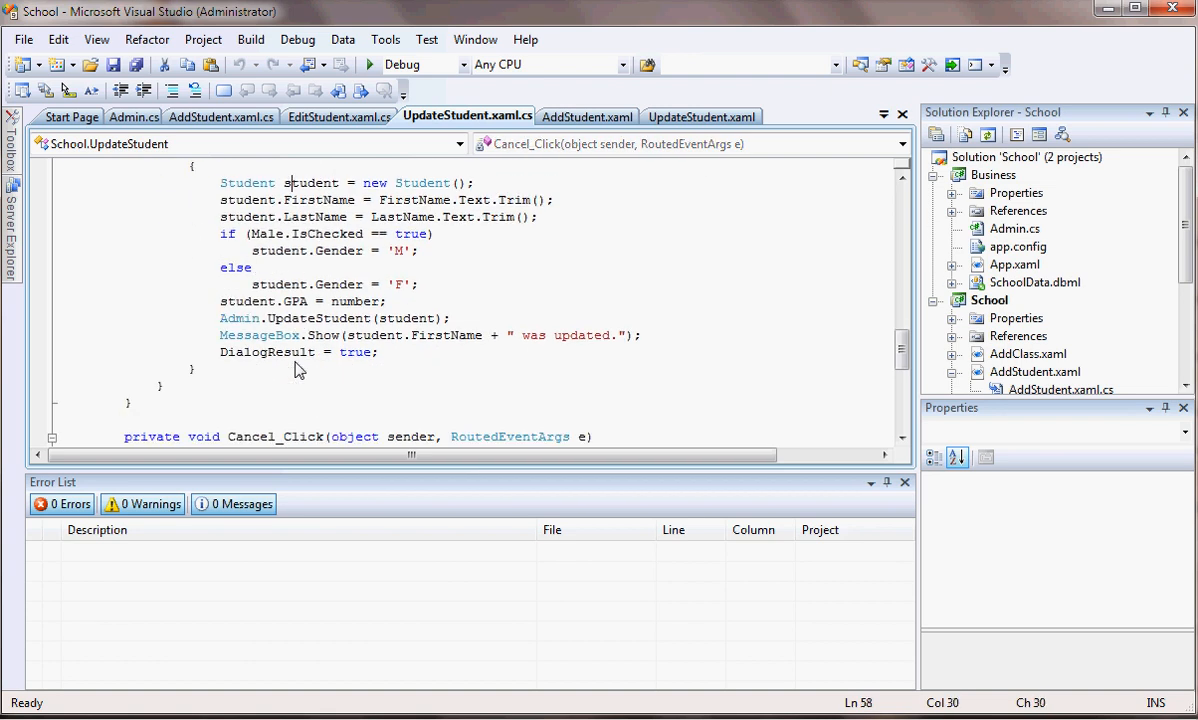
scroll("up", 3)
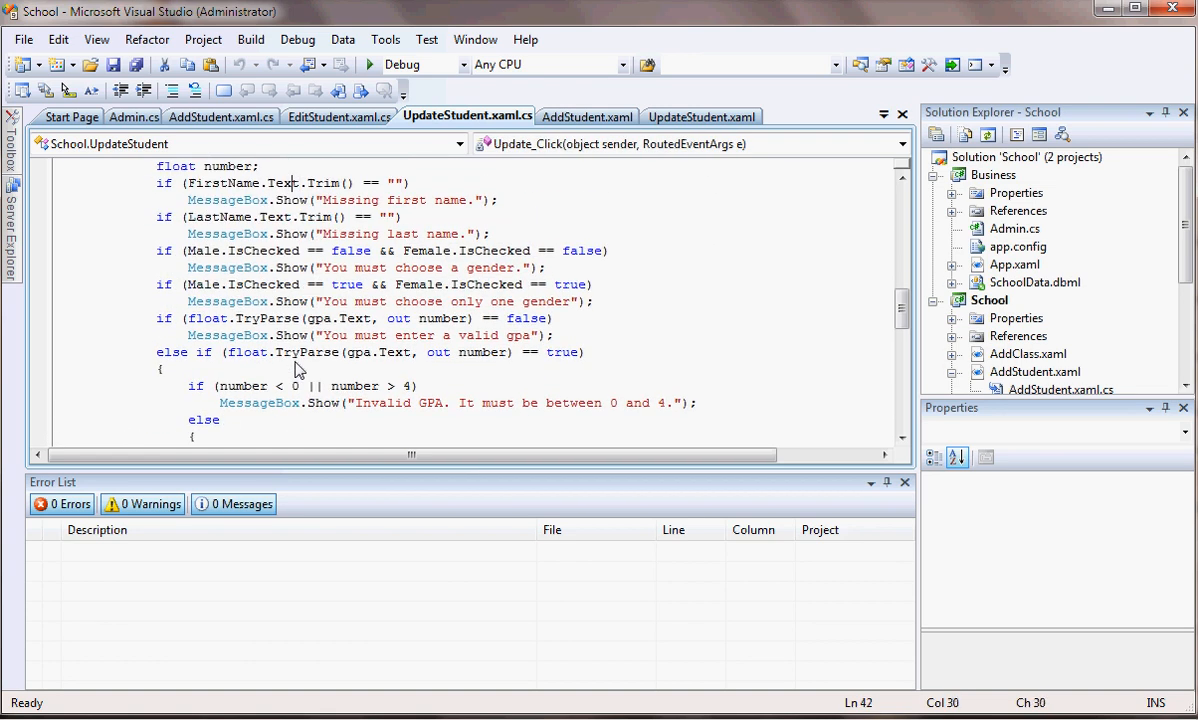
scroll("down", 3)
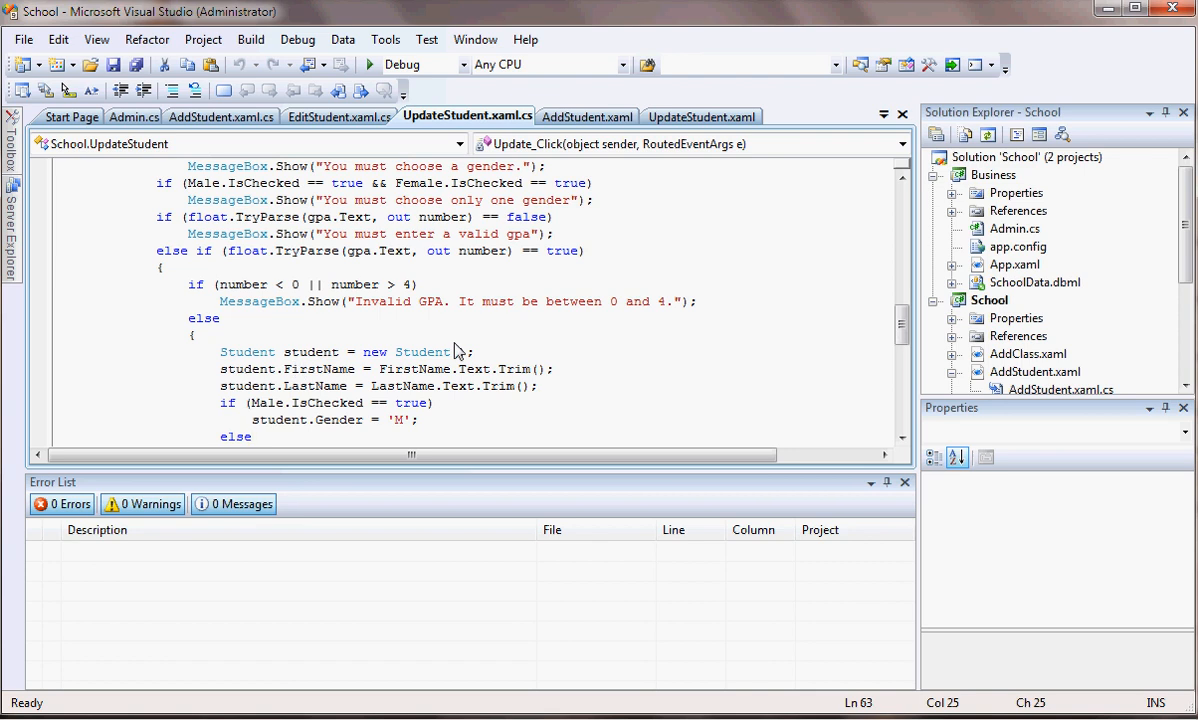
triple_click(347, 351)
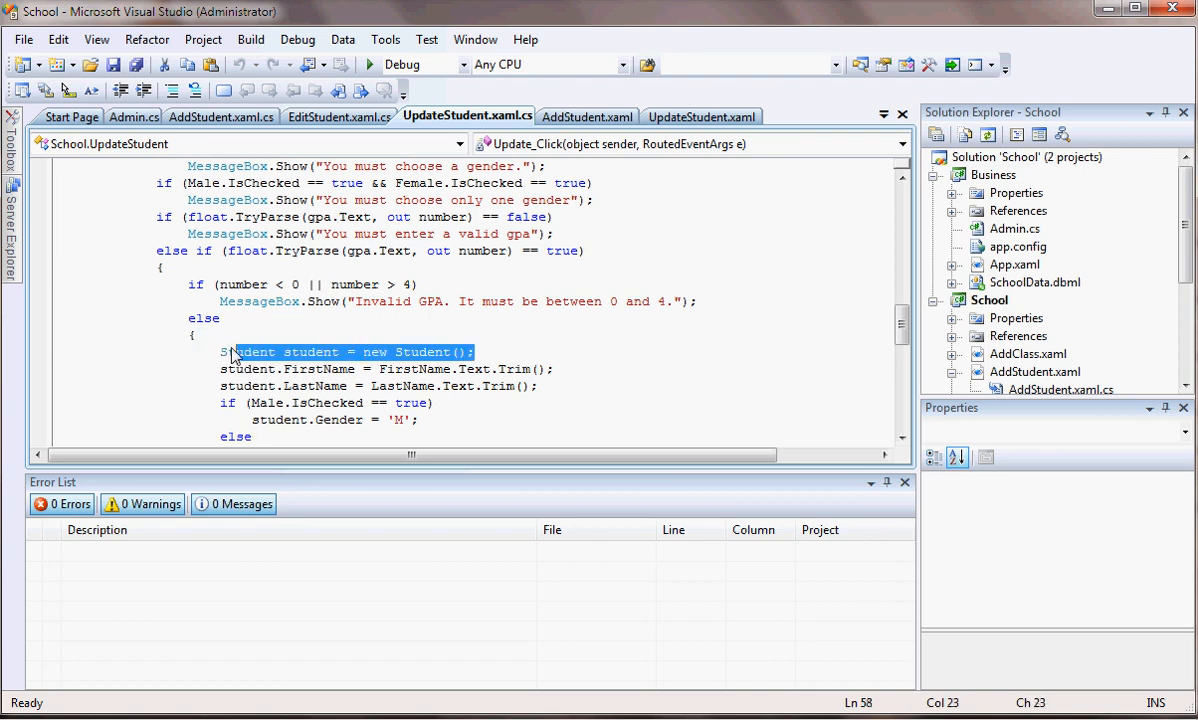
key("Delete")
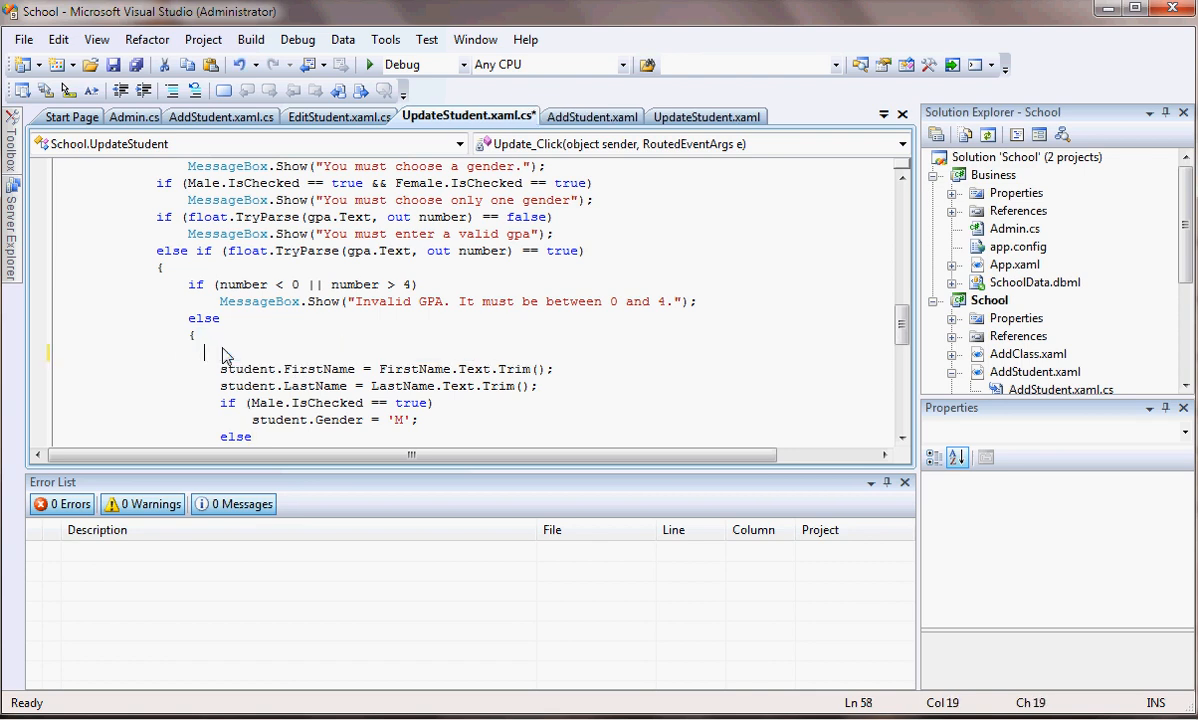
left_click(100, 352)
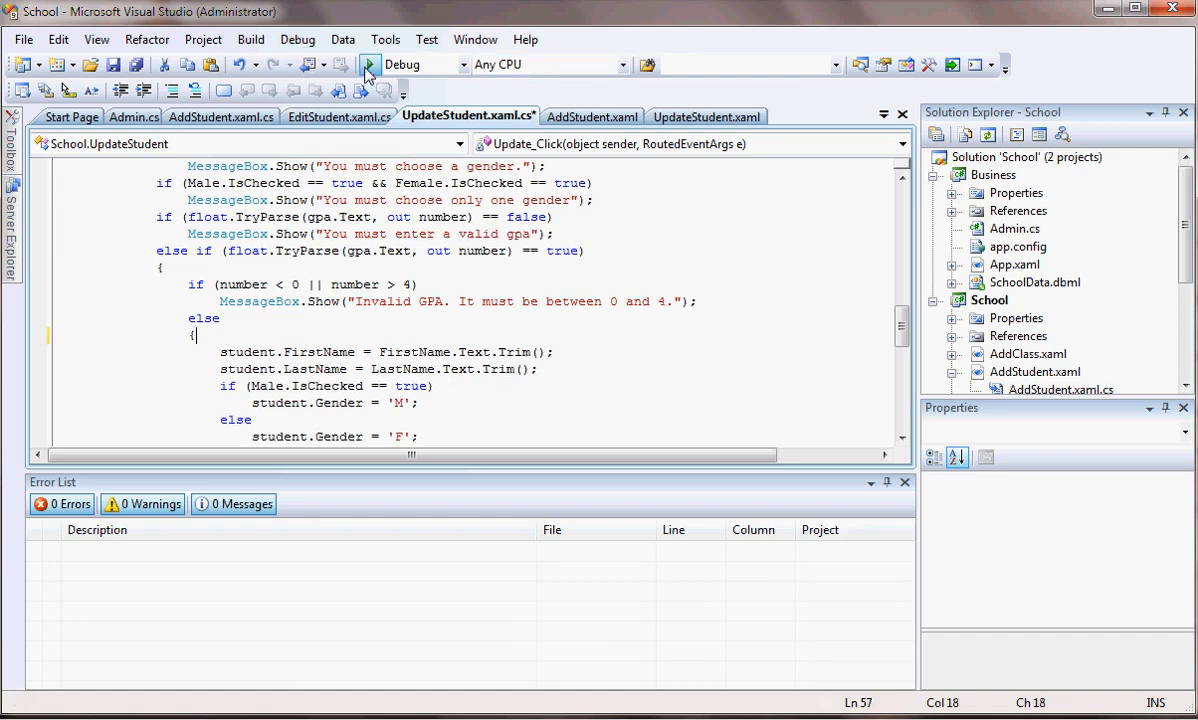
left_click(369, 64)
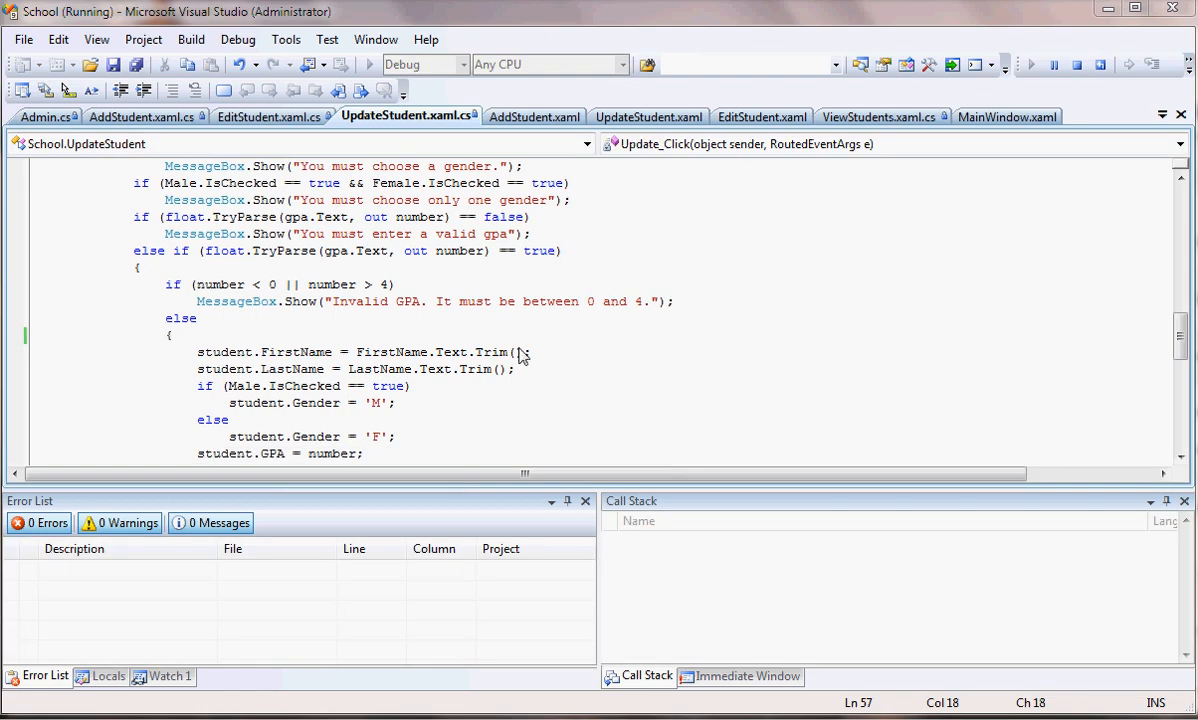
left_click(169, 137)
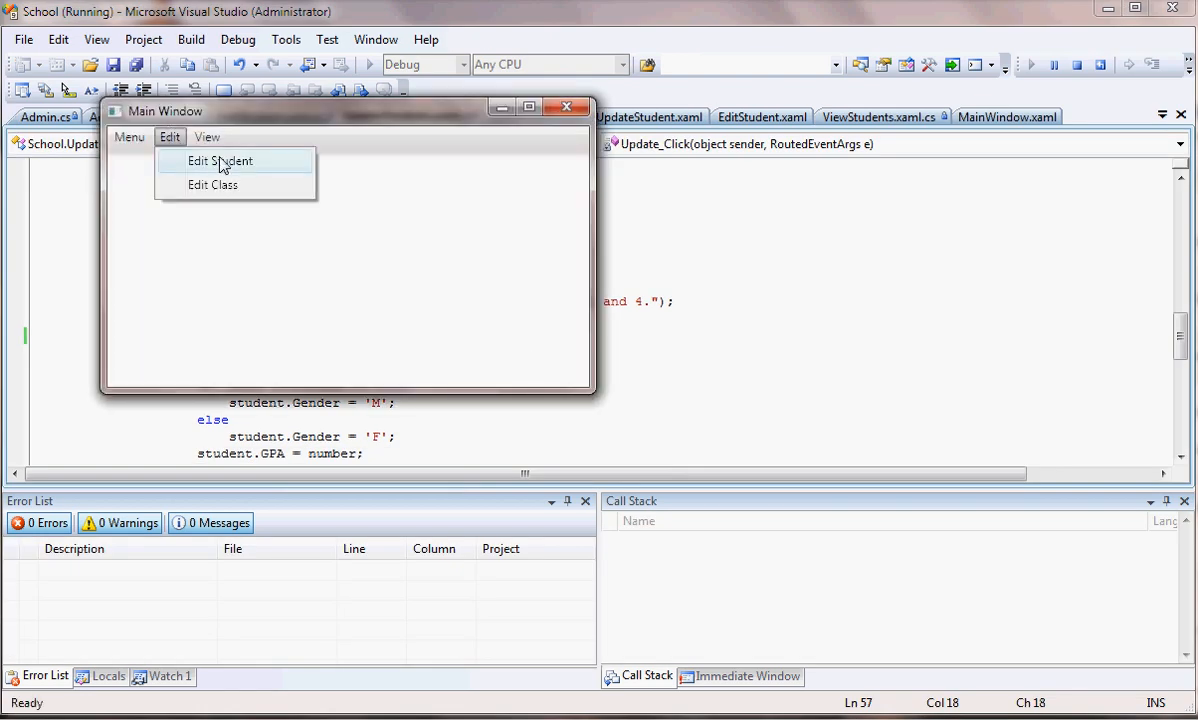
left_click(220, 161)
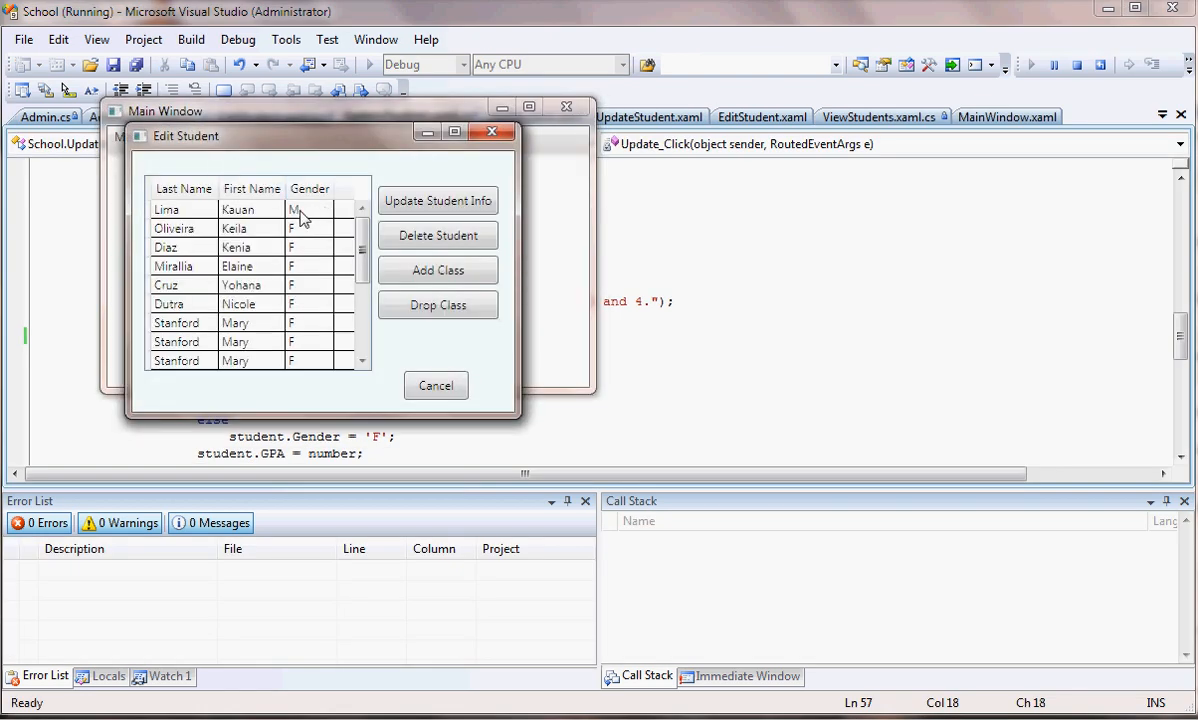
left_click(437, 200)
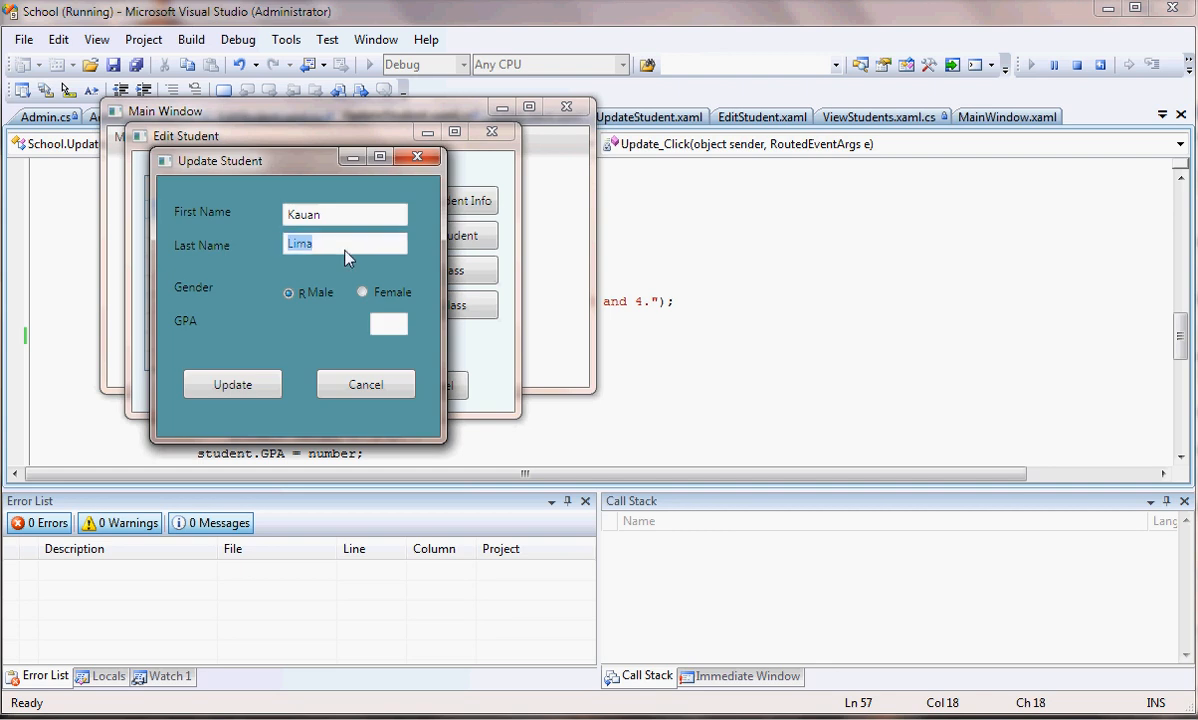
Enter last name 'White' and GPA 4, save, and confirm the update
type("White")
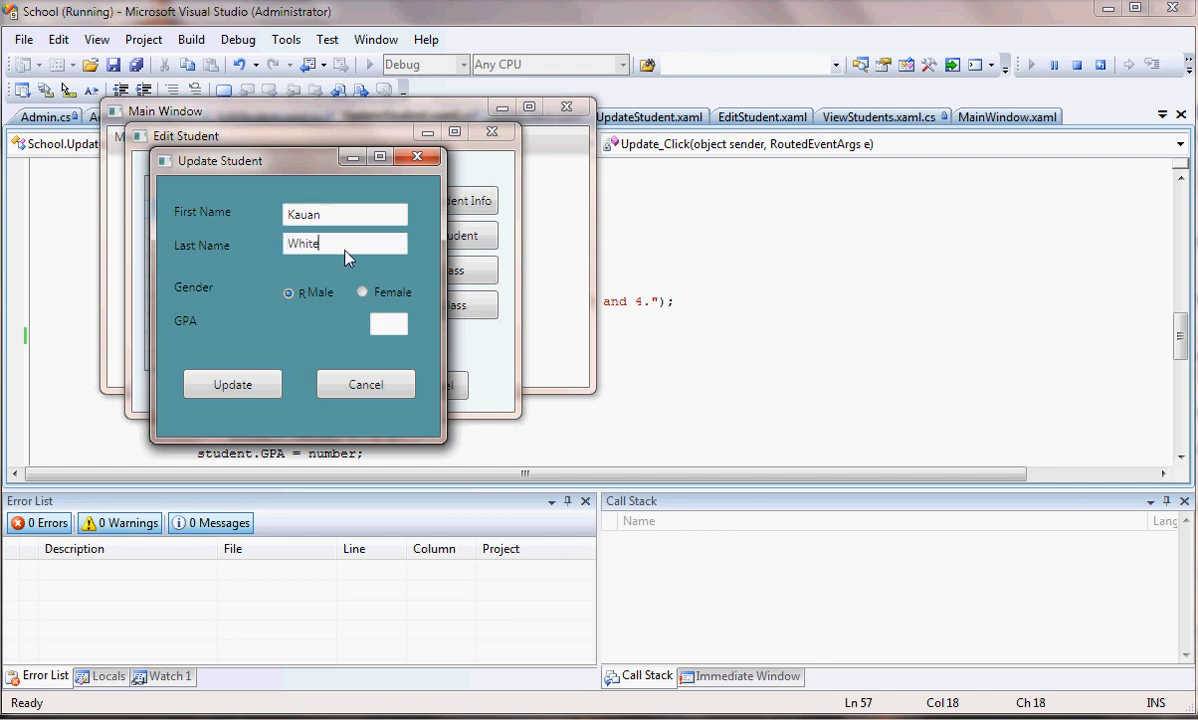
type("4")
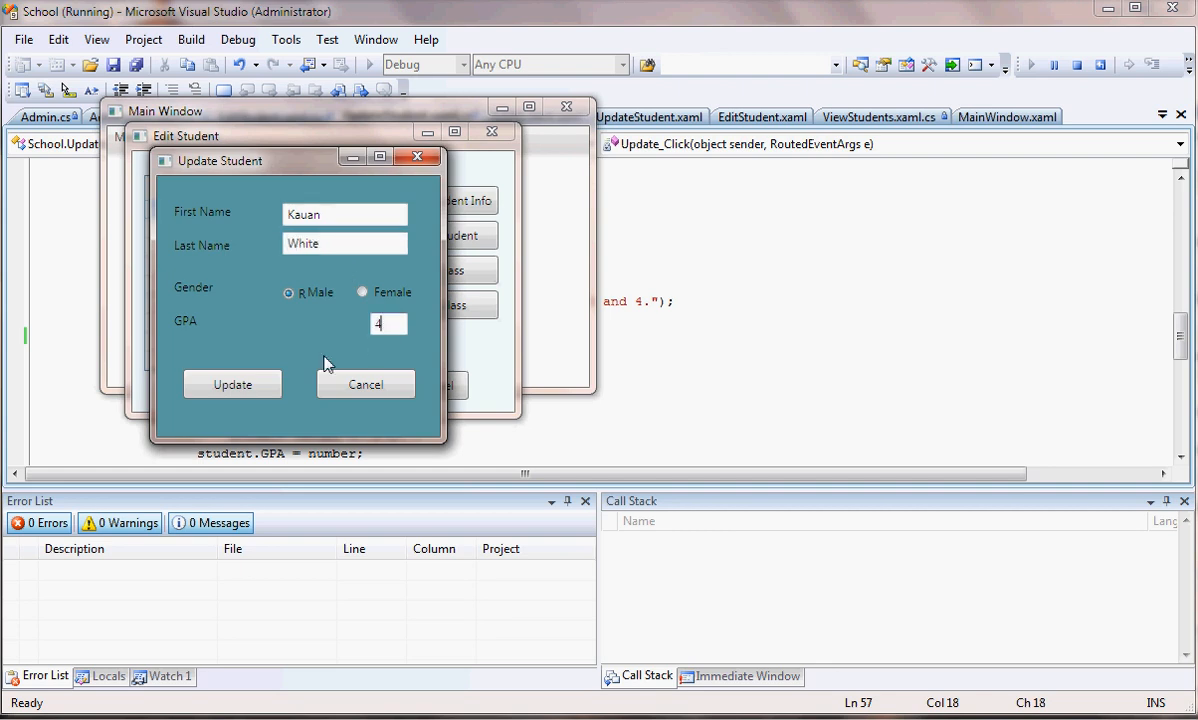
left_click(232, 384)
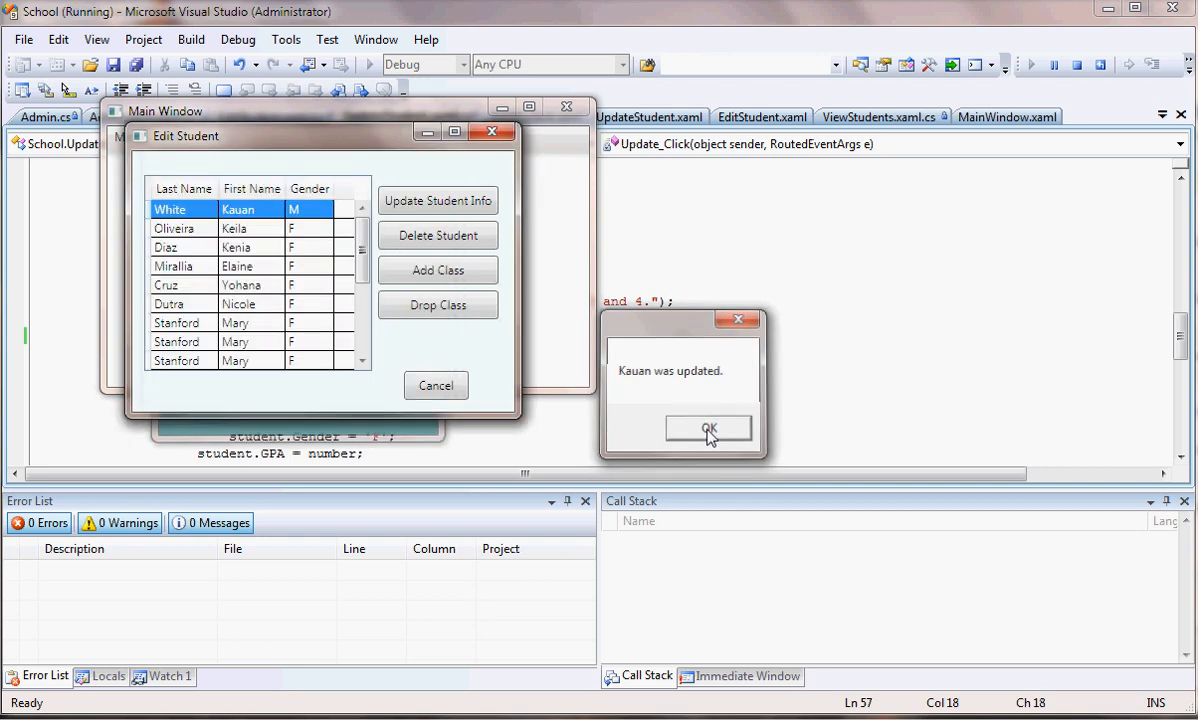
left_click(708, 427)
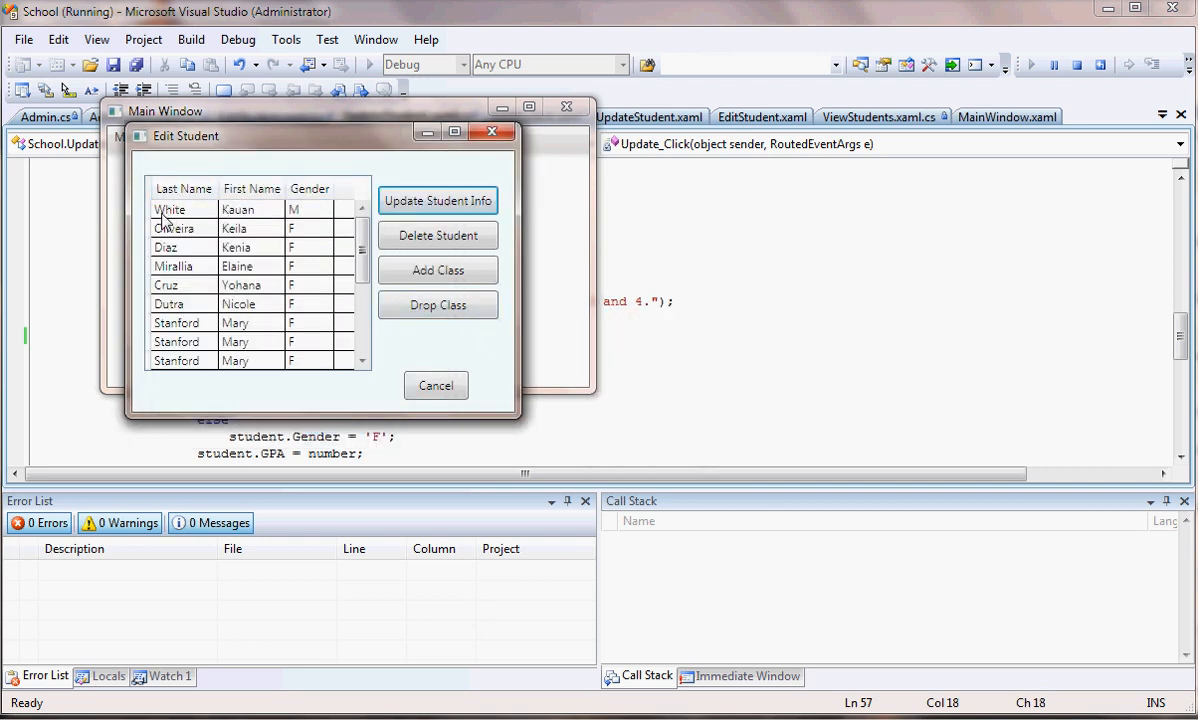
left_click(170, 209)
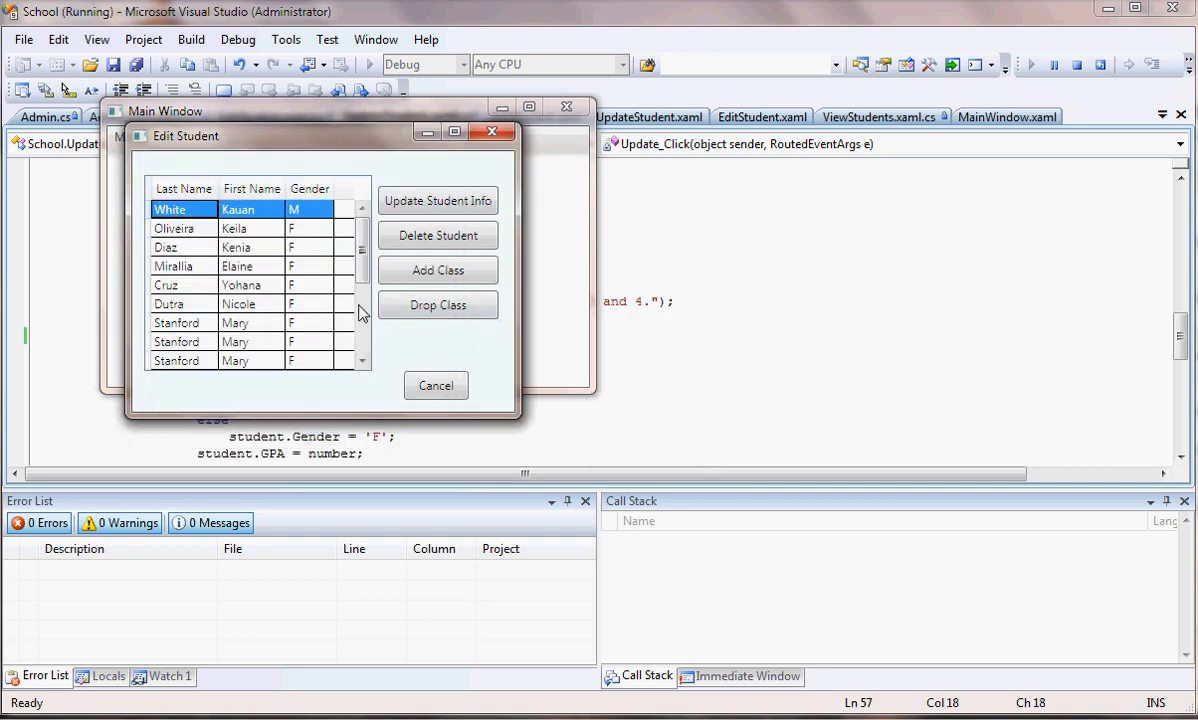
mouse_move(352, 193)
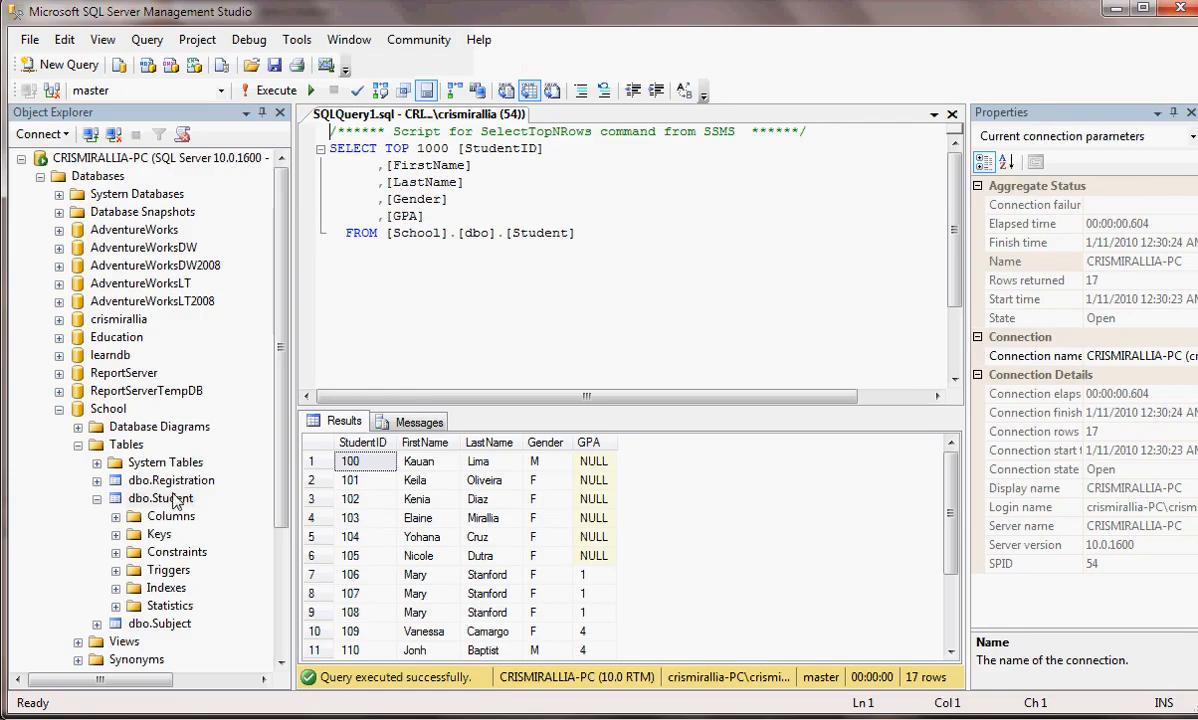
Rerun Select Top 1000 Rows on dbo.Student and check Kauan's GPA cell
left_click(57, 64)
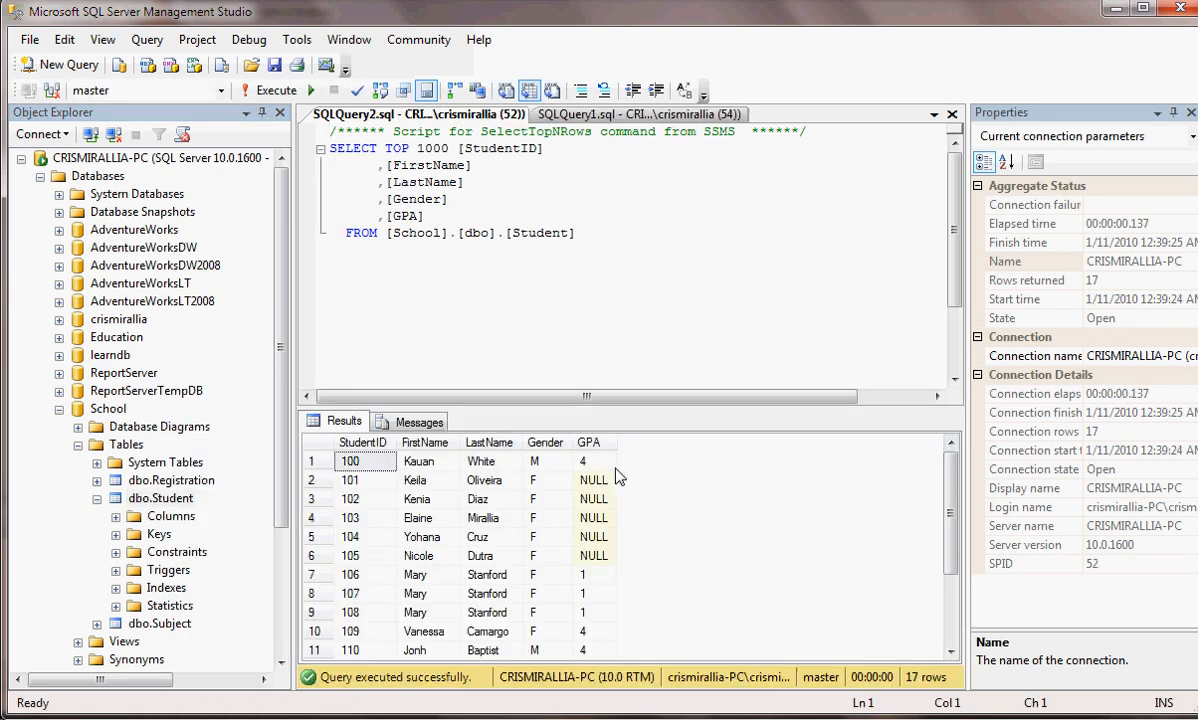
left_click(594, 461)
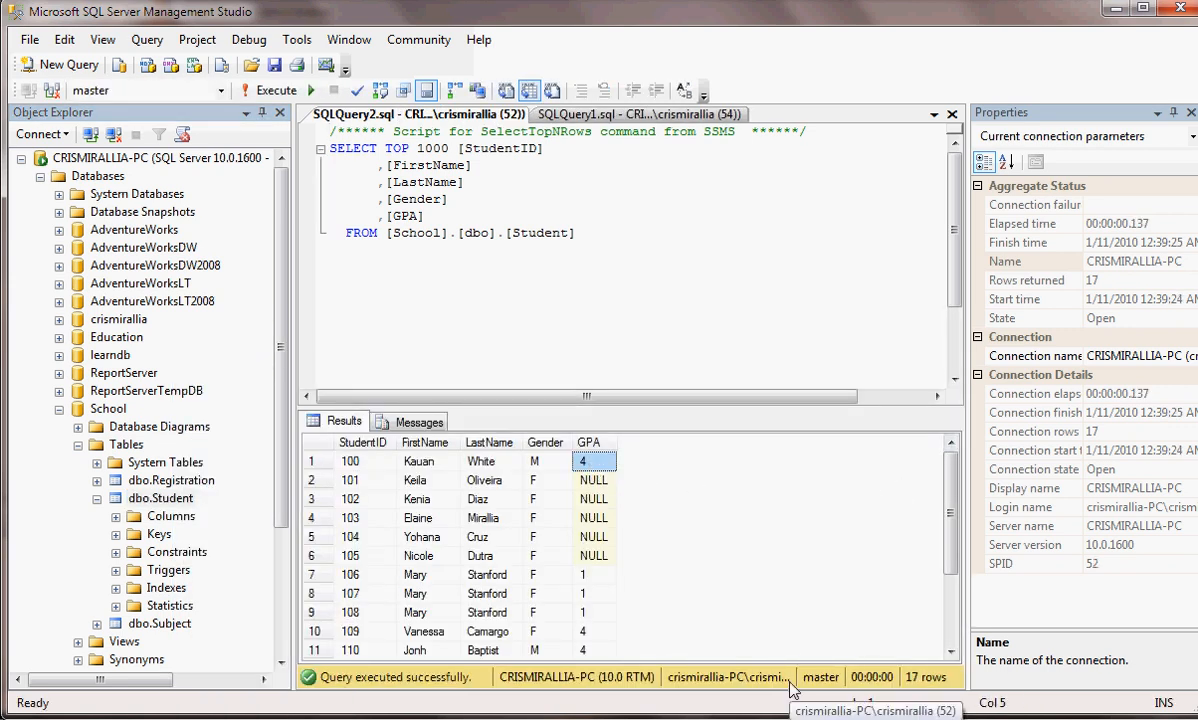